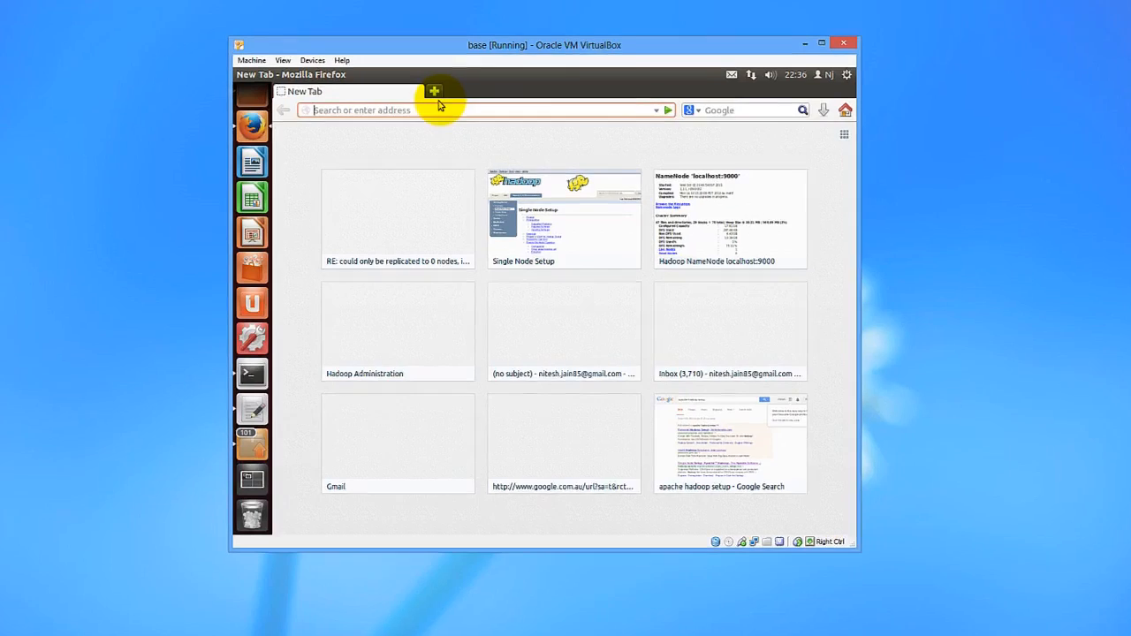
Search Google for 'download eclipse' and open the Eclipse Downloads result in a new tab
{"action": "type", "text": "downlo"}
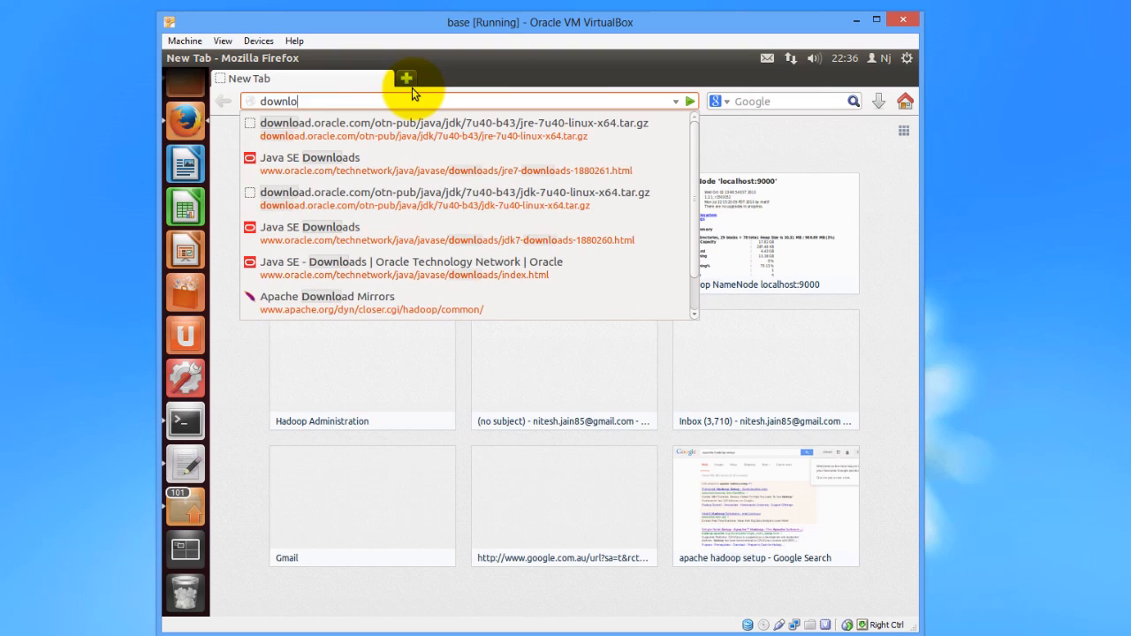
{"action": "type", "text": "ad+e"}
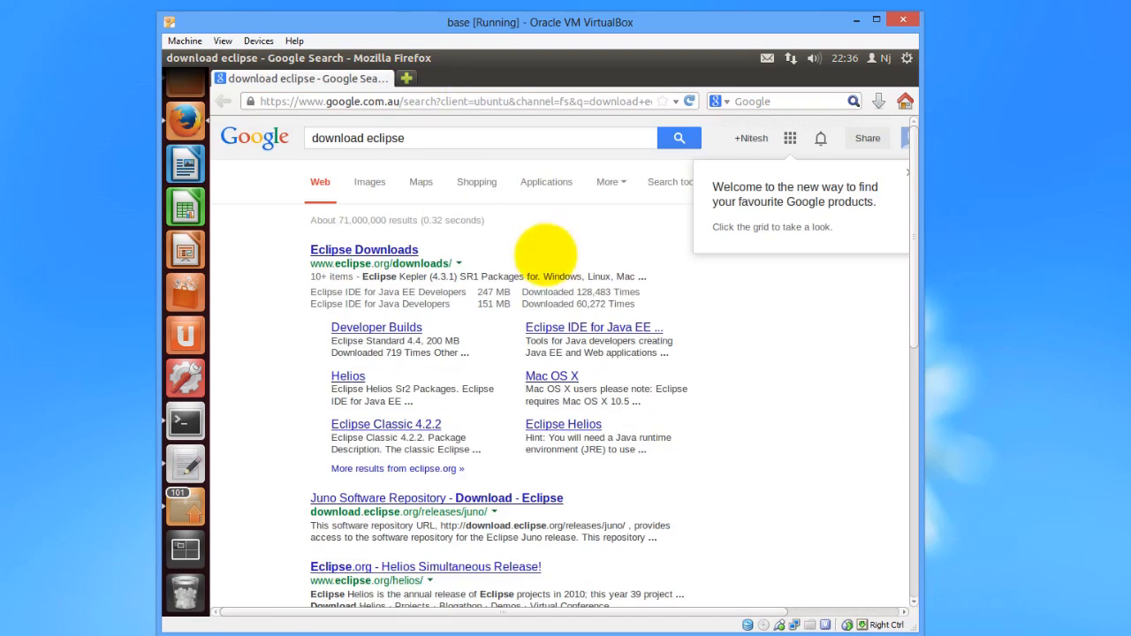
{"action": "left_click", "coordinate": [364, 249]}
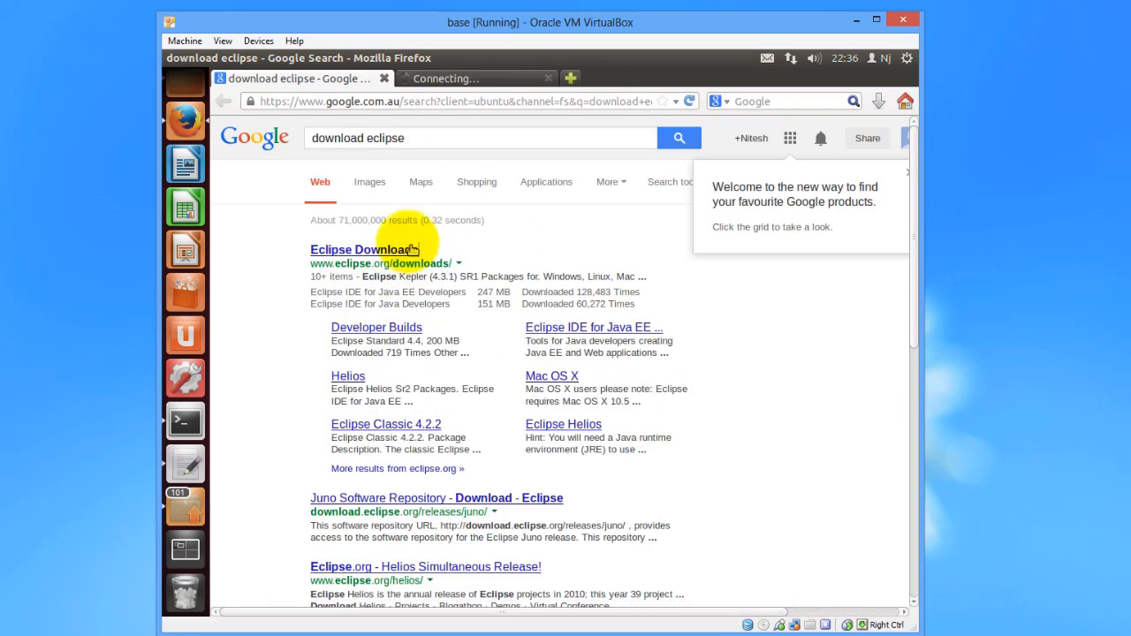
Download the Eclipse IDE for Java Developers Linux 64-bit archive with Save File
{"action": "left_click", "coordinate": [364, 249]}
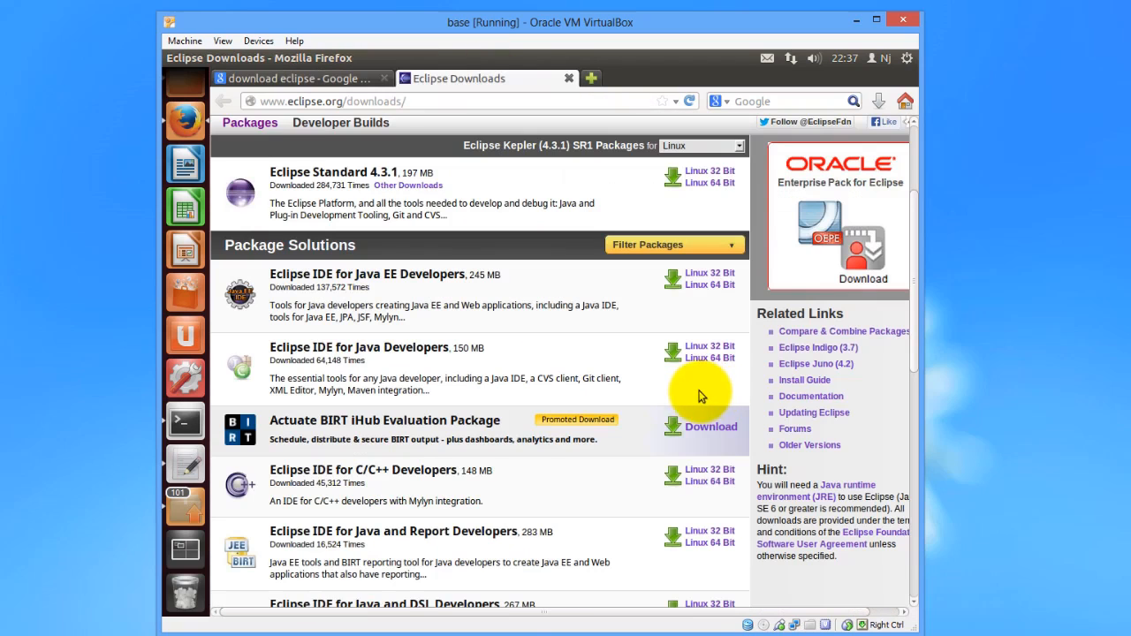
{"action": "mouse_move", "coordinate": [670, 385]}
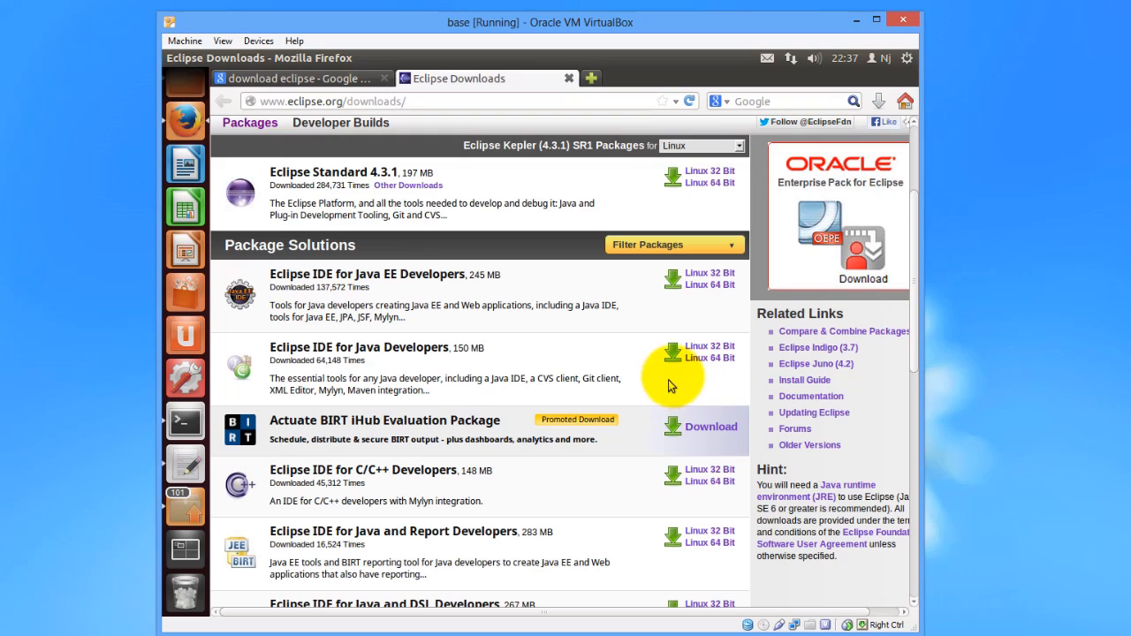
{"action": "mouse_move", "coordinate": [710, 357]}
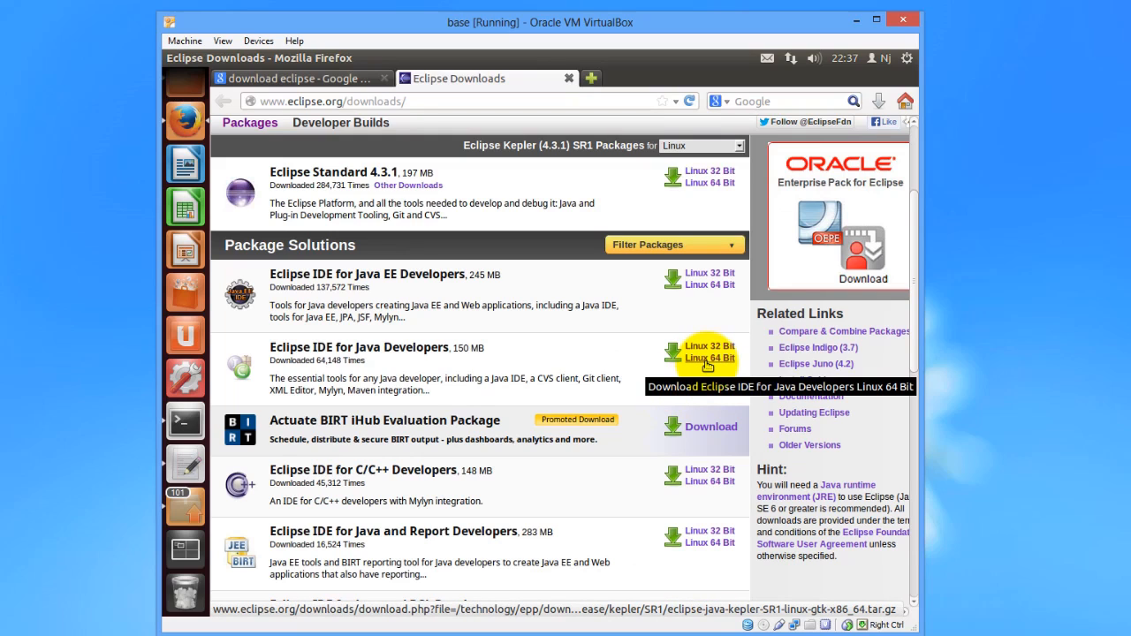
{"action": "left_click", "coordinate": [711, 358]}
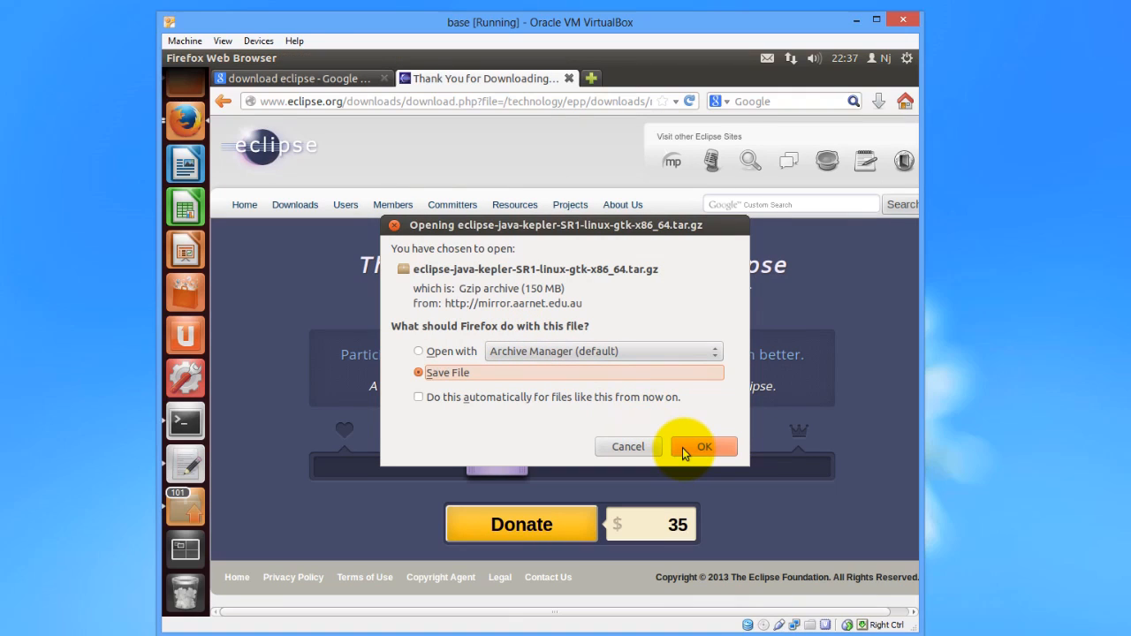
{"action": "left_click", "coordinate": [703, 446]}
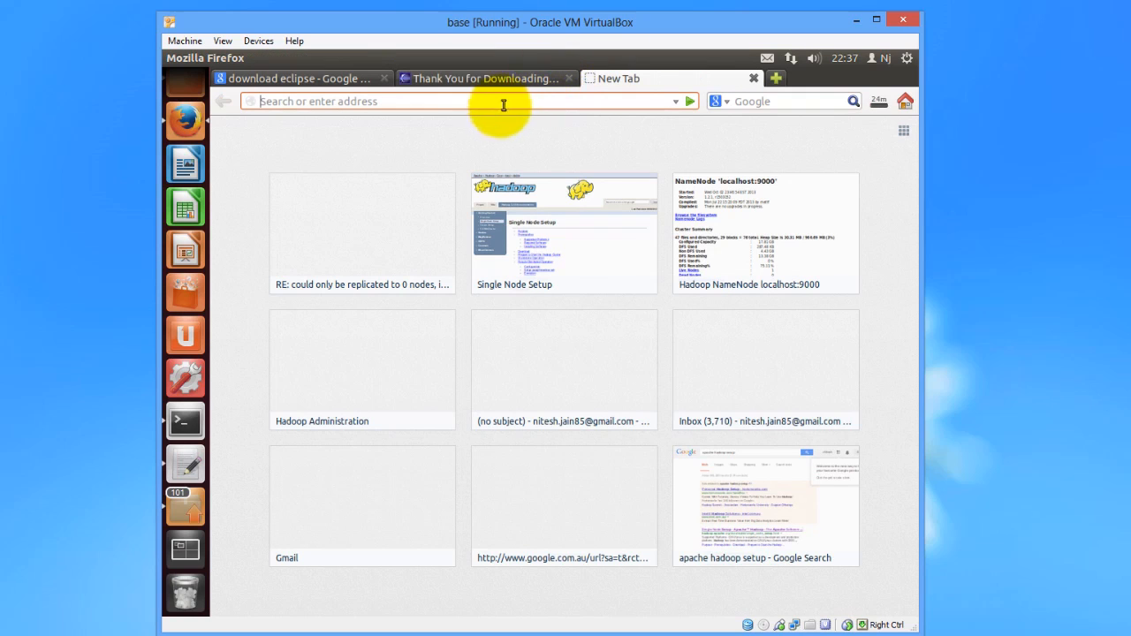
Move the Eclipse tar.gz from Downloads into the Home folder and extract it there
{"action": "left_click", "coordinate": [879, 101]}
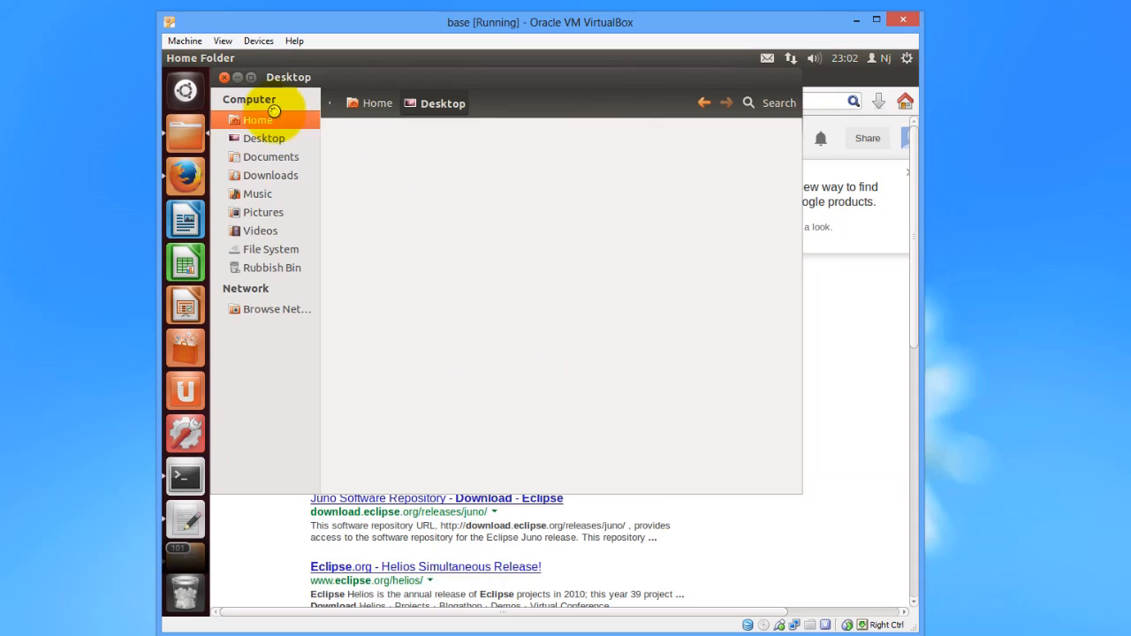
{"action": "left_click", "coordinate": [271, 176]}
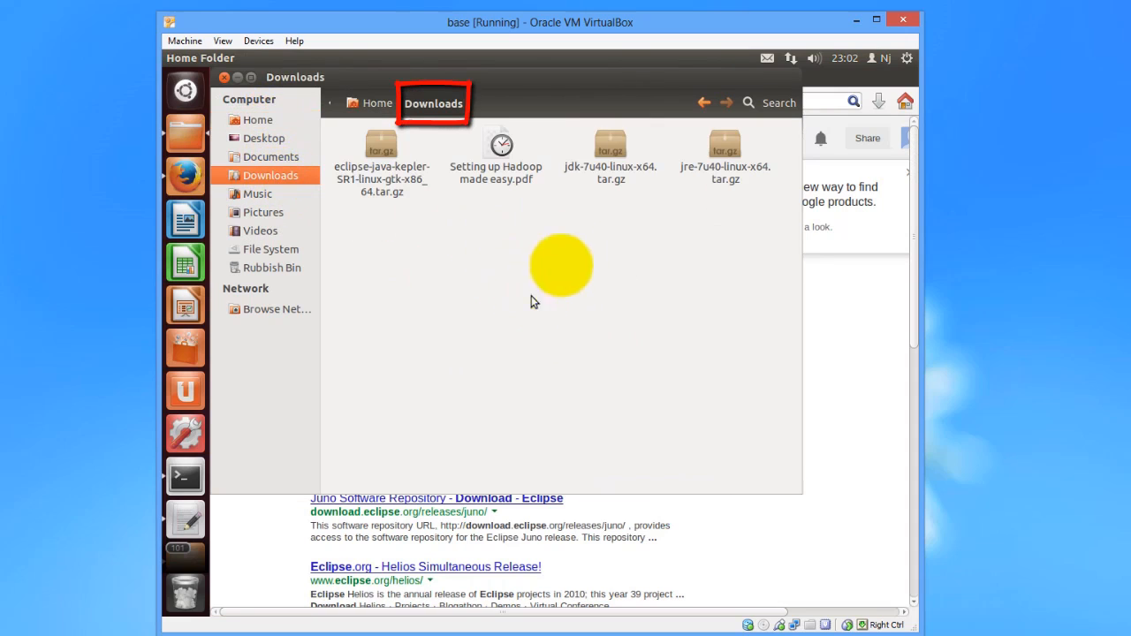
{"action": "left_click", "coordinate": [382, 155]}
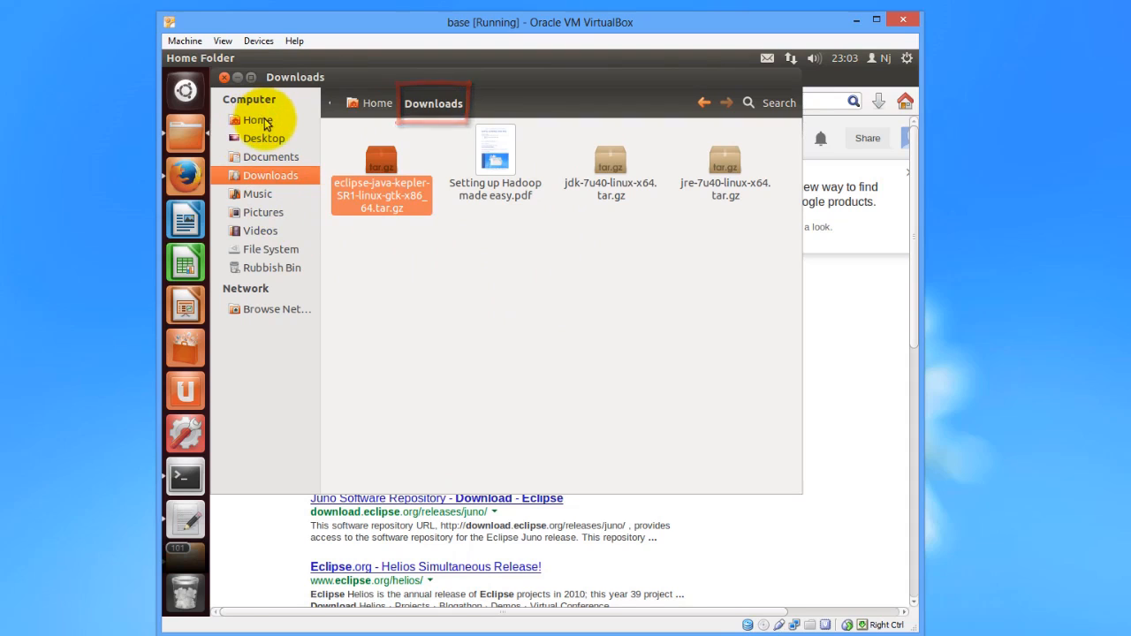
{"action": "left_click", "coordinate": [258, 121]}
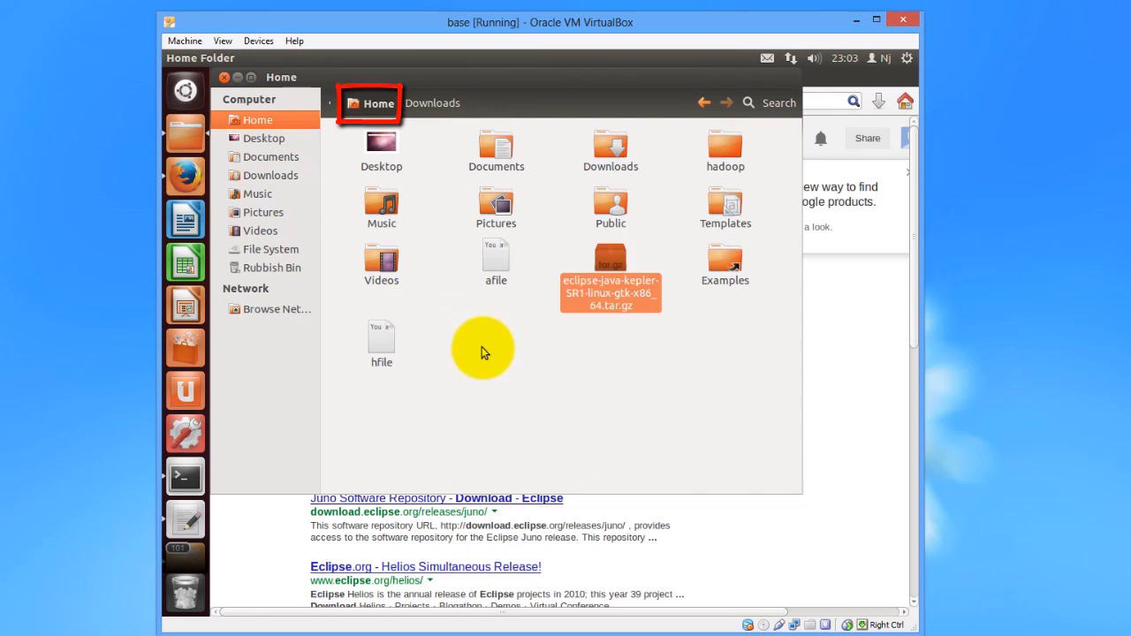
{"action": "right_click", "coordinate": [612, 269]}
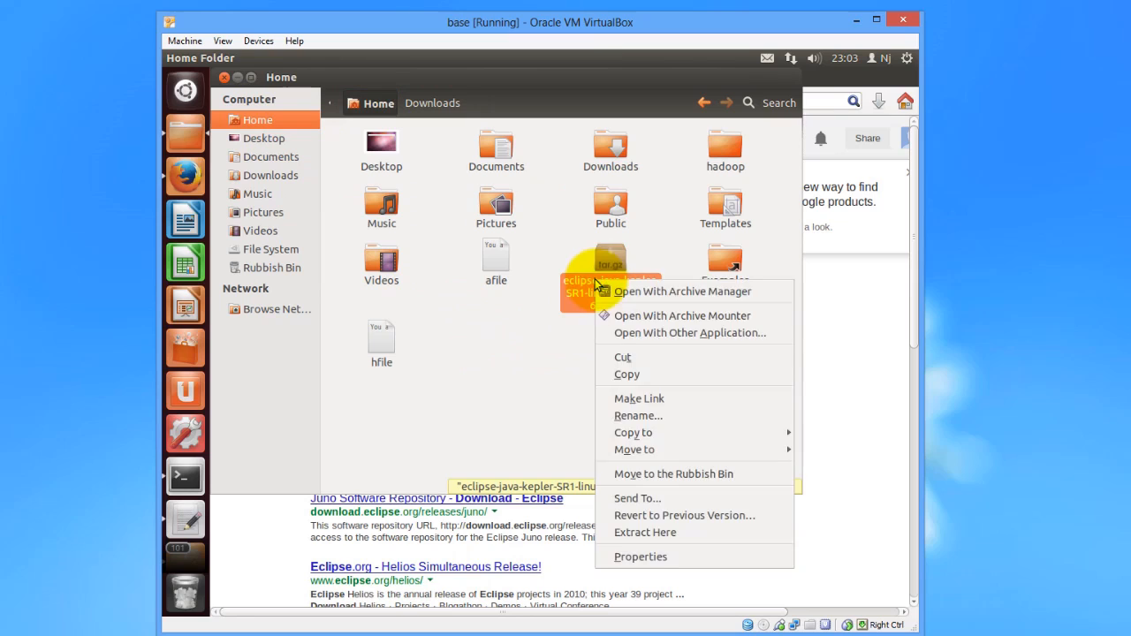
{"action": "mouse_move", "coordinate": [707, 431]}
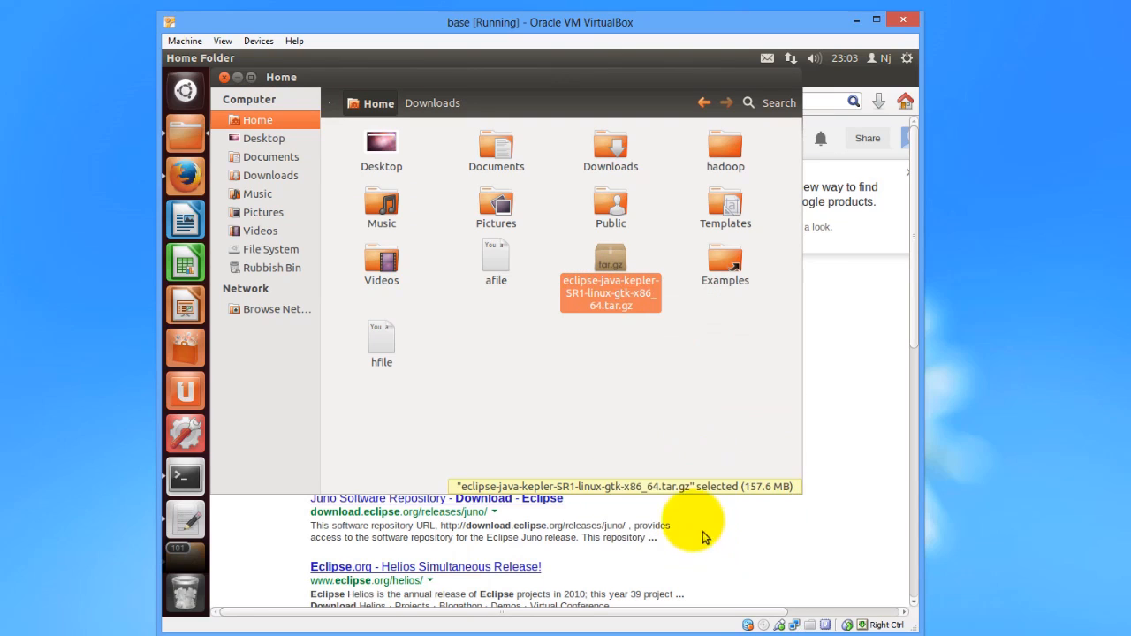
{"action": "double_click", "coordinate": [612, 280]}
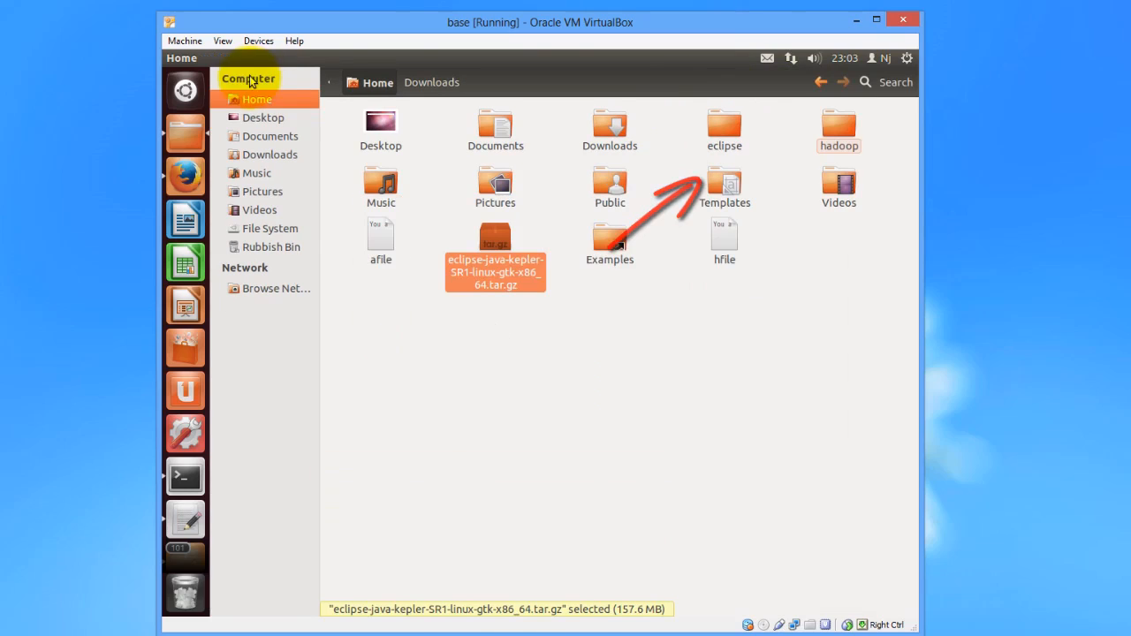
Launch Eclipse from the extracted eclipse folder, accepting the default workspace location
{"action": "double_click", "coordinate": [725, 127]}
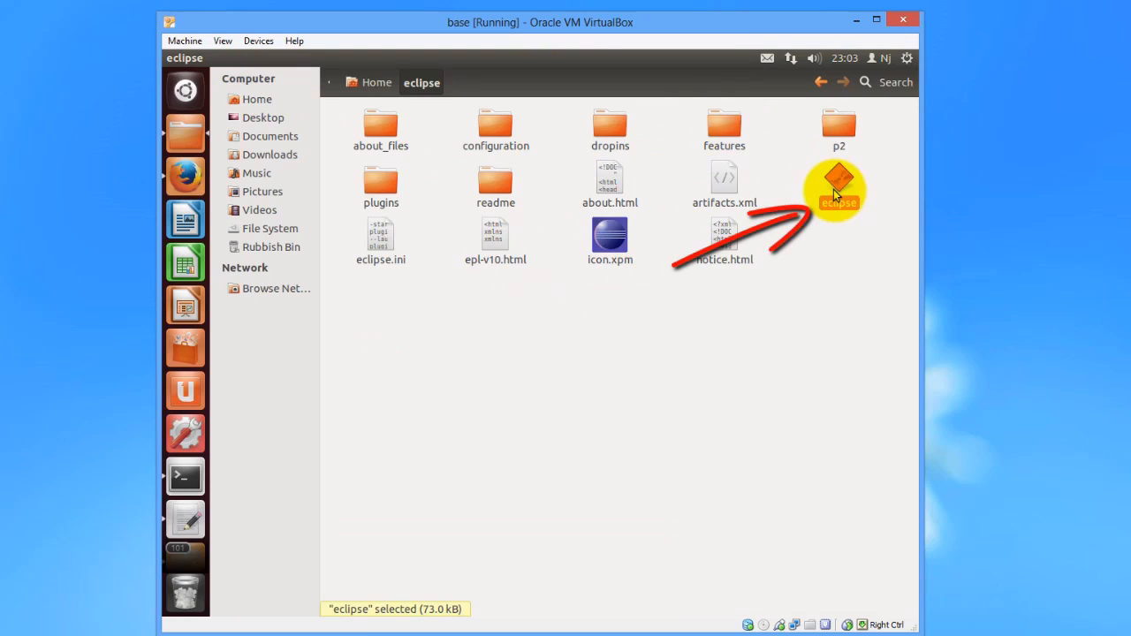
{"action": "mouse_move", "coordinate": [663, 343]}
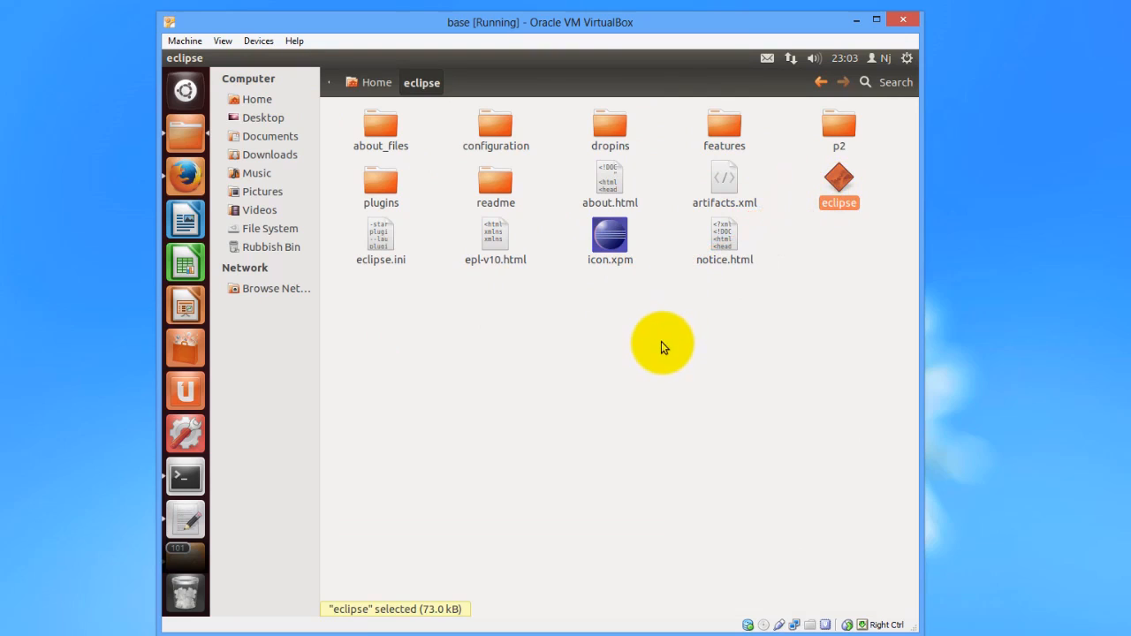
{"action": "double_click", "coordinate": [838, 180]}
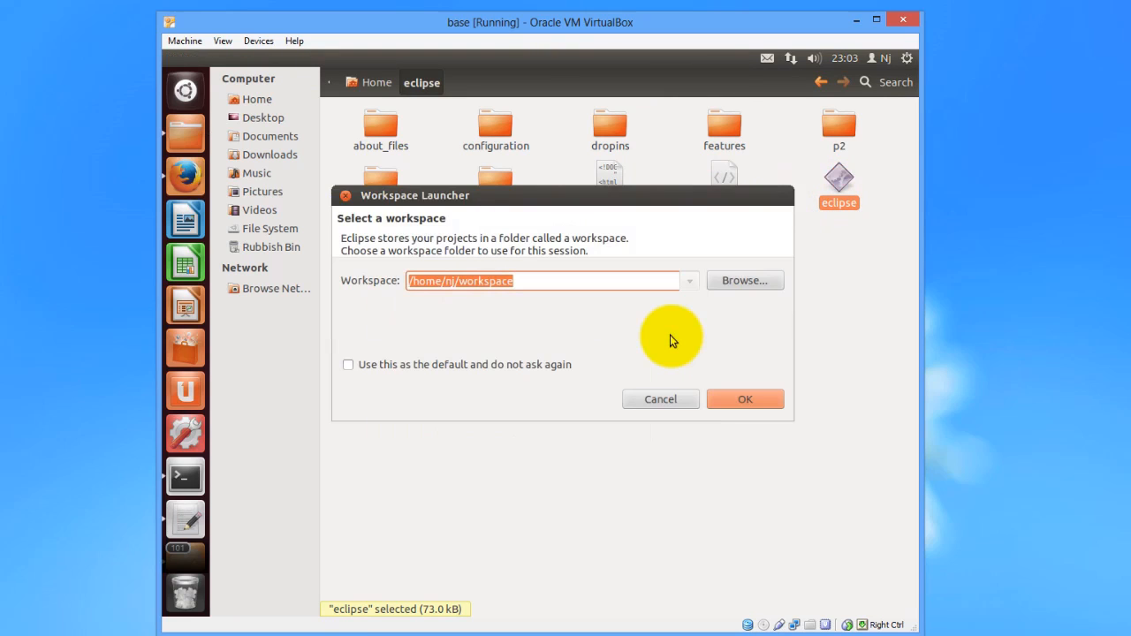
{"action": "left_click", "coordinate": [746, 399]}
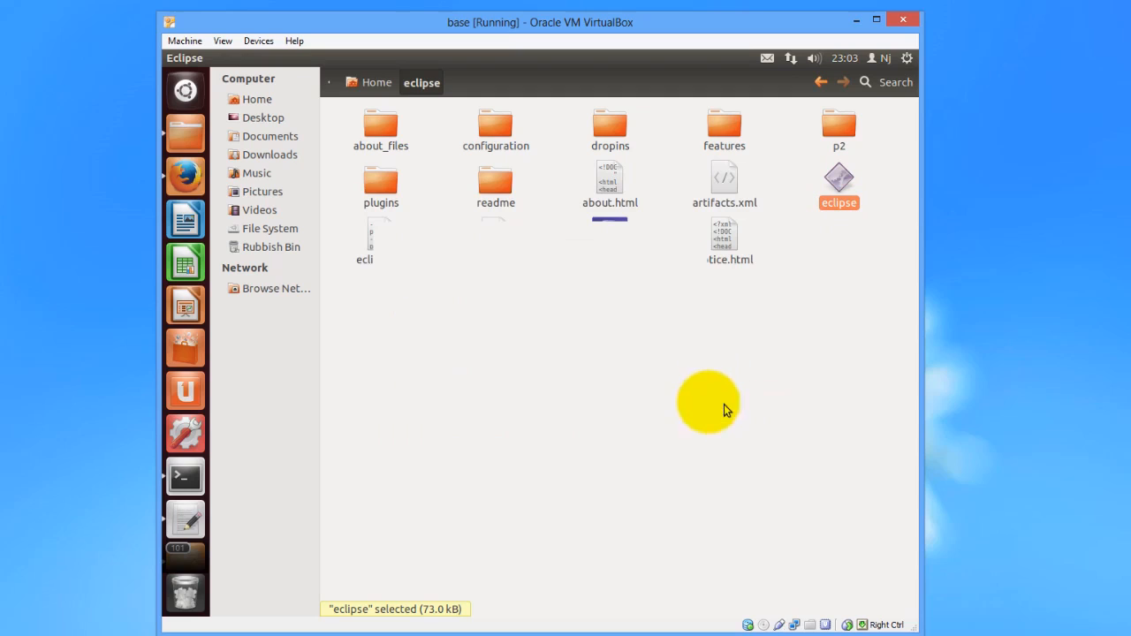
{"action": "double_click", "coordinate": [838, 180]}
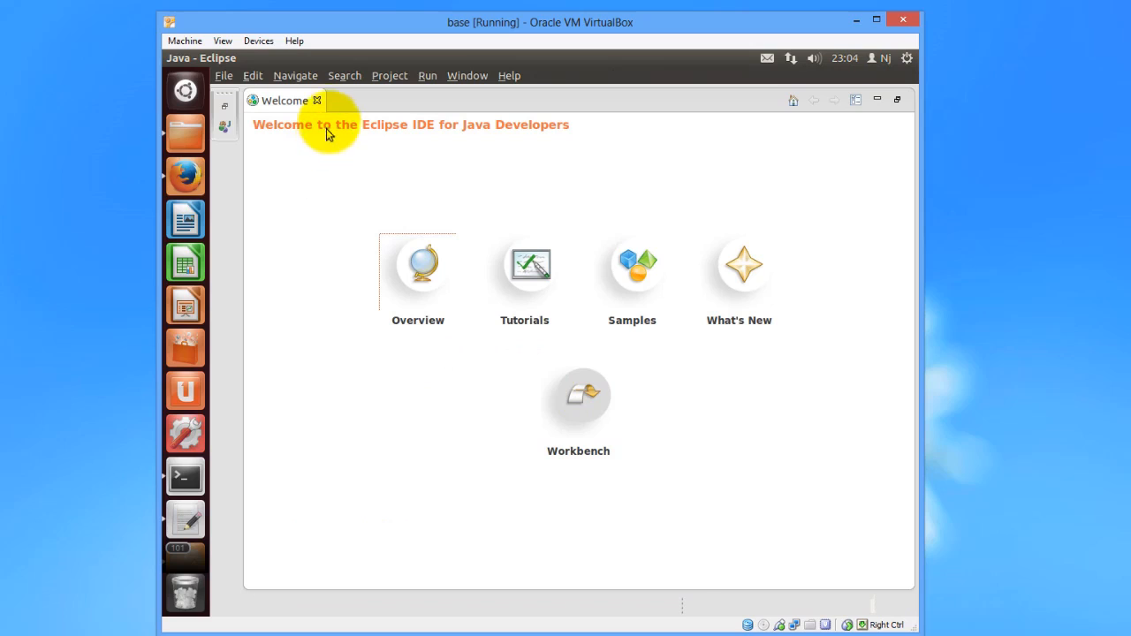
Start the New Java Project wizard from the File menu
{"action": "left_click", "coordinate": [215, 70]}
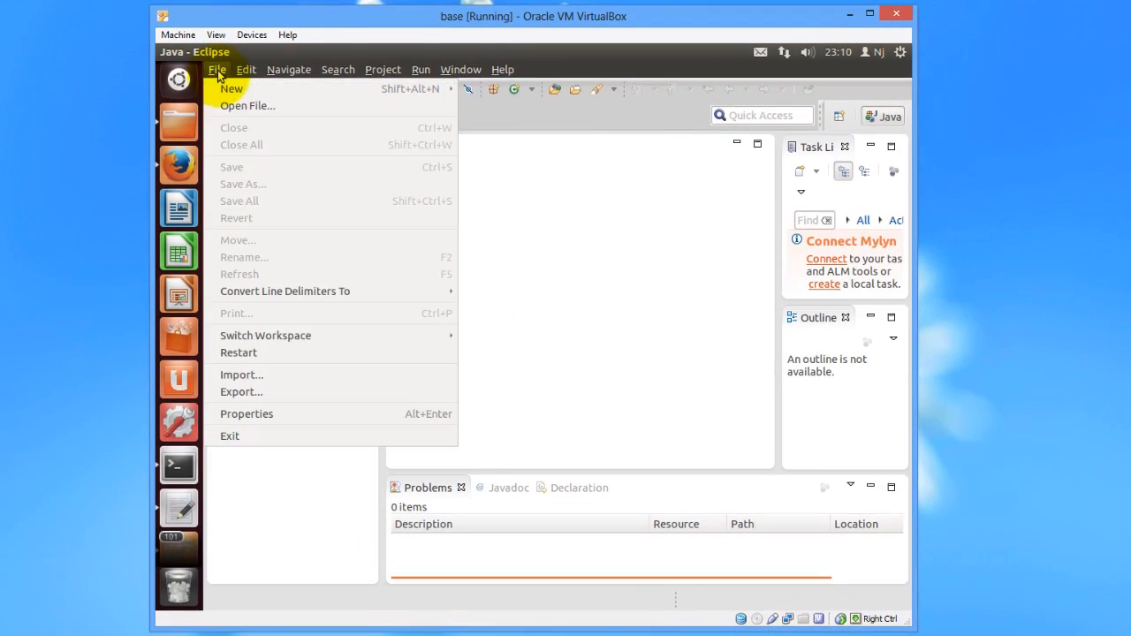
{"action": "mouse_move", "coordinate": [230, 88]}
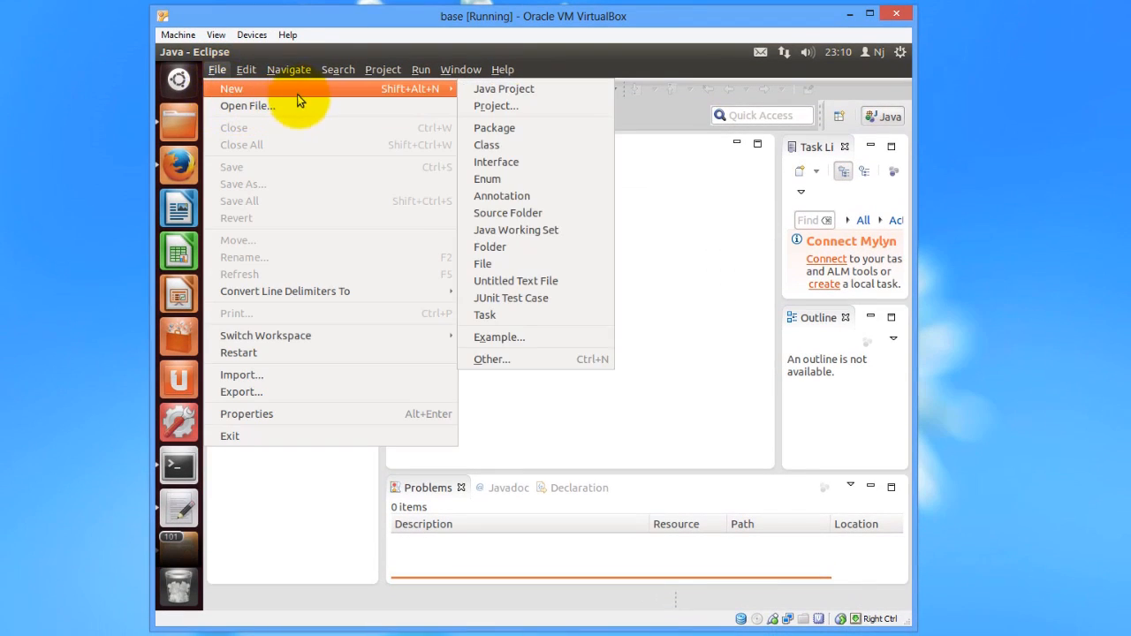
{"action": "mouse_move", "coordinate": [504, 89]}
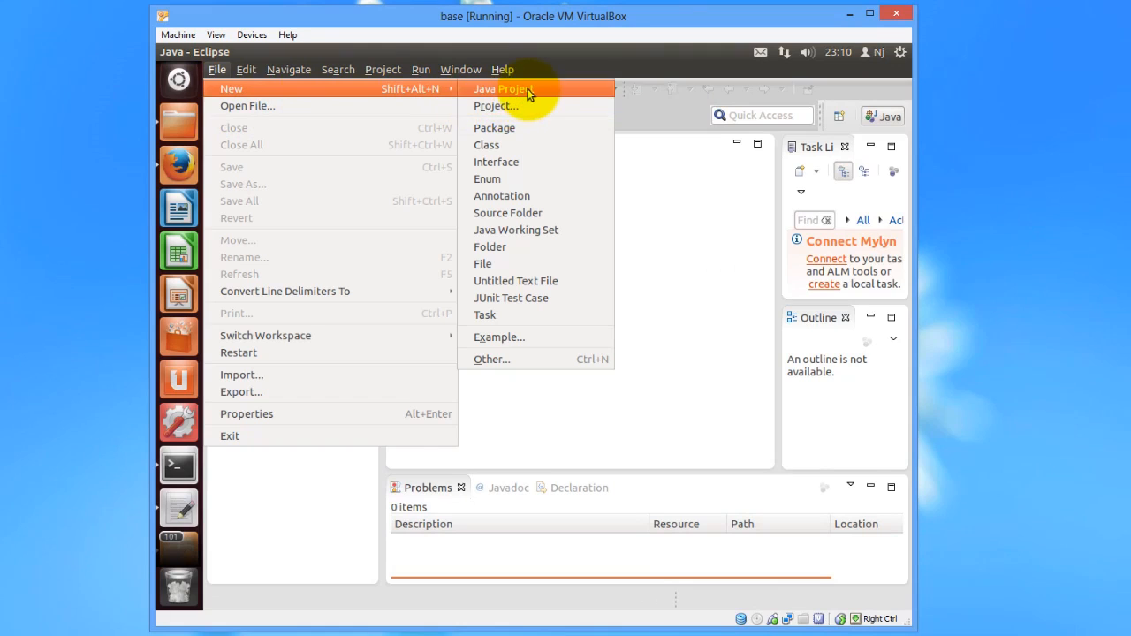
{"action": "left_click", "coordinate": [504, 89]}
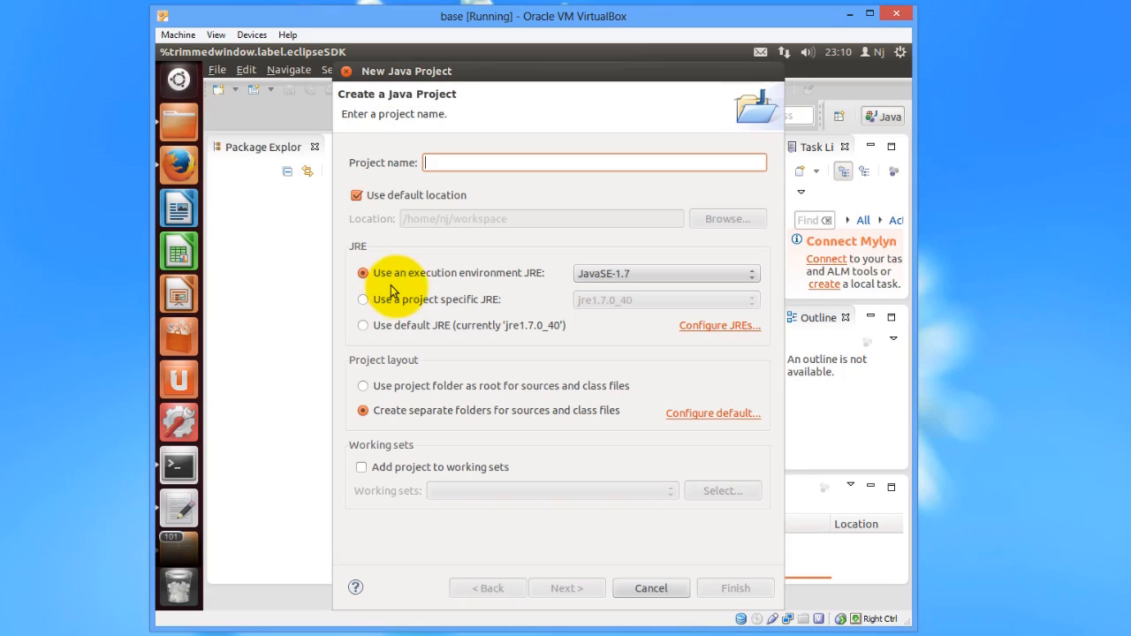
Create a Java project named HadoopExperiments
{"action": "type", "text": "Hadoop"}
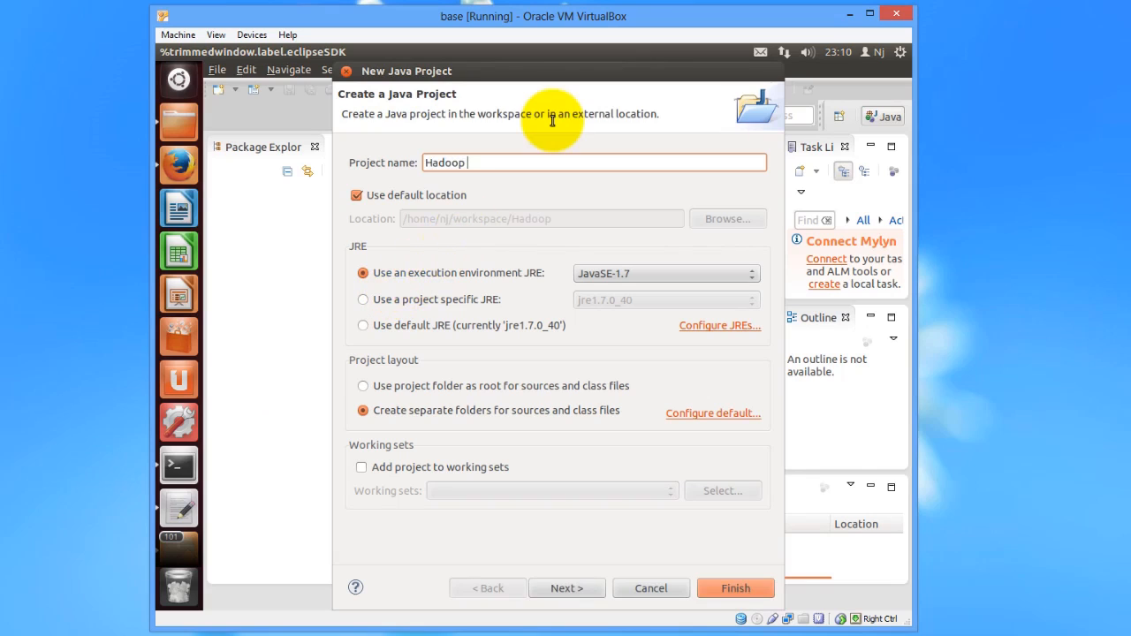
{"action": "type", "text": "E"}
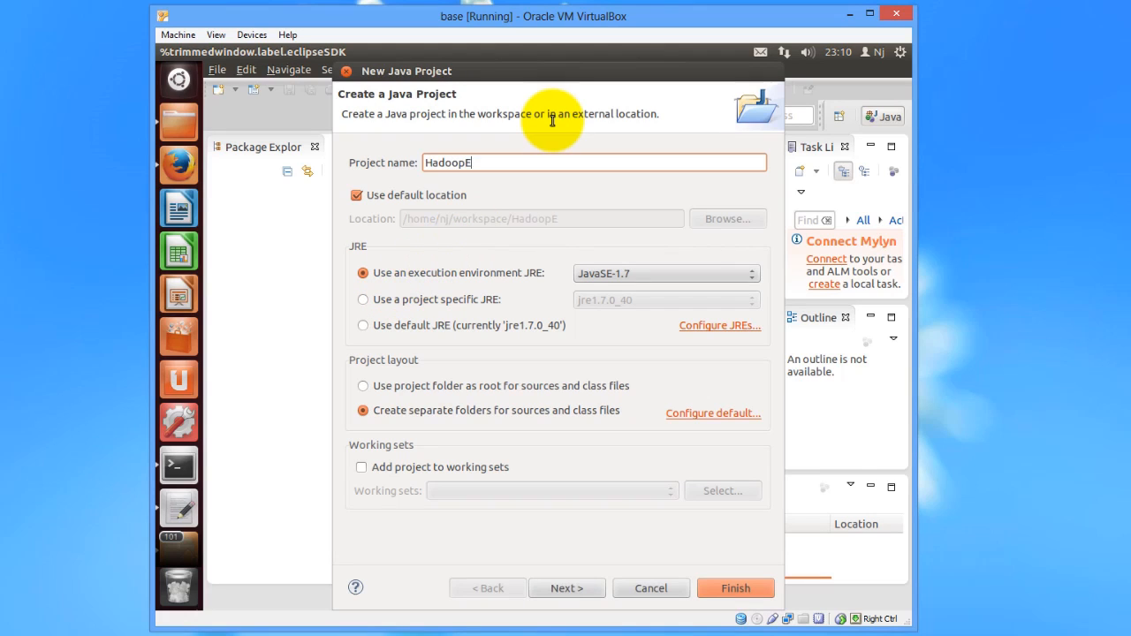
{"action": "type", "text": "xp"}
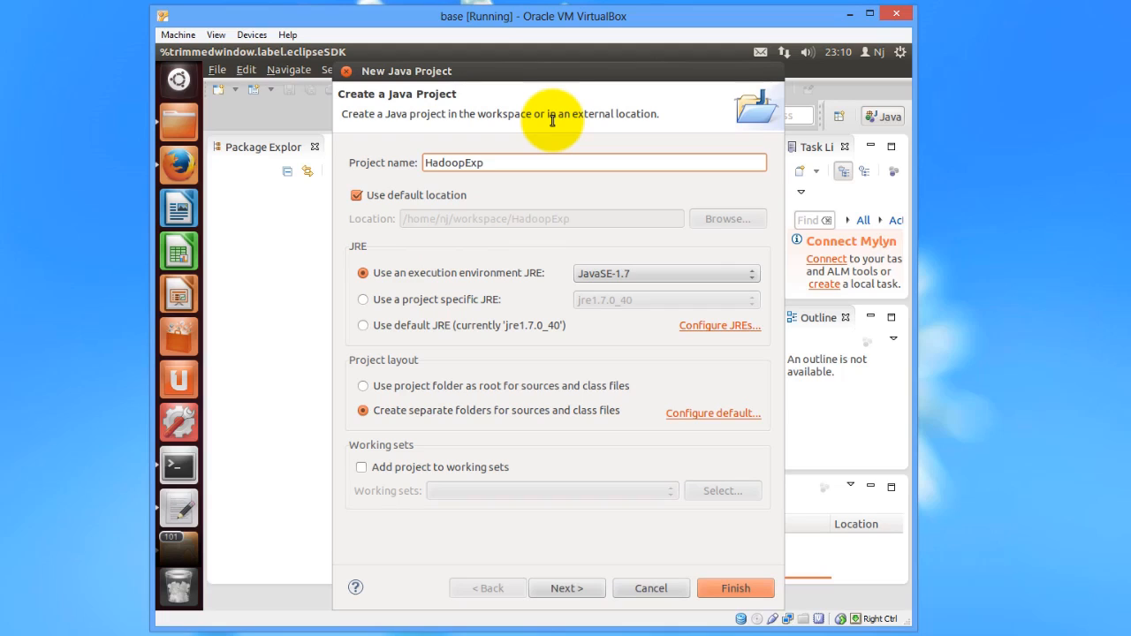
{"action": "type", "text": "eri"}
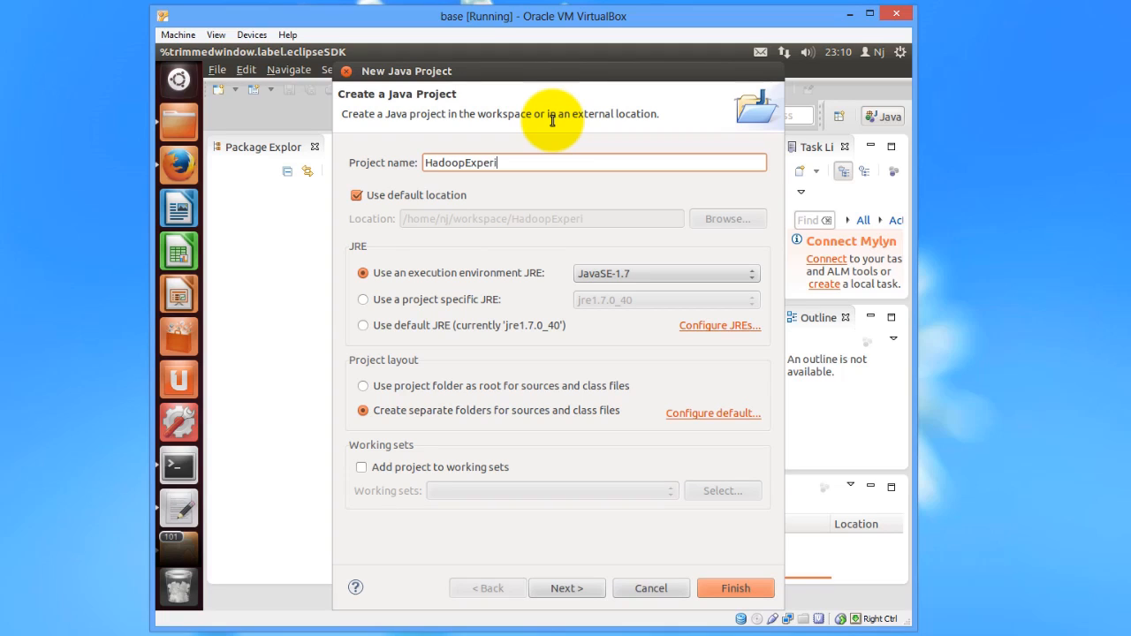
{"action": "type", "text": "ments"}
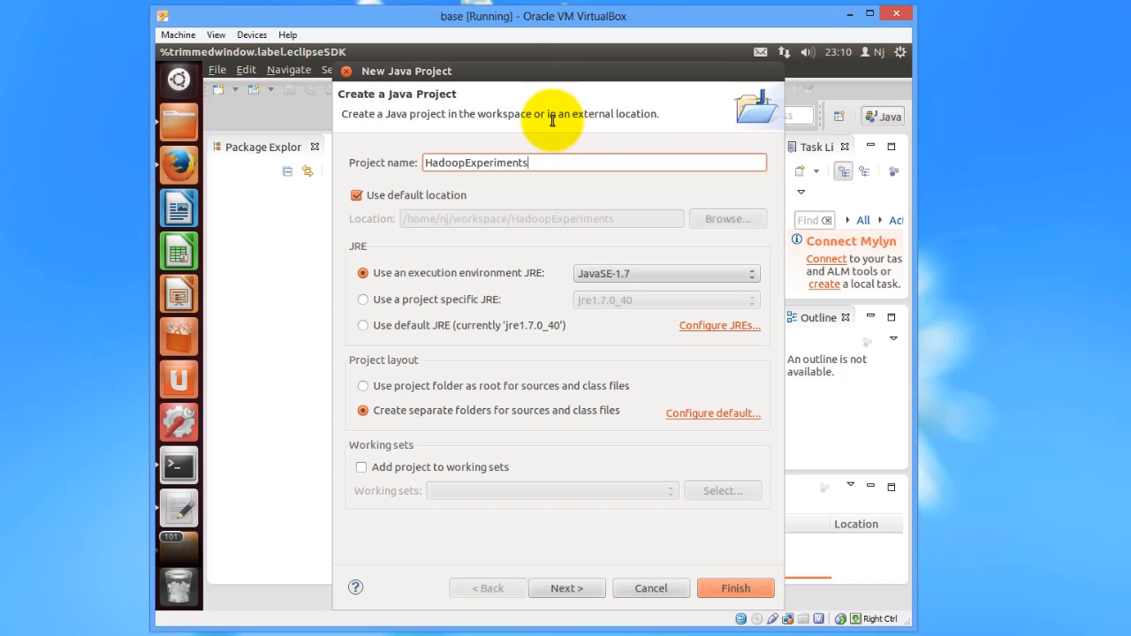
{"action": "left_click", "coordinate": [736, 587]}
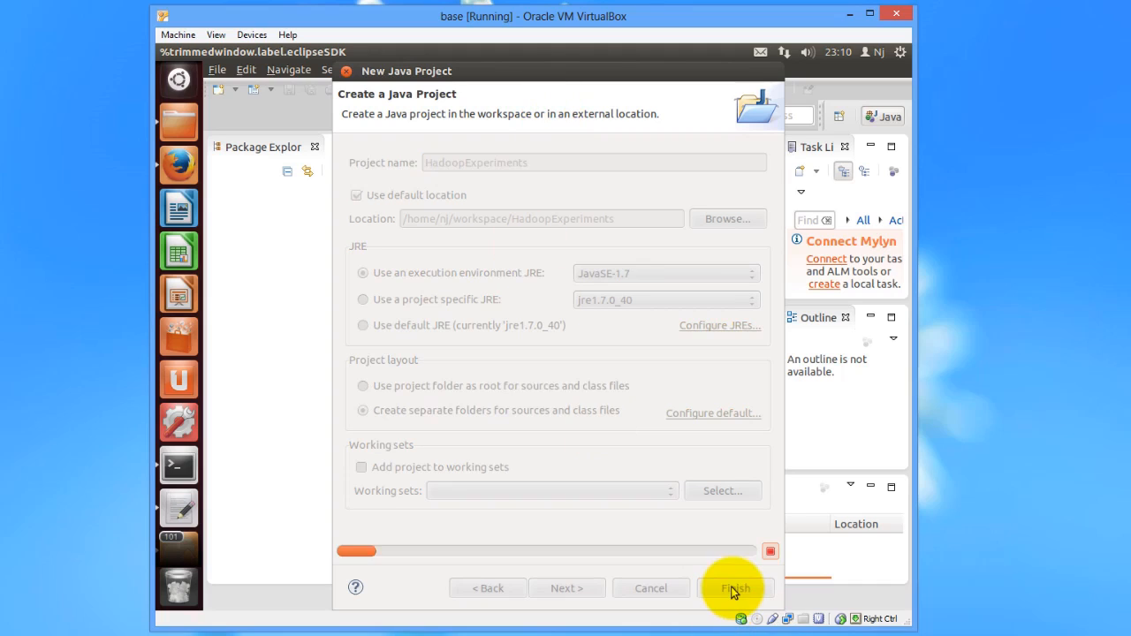
{"action": "left_click", "coordinate": [735, 587]}
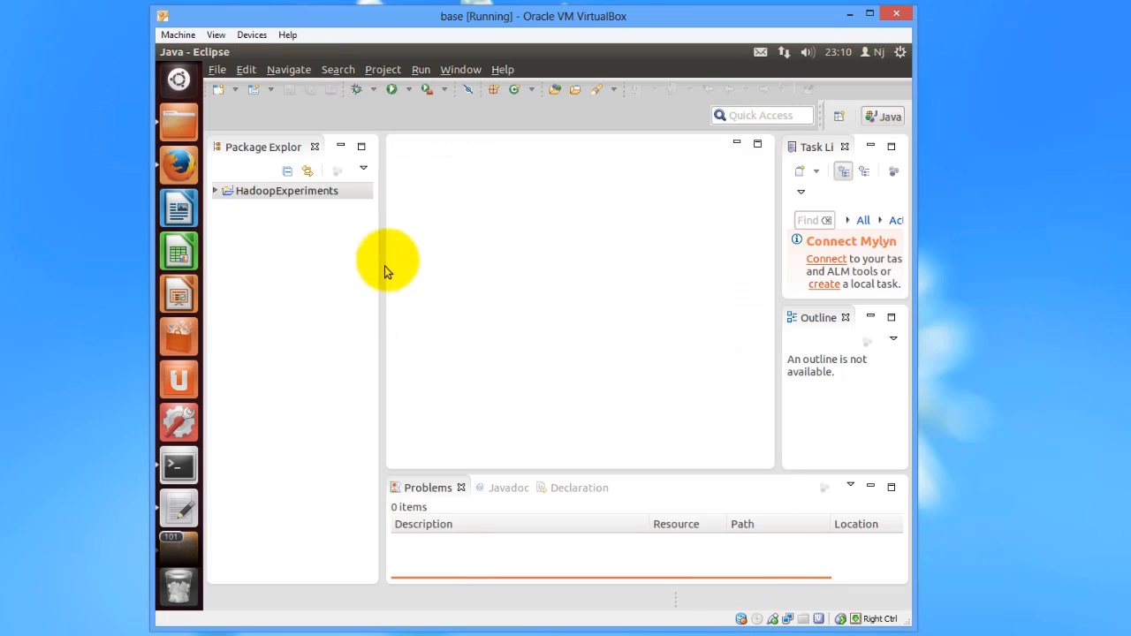
{"action": "mouse_move", "coordinate": [327, 220]}
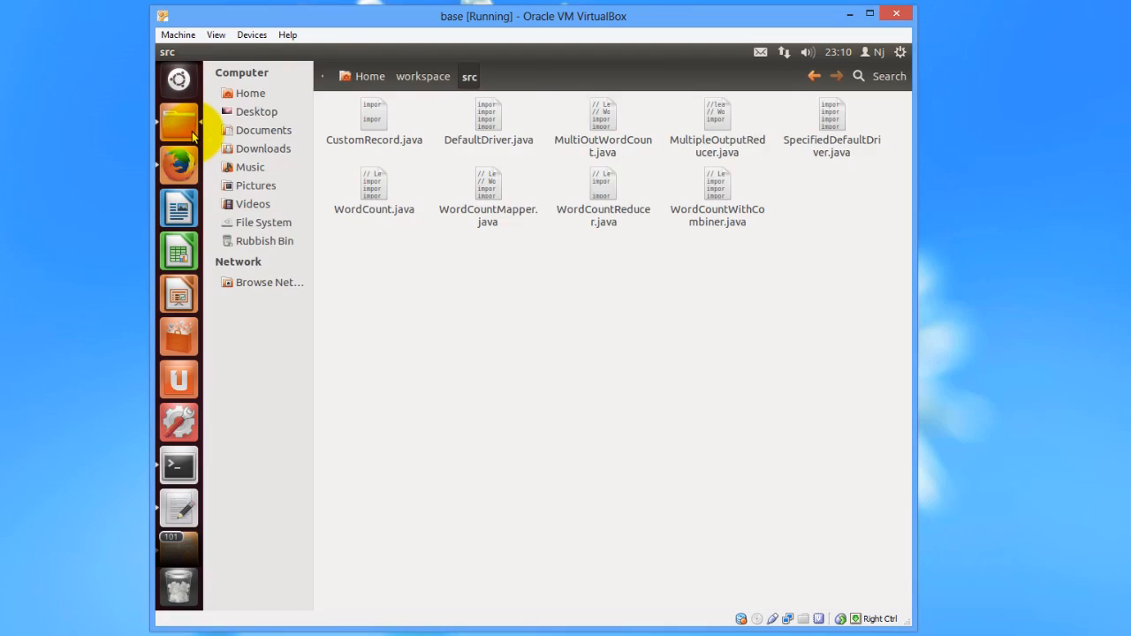
{"action": "mouse_move", "coordinate": [407, 145]}
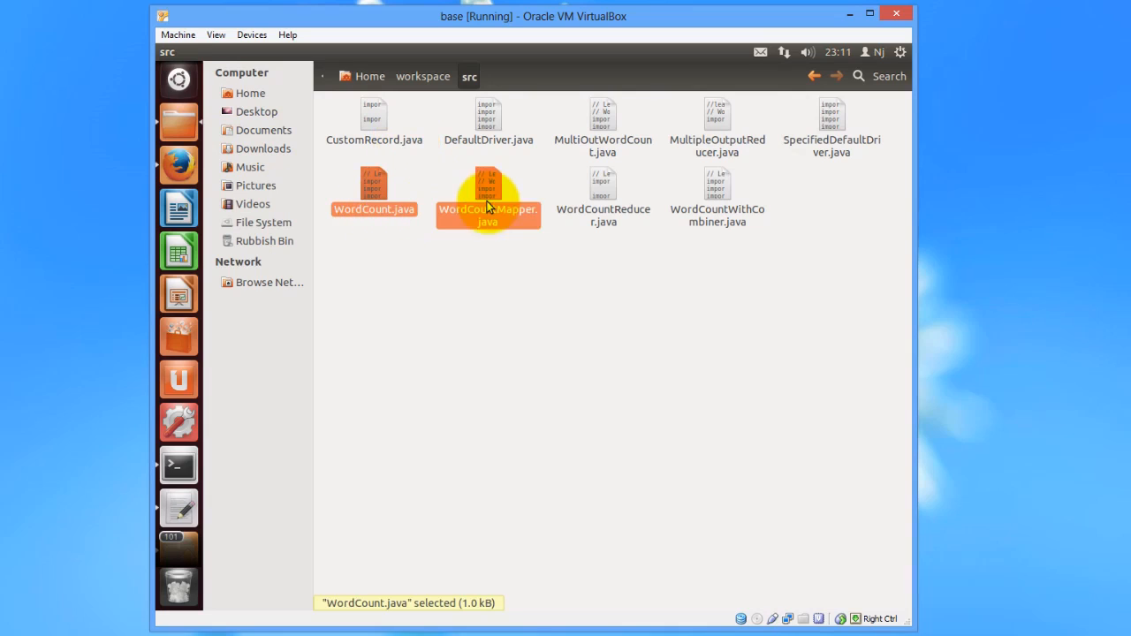
Copy WordCount.java, WordCountMapper.java and WordCountReducer.java into HadoopExperiments/src
{"action": "left_click", "coordinate": [603, 186]}
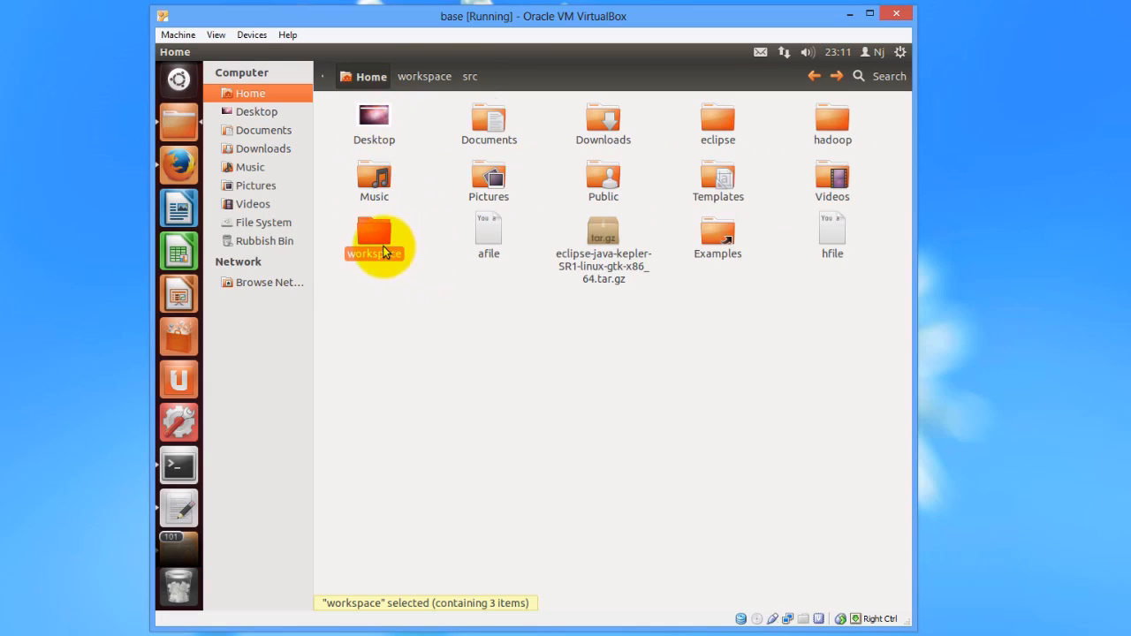
{"action": "double_click", "coordinate": [375, 237]}
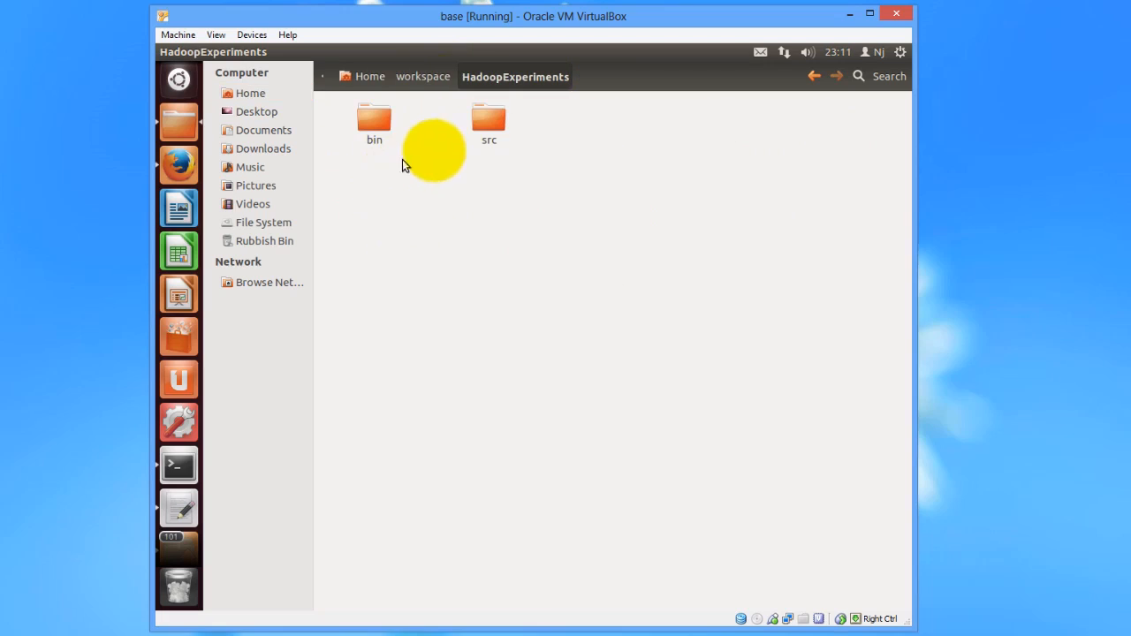
{"action": "double_click", "coordinate": [488, 120]}
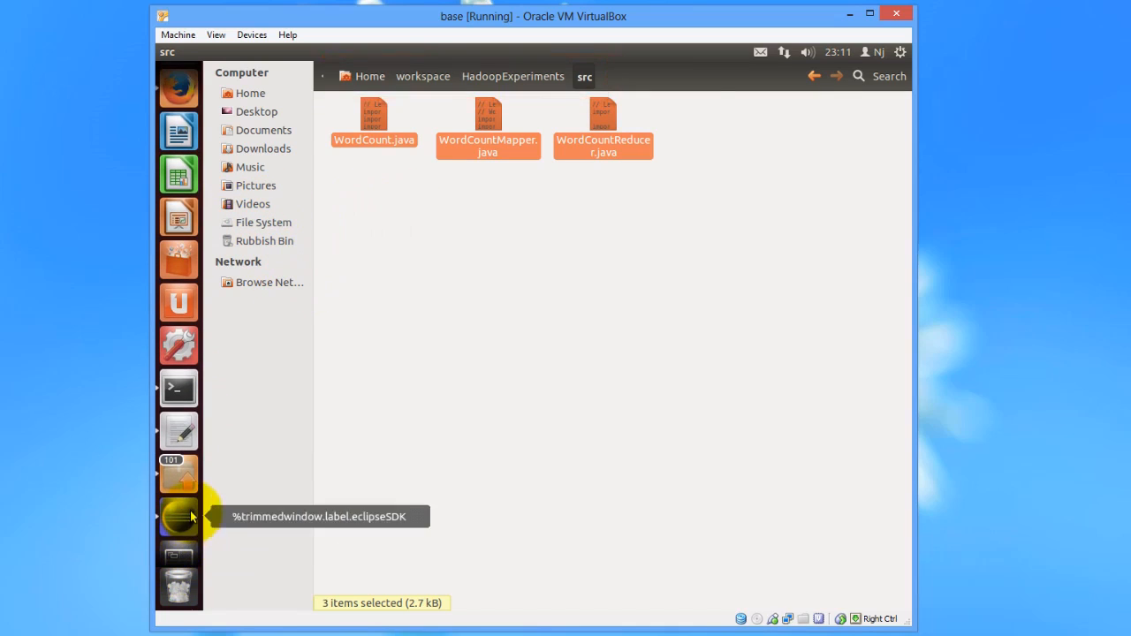
Refresh src so the three WordCount files appear, then edit WordCount.java
{"action": "left_click", "coordinate": [179, 516]}
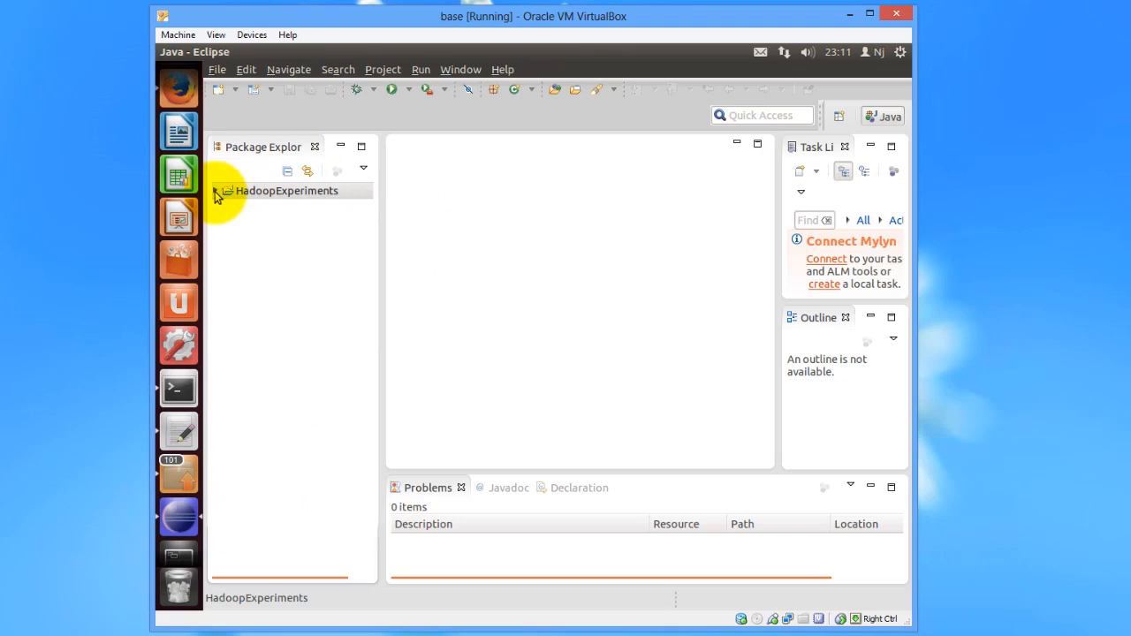
{"action": "left_click", "coordinate": [215, 191]}
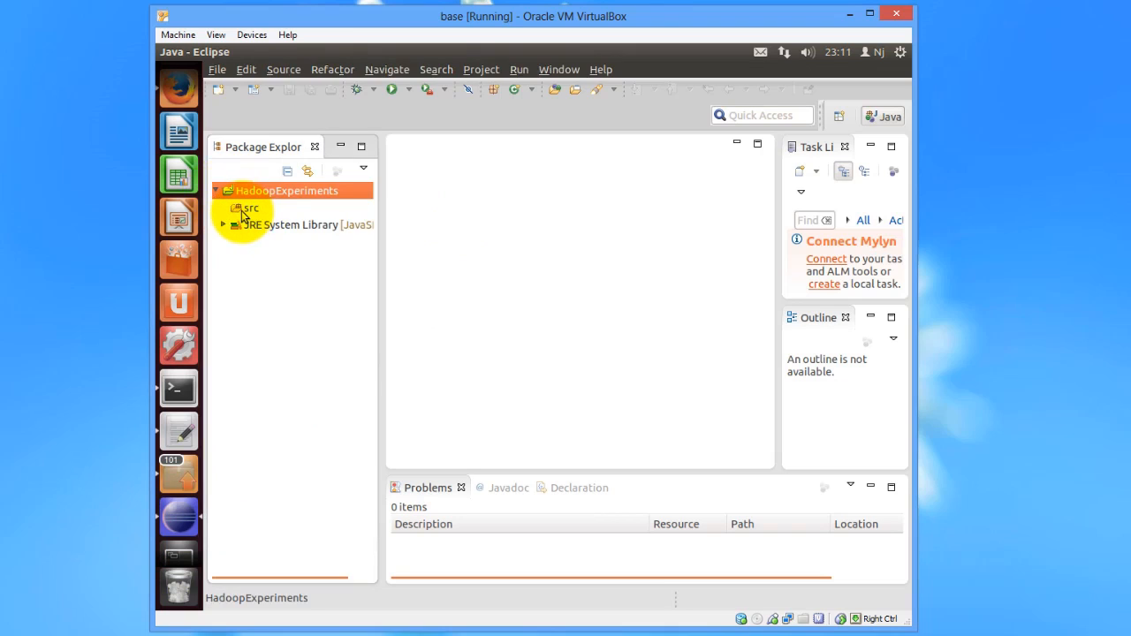
{"action": "left_click", "coordinate": [251, 208]}
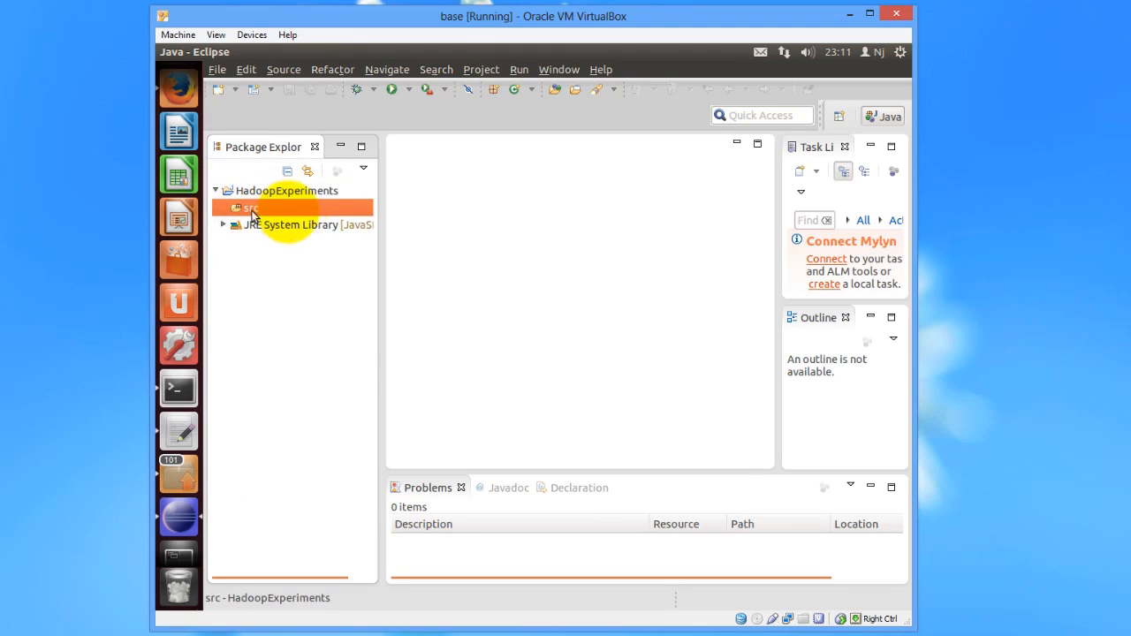
{"action": "right_click", "coordinate": [252, 209]}
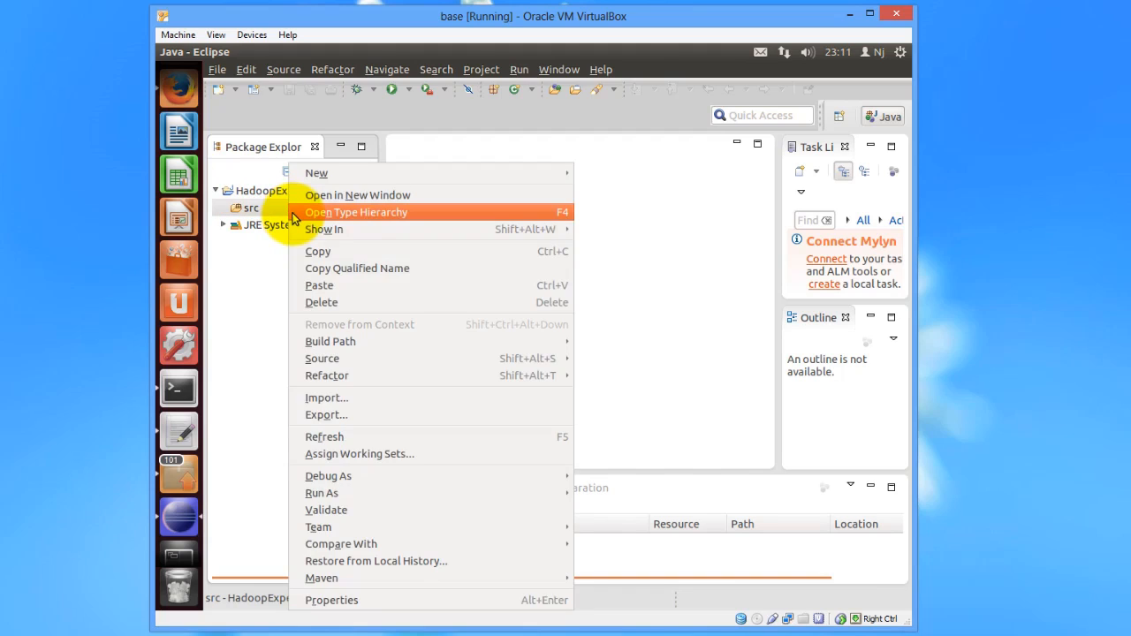
{"action": "mouse_move", "coordinate": [393, 433]}
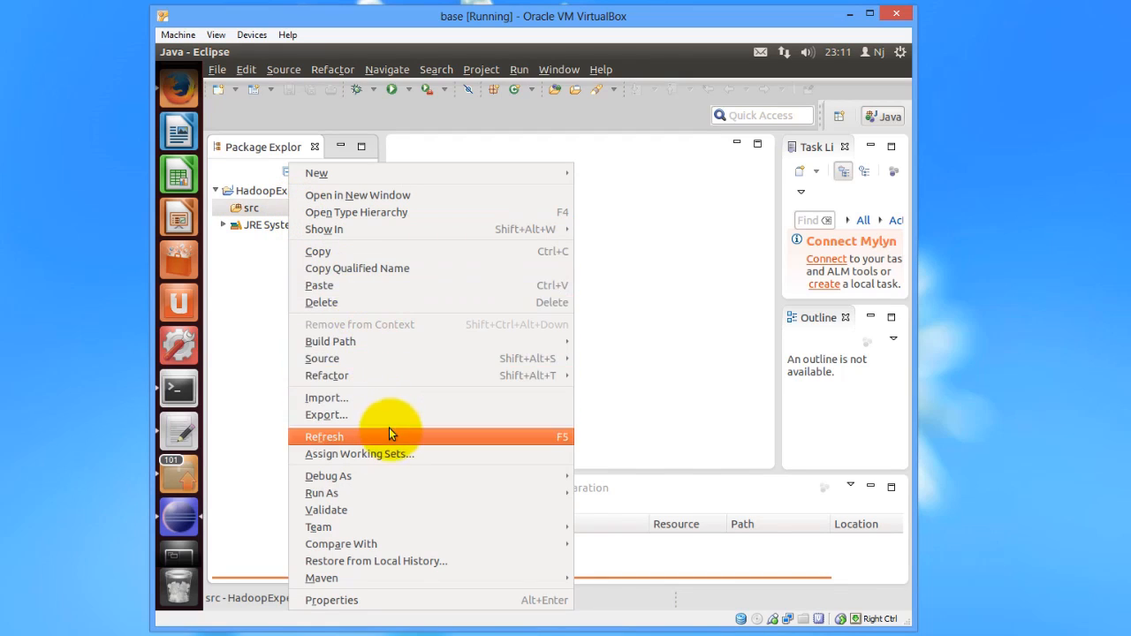
{"action": "left_click", "coordinate": [323, 435]}
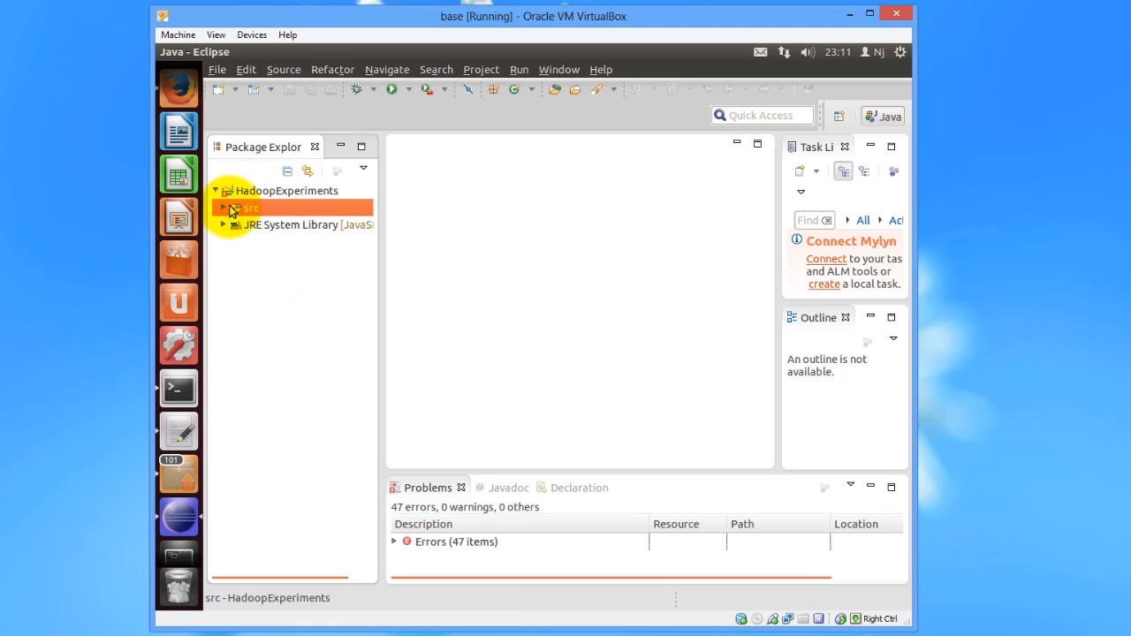
{"action": "left_click", "coordinate": [222, 209]}
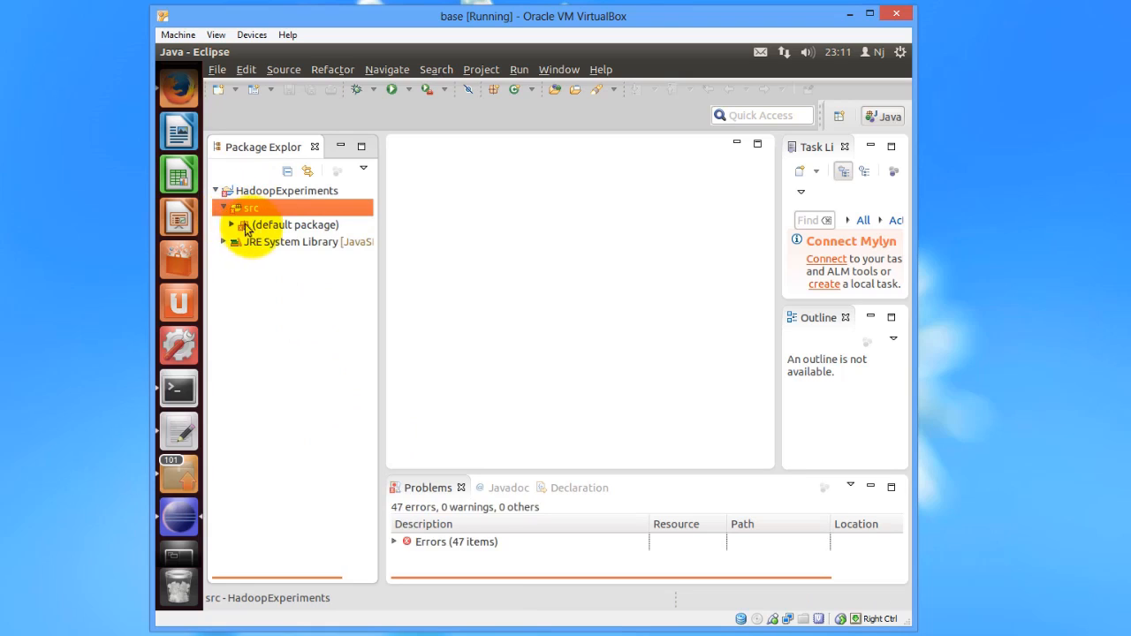
{"action": "left_click", "coordinate": [232, 225]}
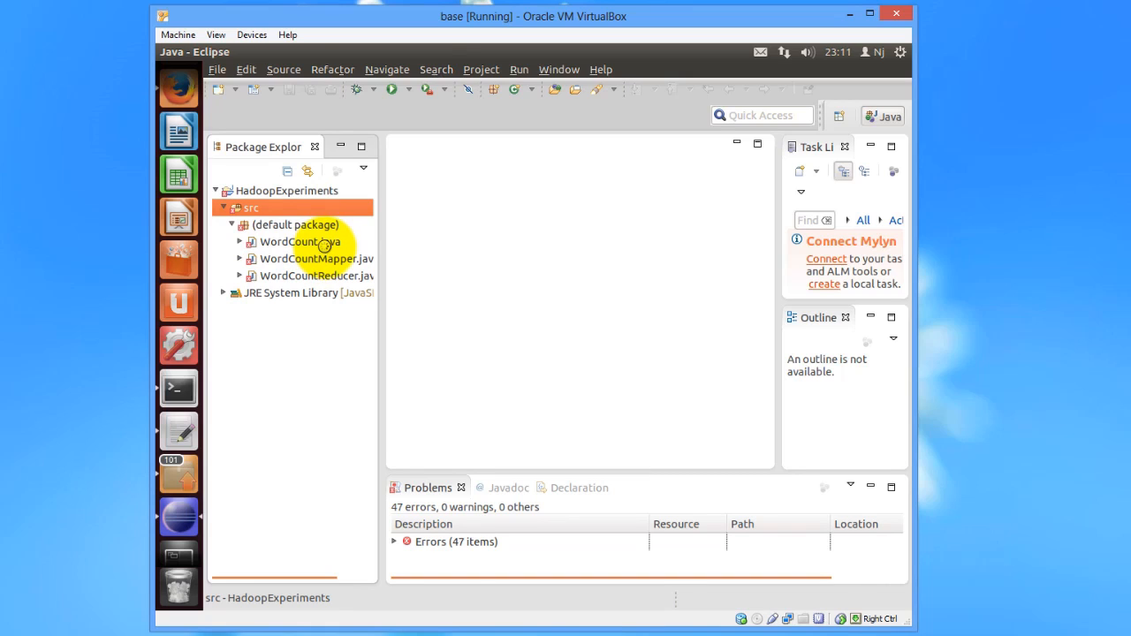
{"action": "double_click", "coordinate": [301, 241]}
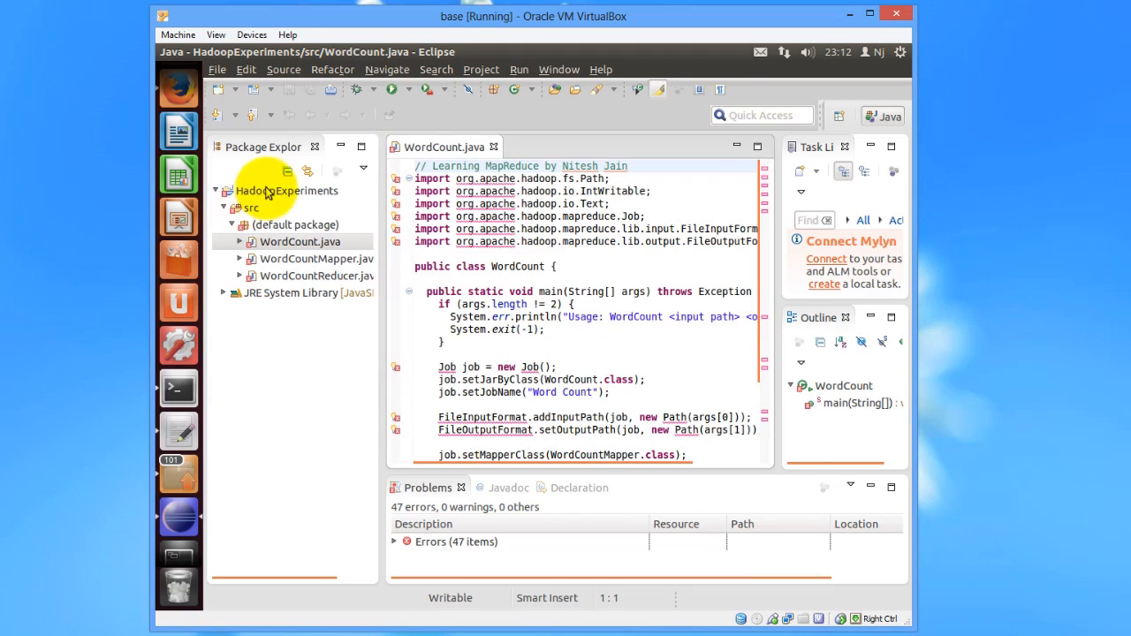
Show the HadoopExperiments project's Java Build Path libraries in Properties
{"action": "left_click", "coordinate": [284, 191]}
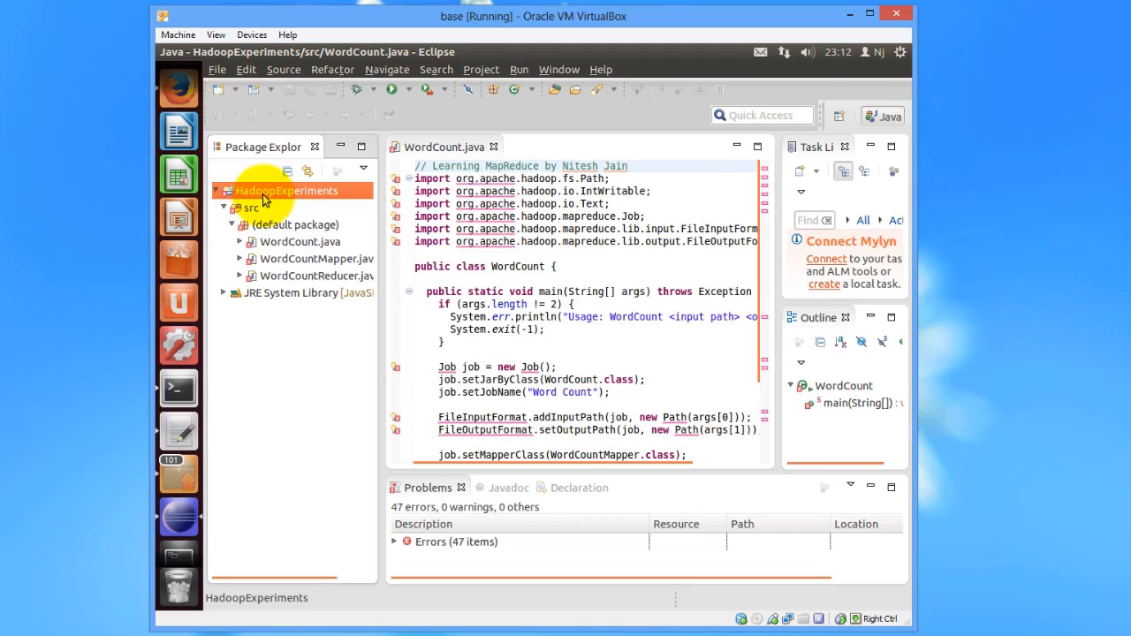
{"action": "right_click", "coordinate": [286, 190]}
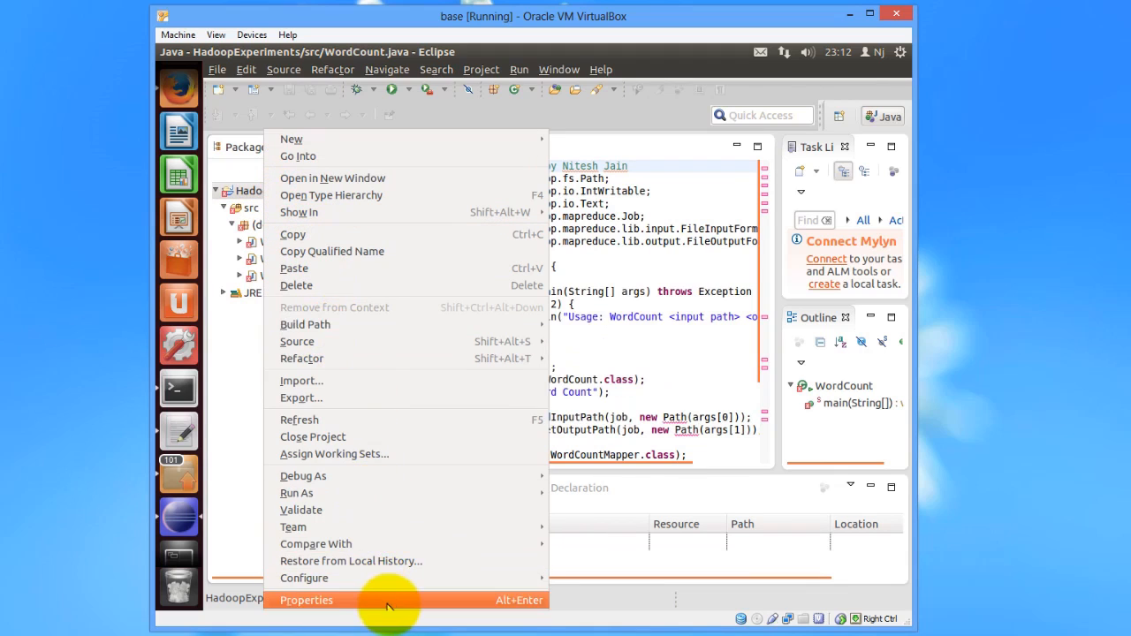
{"action": "left_click", "coordinate": [305, 601]}
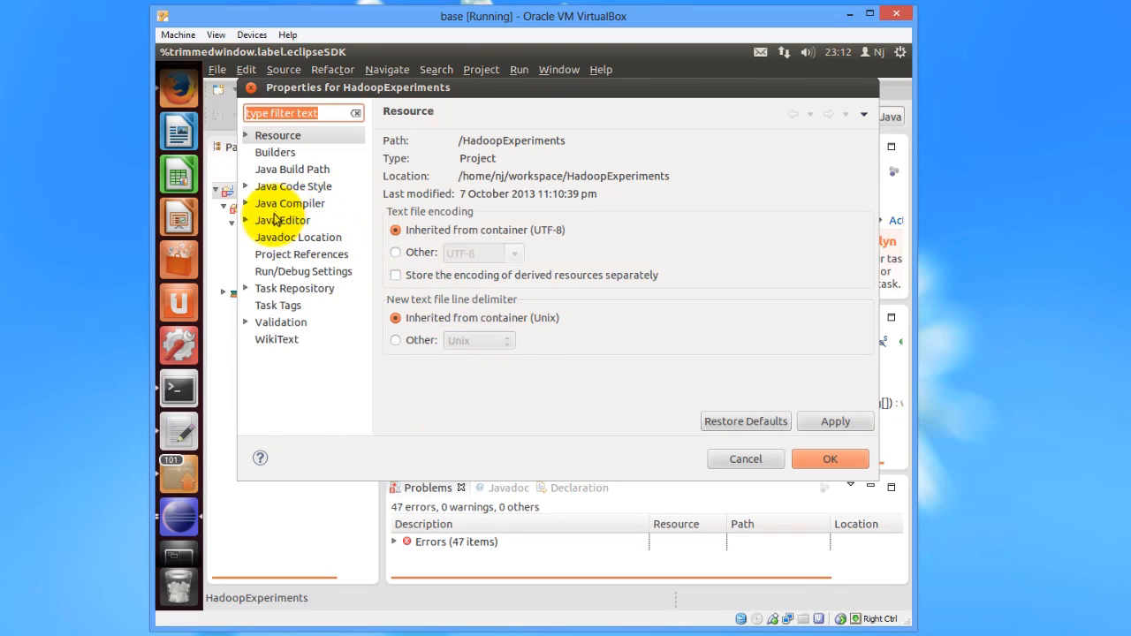
{"action": "left_click", "coordinate": [292, 170]}
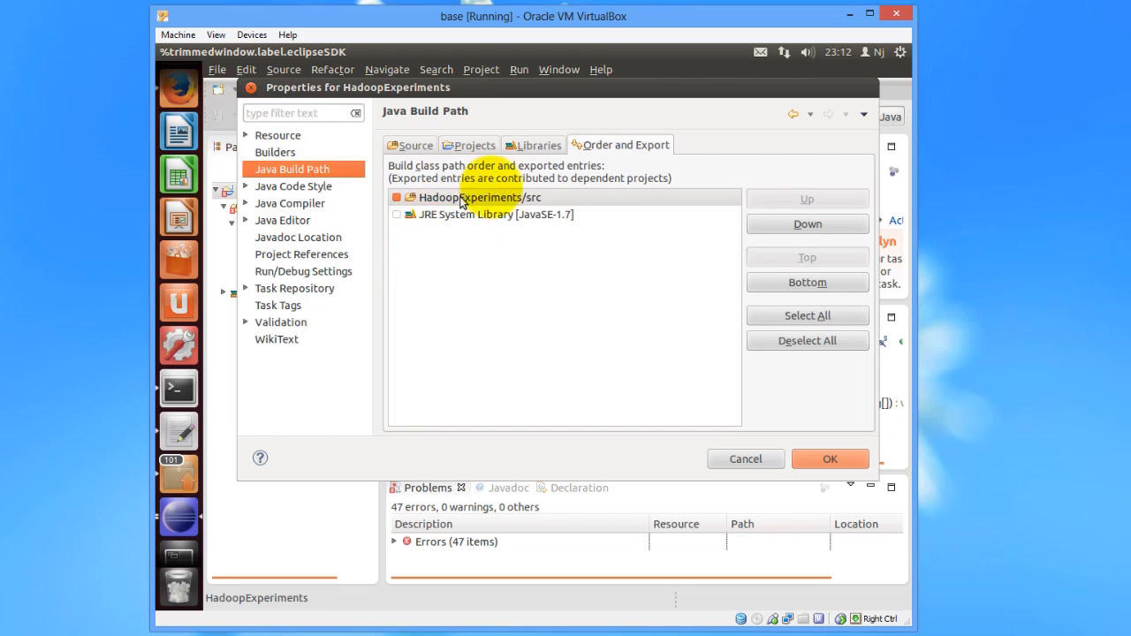
{"action": "left_click", "coordinate": [537, 145]}
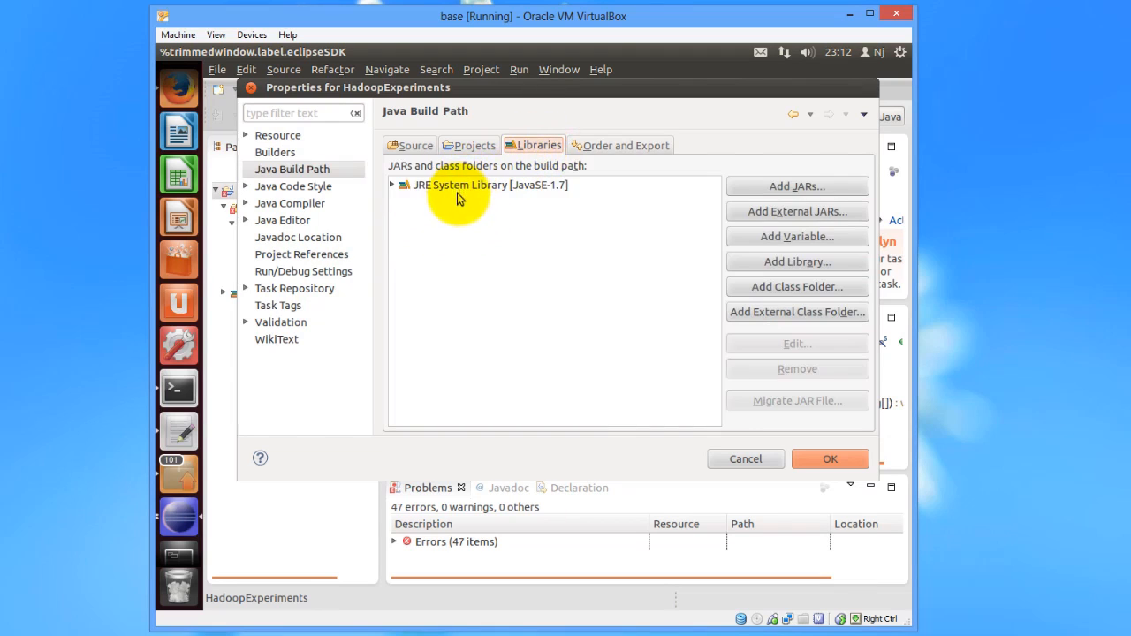
{"action": "mouse_move", "coordinate": [780, 216]}
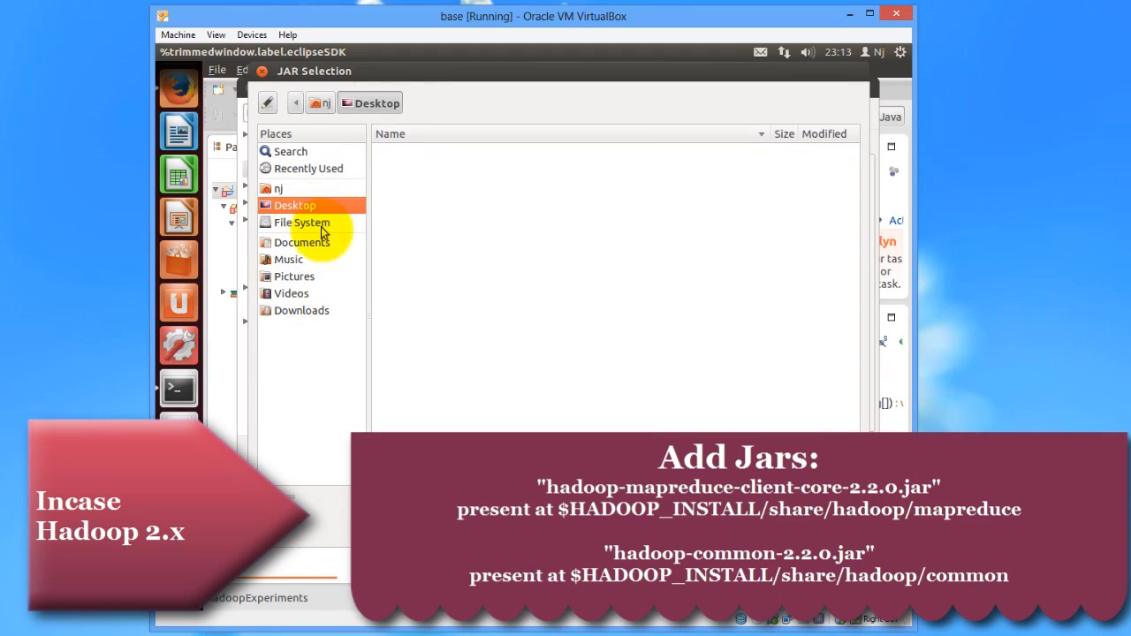
Add /home/nj/hadoop/hadoop-1.2.1/hadoop-core-1.2.1.jar as an external JAR to the build path
{"action": "left_click", "coordinate": [302, 223]}
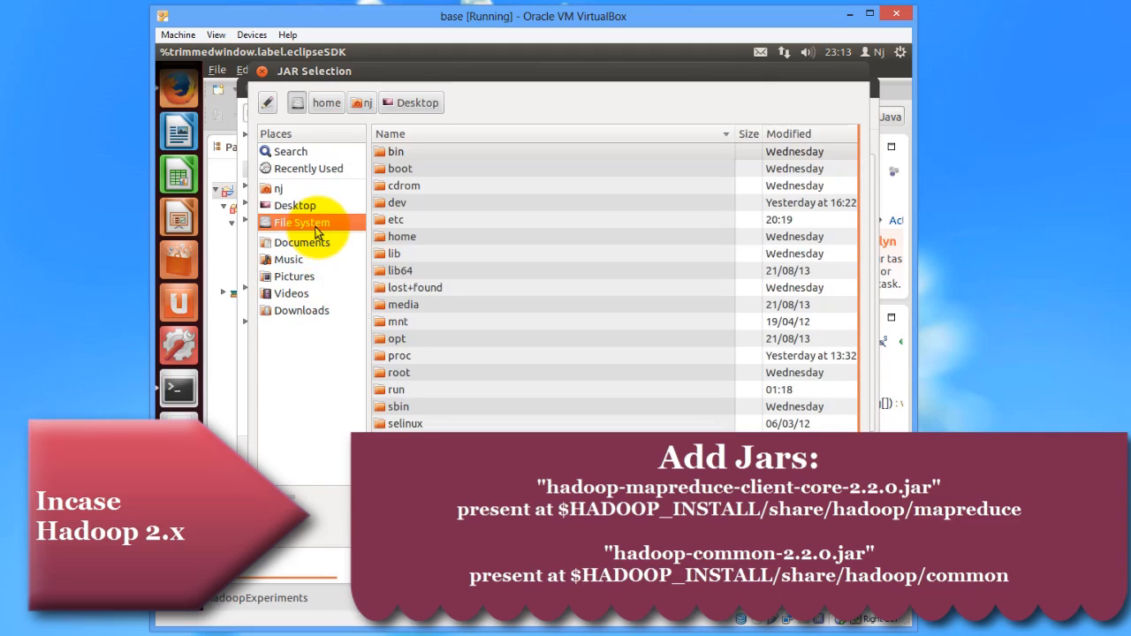
{"action": "left_click", "coordinate": [325, 103]}
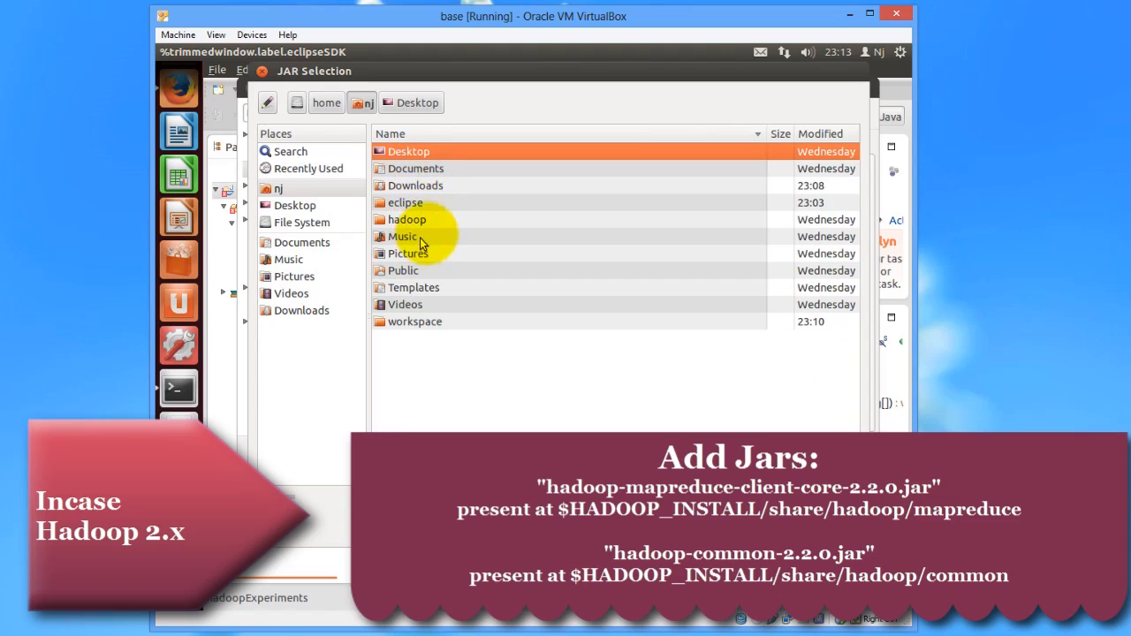
{"action": "double_click", "coordinate": [406, 219]}
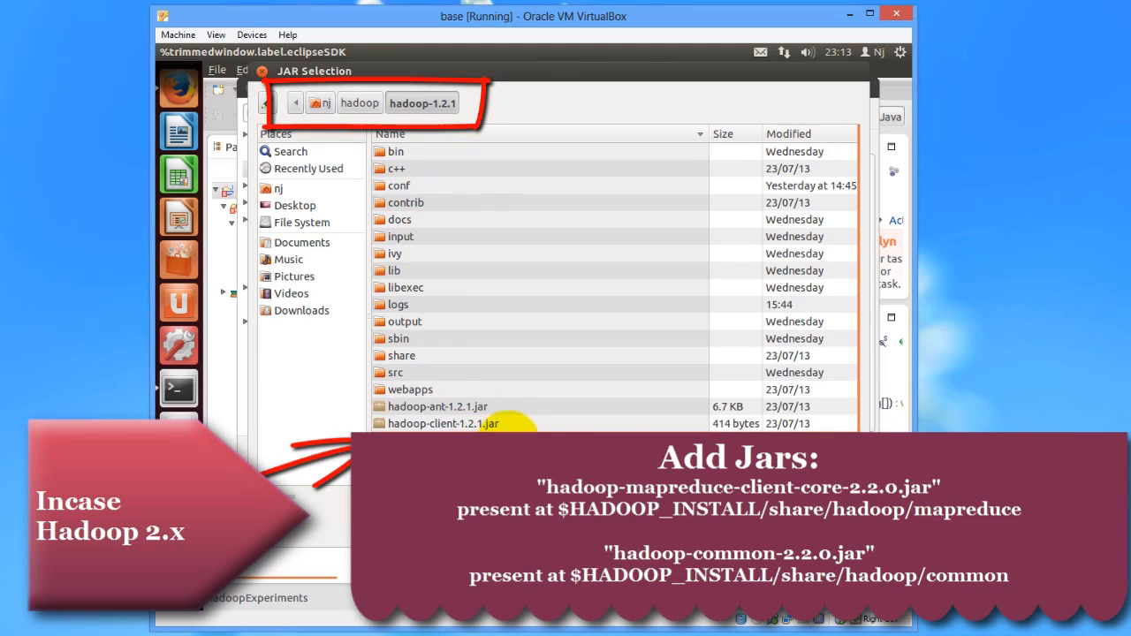
{"action": "left_click", "coordinate": [442, 403]}
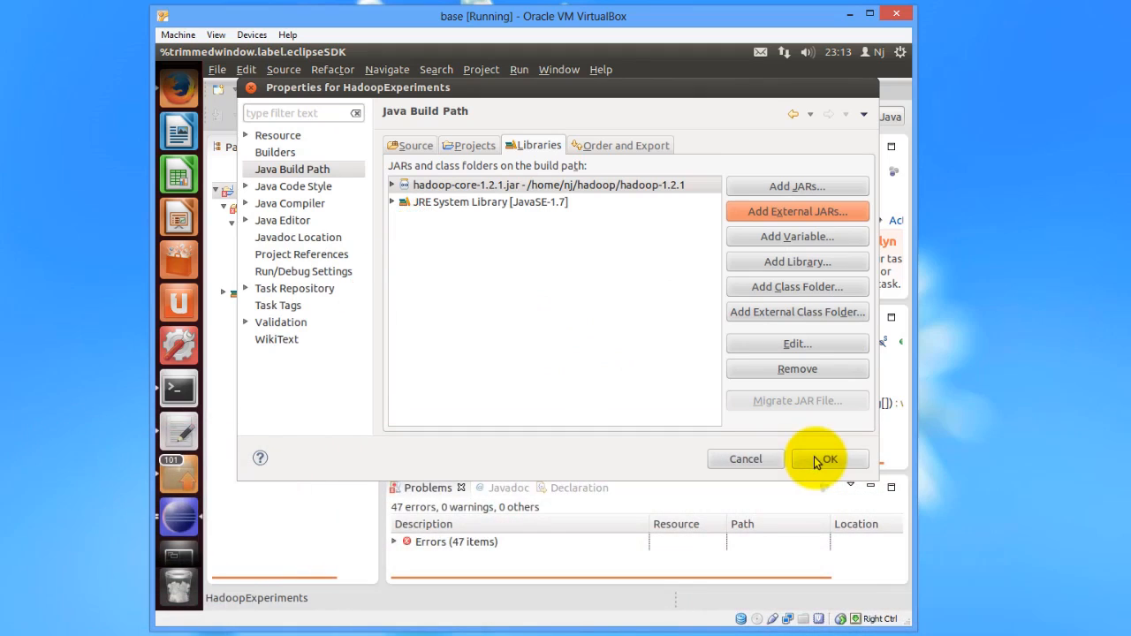
Confirm the project properties, keeping the Hadoop core jar on the build path
{"action": "left_click", "coordinate": [828, 460]}
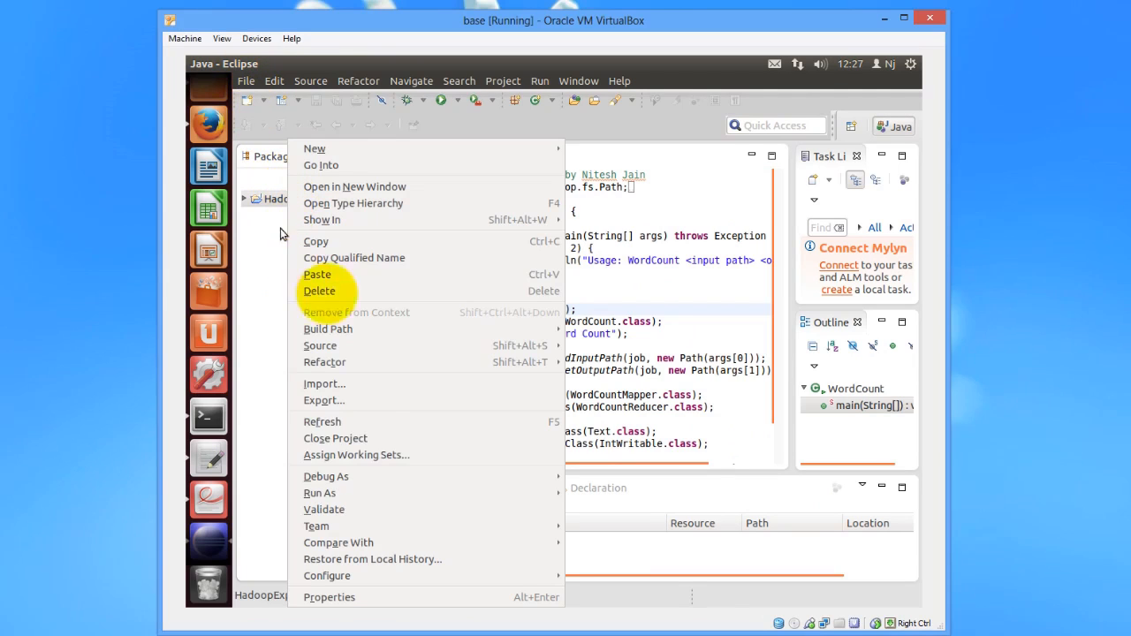
{"action": "mouse_move", "coordinate": [421, 384]}
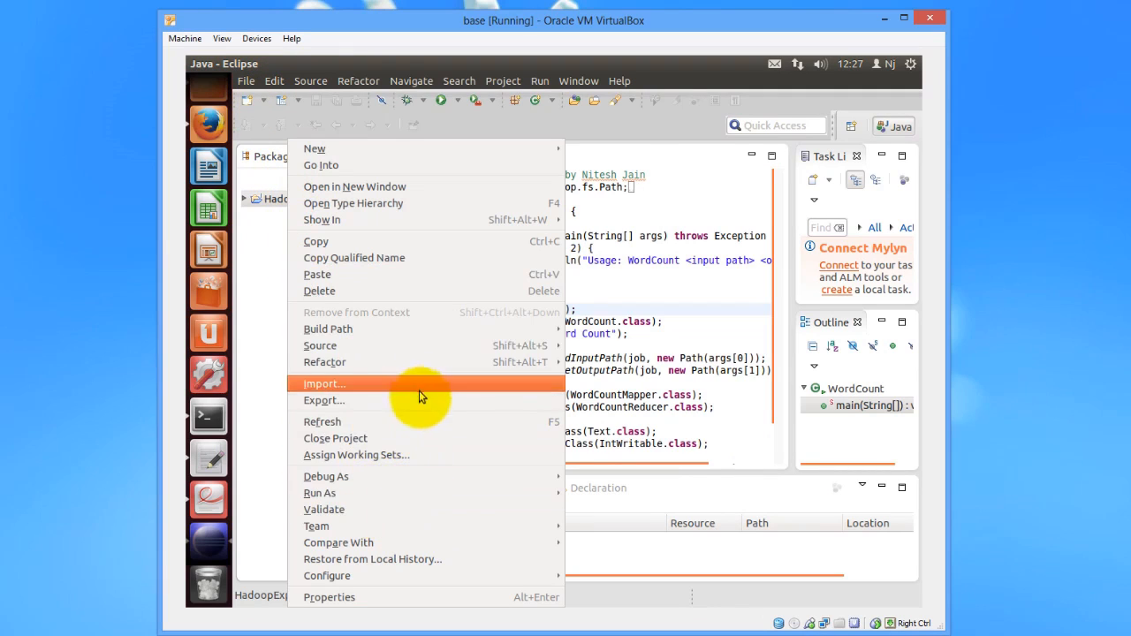
Start exporting HadoopExperiments as a Java JAR file, reaching the JAR File Specification page
{"action": "left_click", "coordinate": [323, 400]}
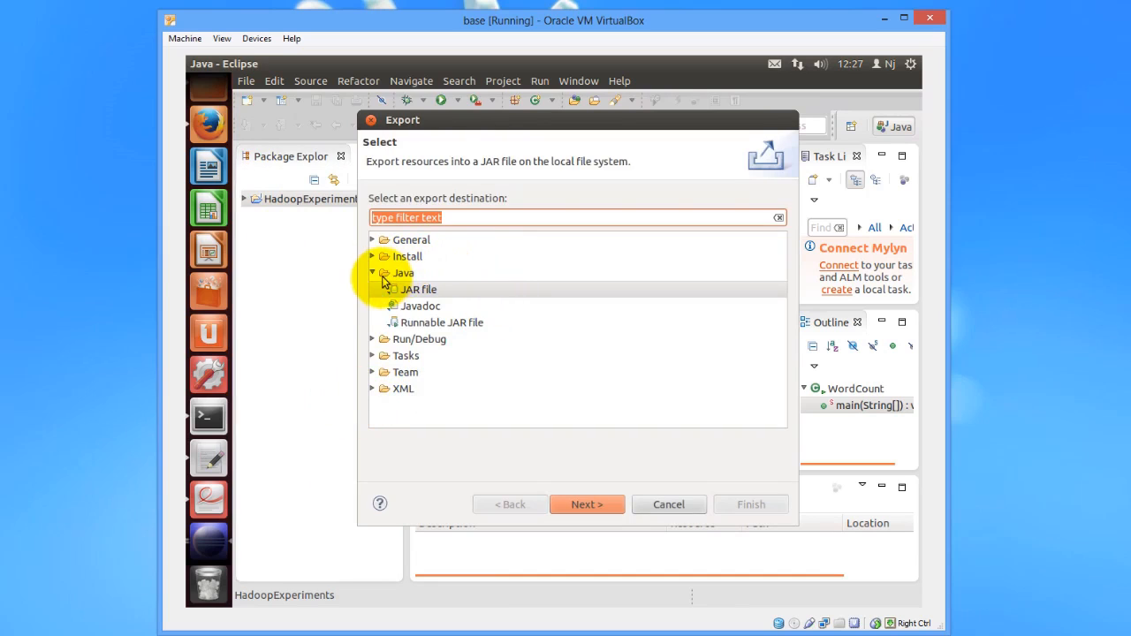
{"action": "left_click", "coordinate": [403, 272]}
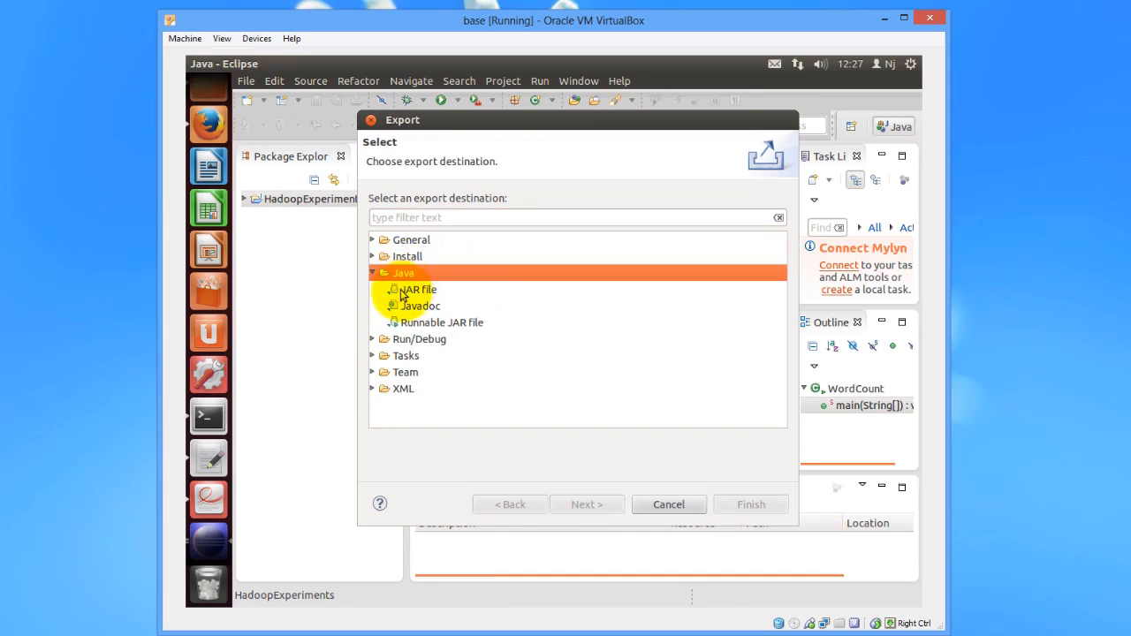
{"action": "left_click", "coordinate": [419, 290]}
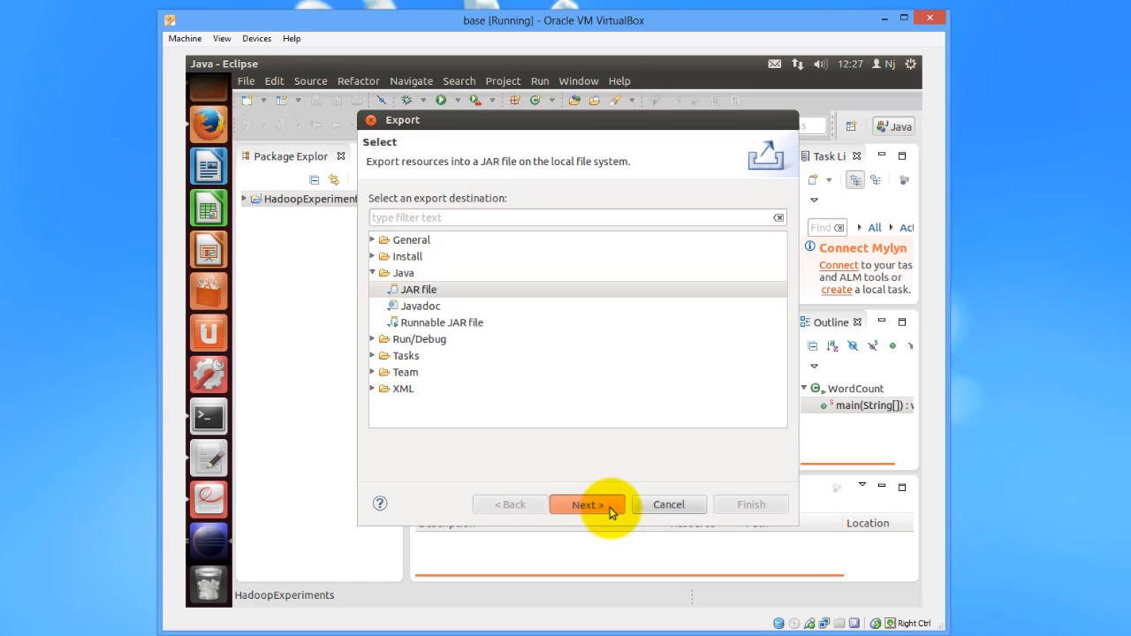
{"action": "left_click", "coordinate": [587, 504]}
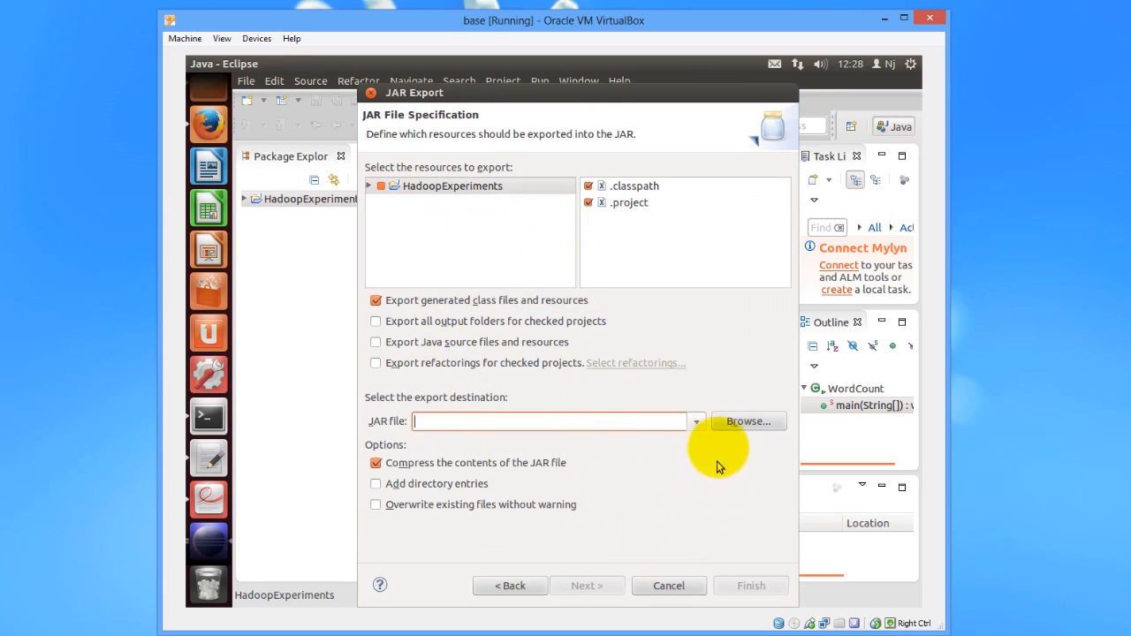
Browse the export destination down to workspace/HadoopExperiments/bin
{"action": "left_click", "coordinate": [748, 420]}
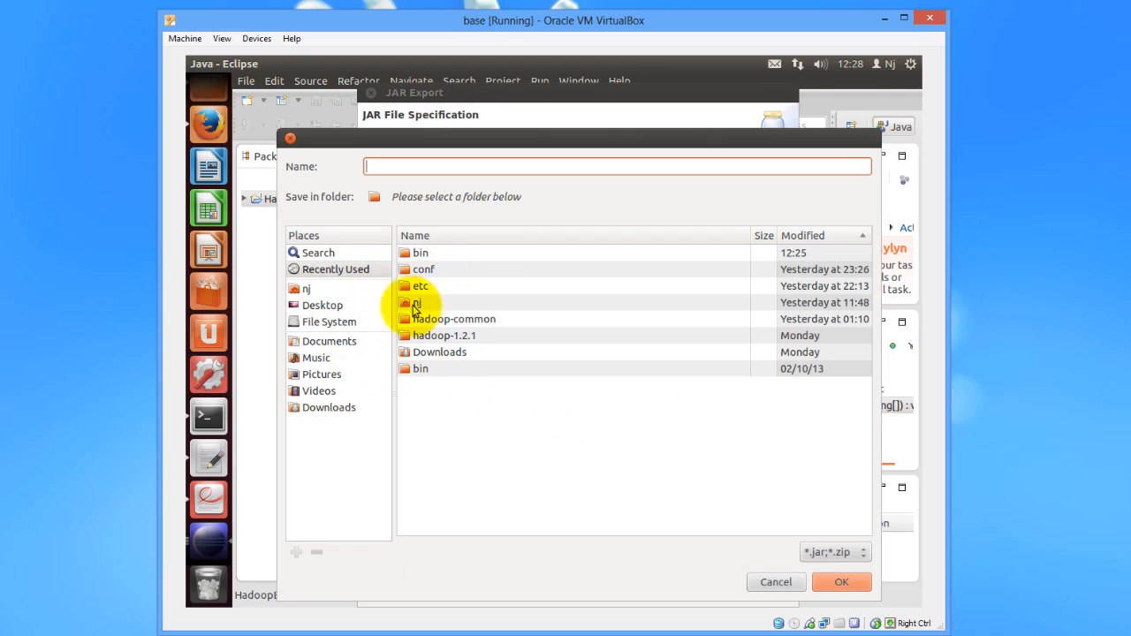
{"action": "left_click", "coordinate": [328, 322]}
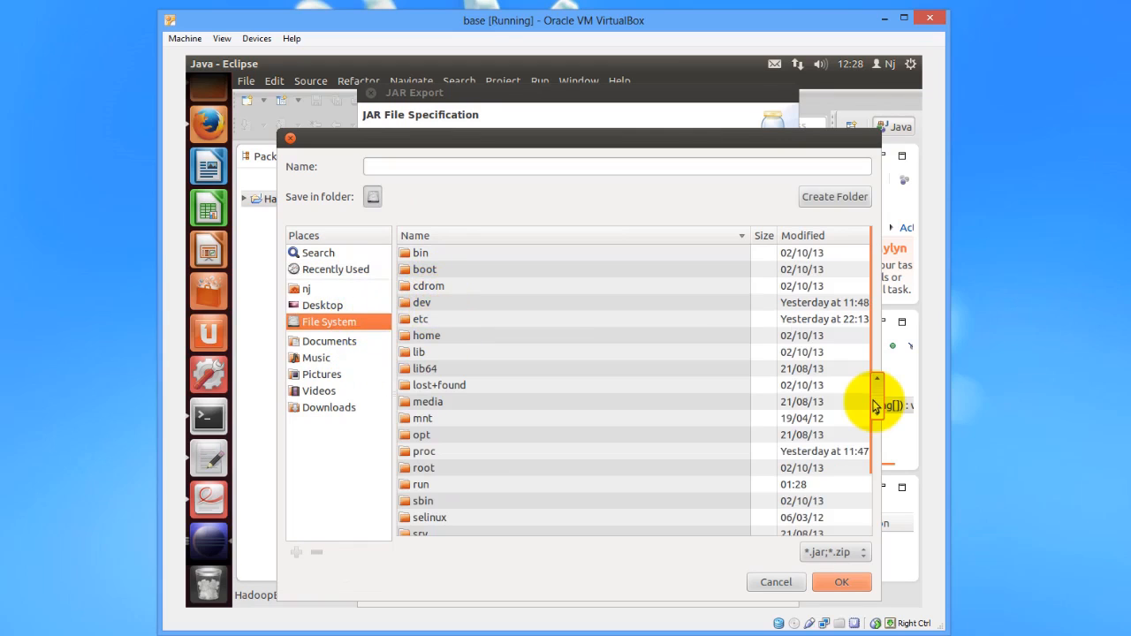
{"action": "double_click", "coordinate": [426, 336]}
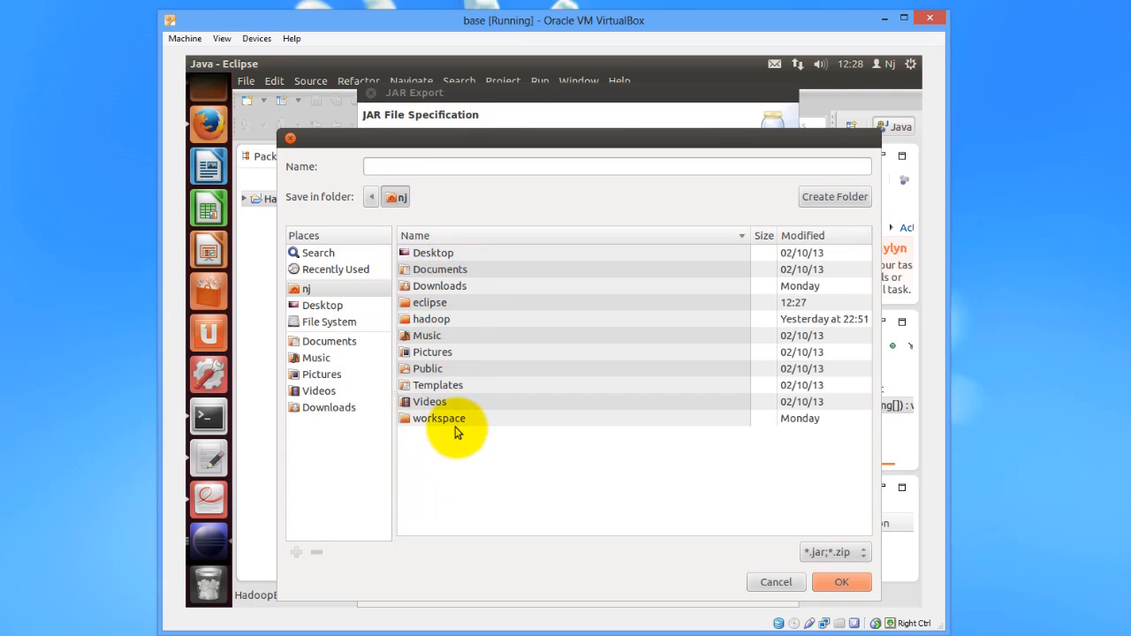
{"action": "double_click", "coordinate": [439, 417]}
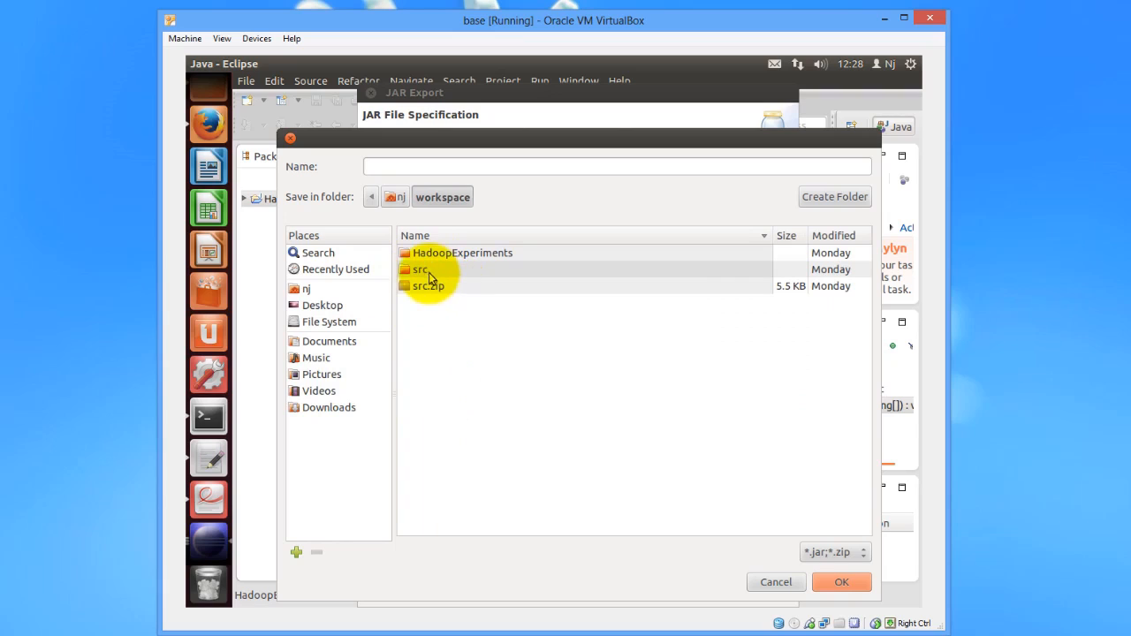
{"action": "mouse_move", "coordinate": [492, 266]}
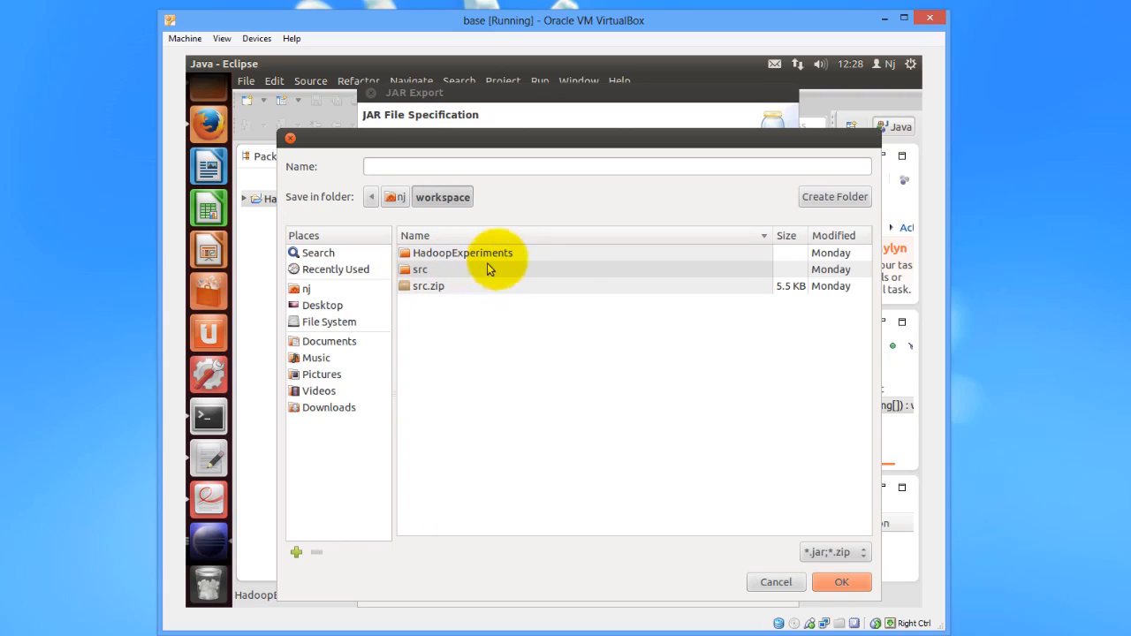
{"action": "double_click", "coordinate": [464, 253]}
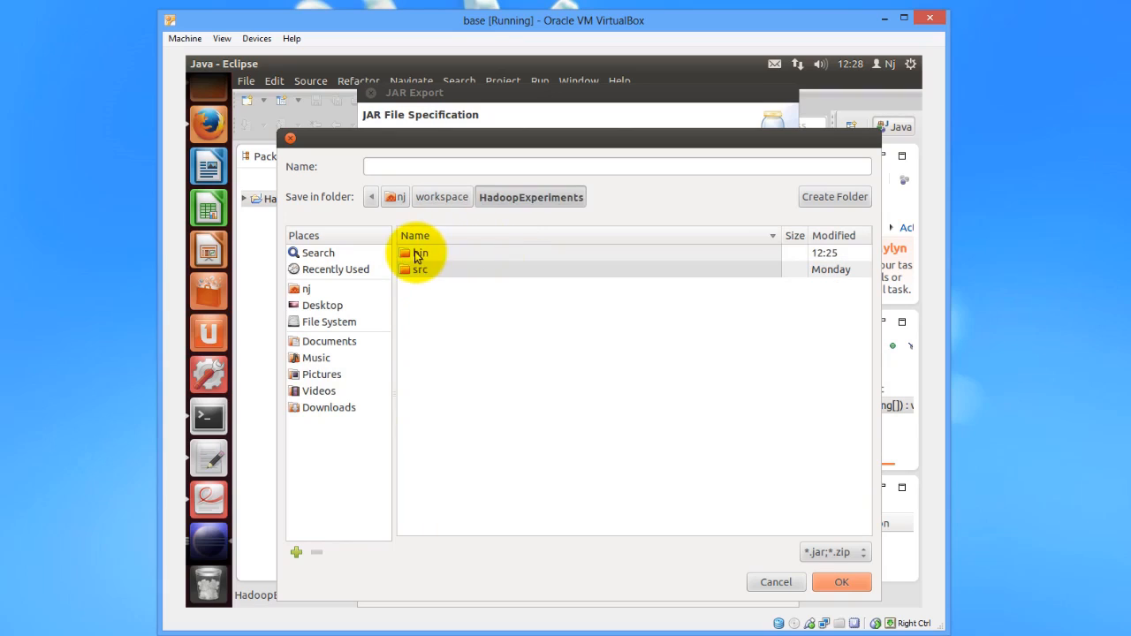
{"action": "double_click", "coordinate": [417, 255]}
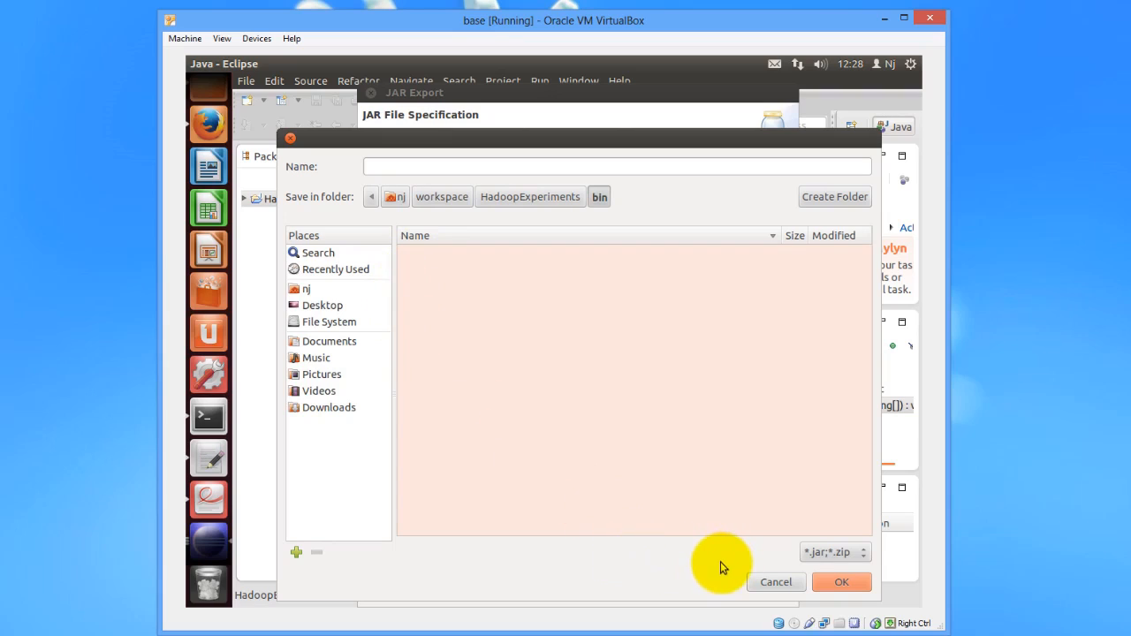
{"action": "mouse_move", "coordinate": [792, 583]}
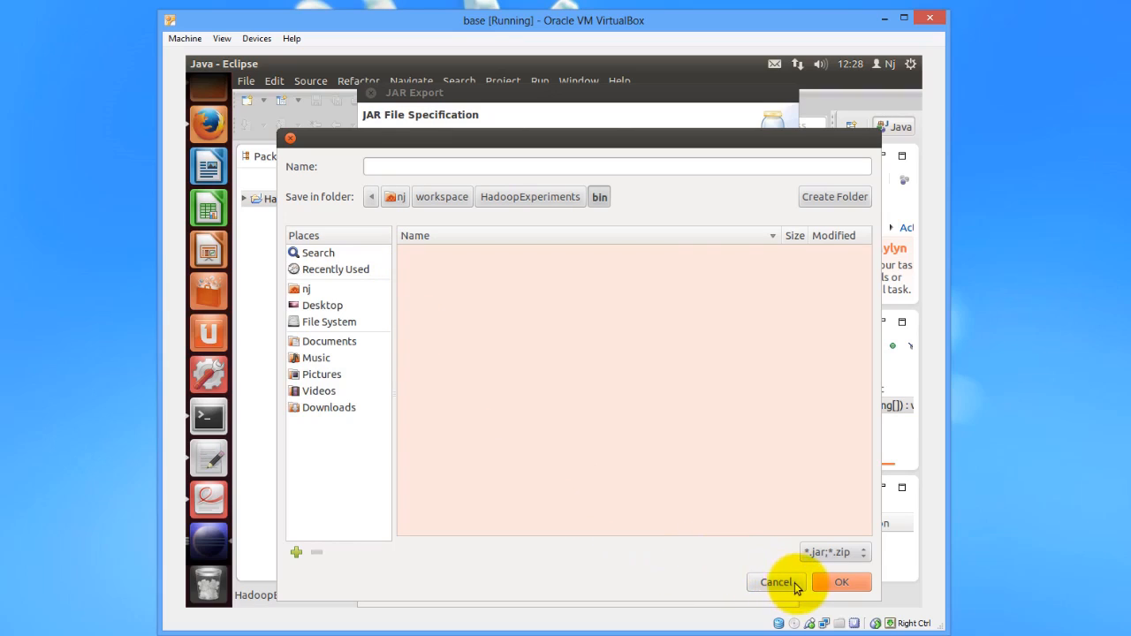
Name the destination file WordCount.jar in the bin folder
{"action": "left_click", "coordinate": [841, 581]}
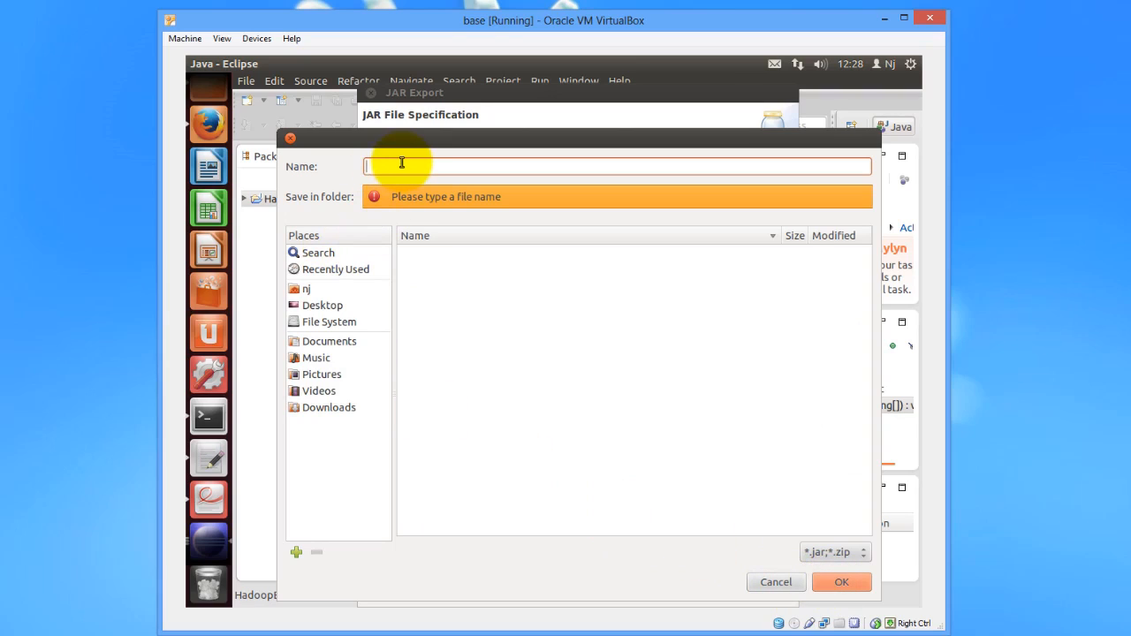
{"action": "type", "text": "WordCount.jar"}
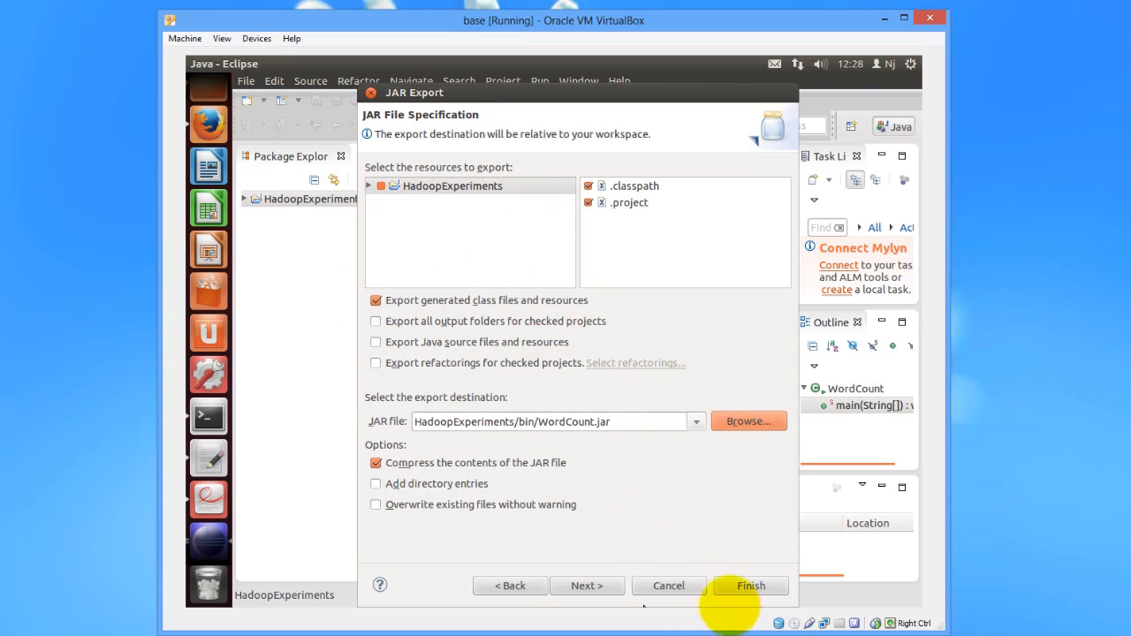
Finish exporting WordCount.jar and bring up a terminal window
{"action": "left_click", "coordinate": [750, 585]}
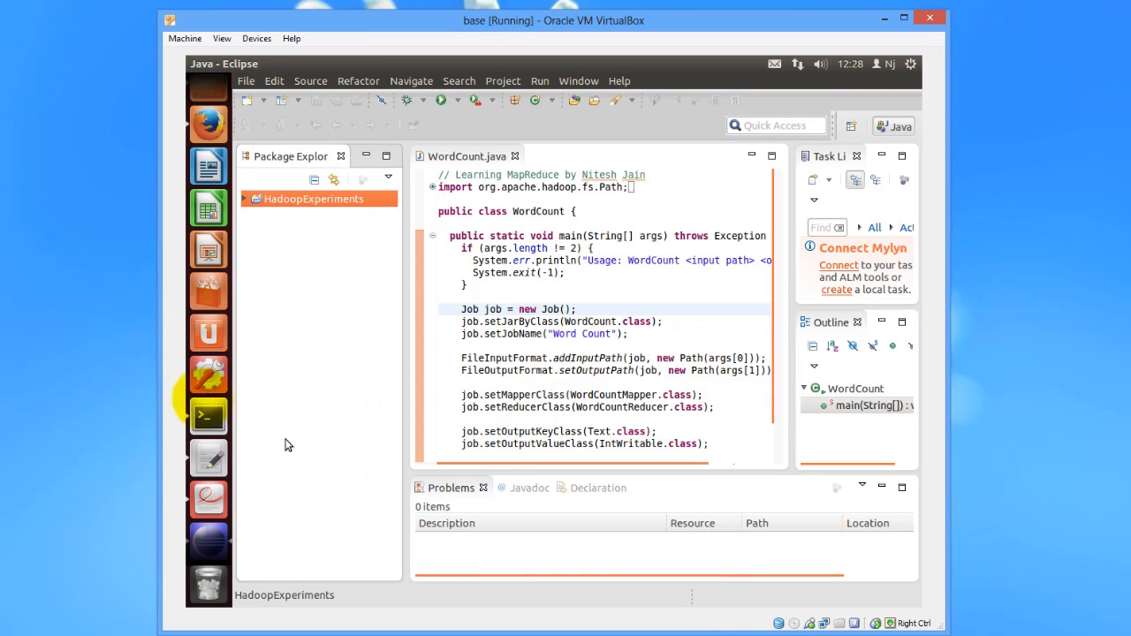
{"action": "left_click", "coordinate": [208, 417]}
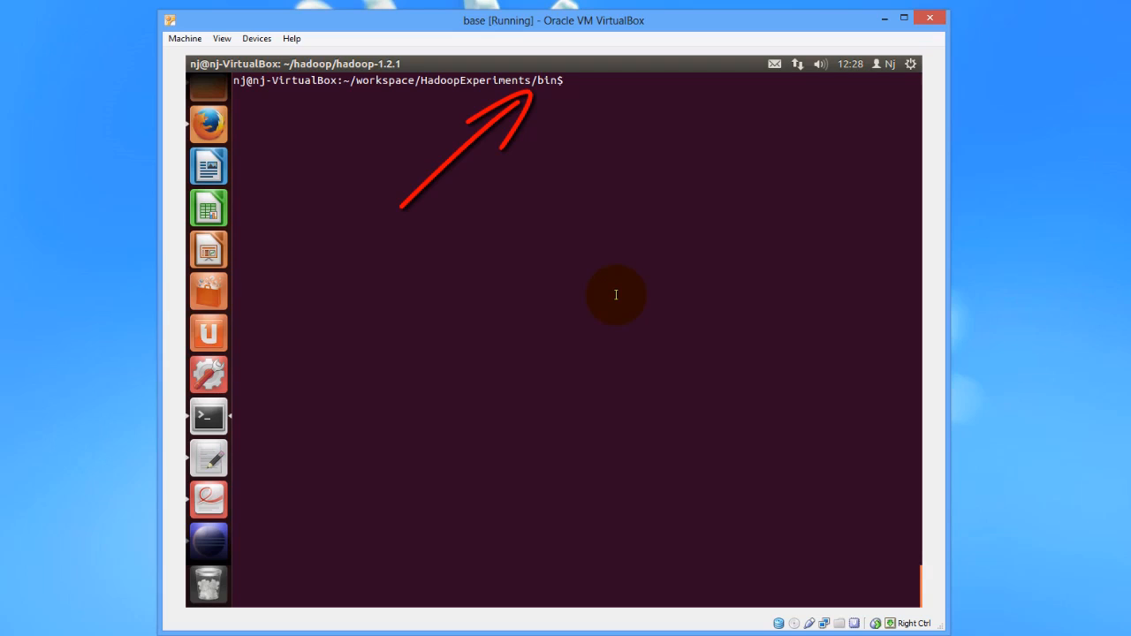
List the bin folder and remove old HDFS folders with hadoop fs -rmr input out output
{"action": "type", "text": "ls"}
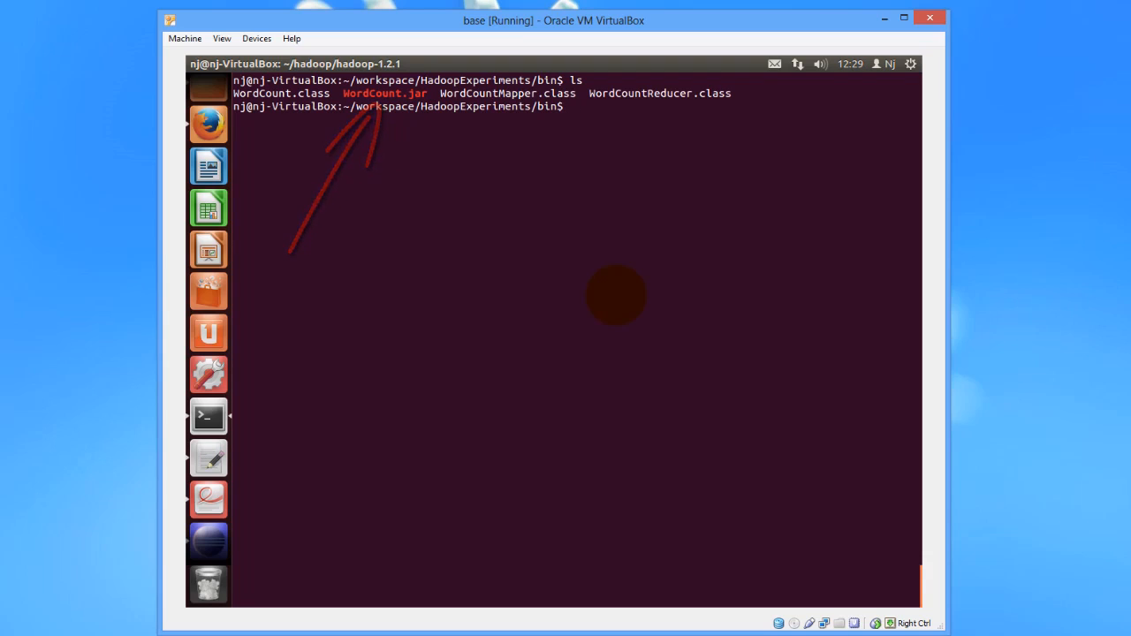
{"action": "type", "text": "hadoop fs -rmr input out output"}
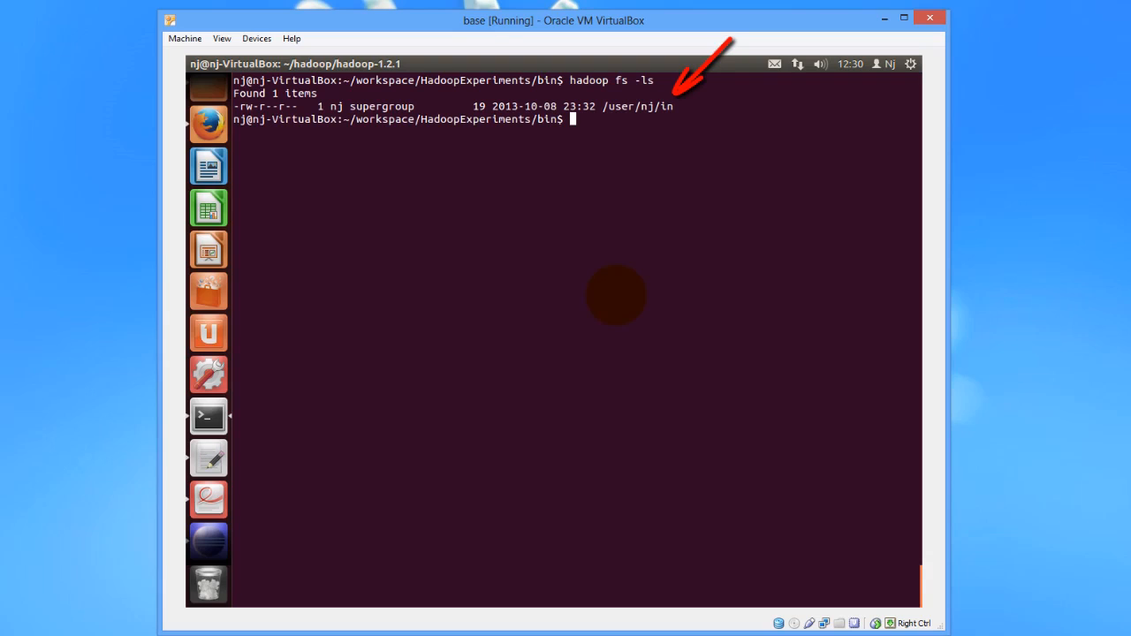
Print the HDFS input file's contents "to be or not to be" with hadoop fs -cat in
{"action": "type", "text": "hadoop"}
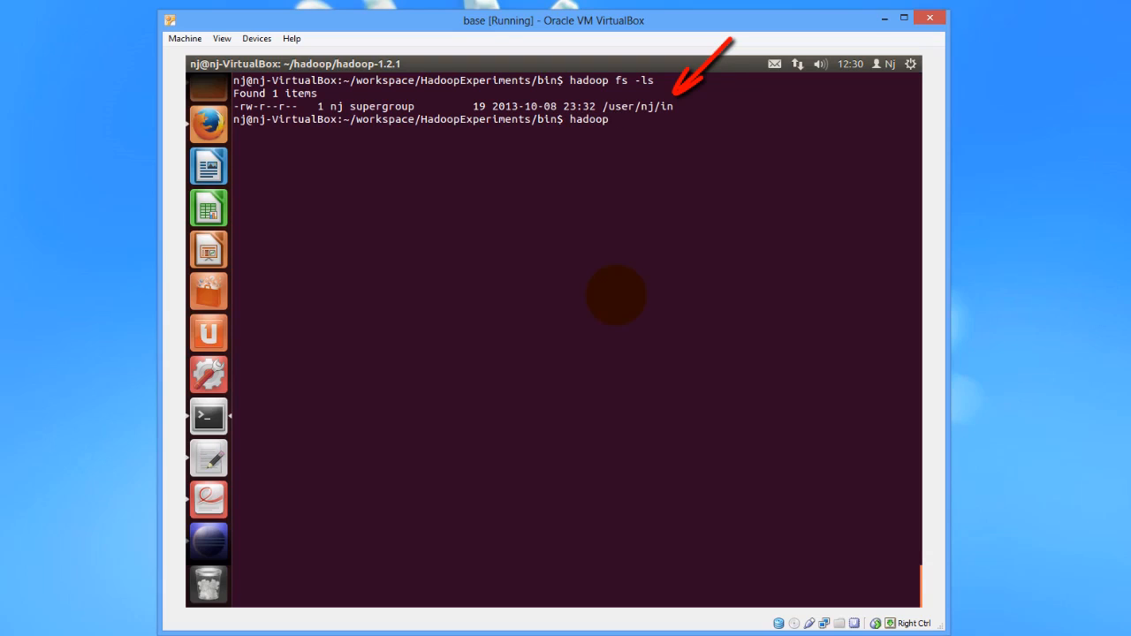
{"action": "type", "text": "fs"}
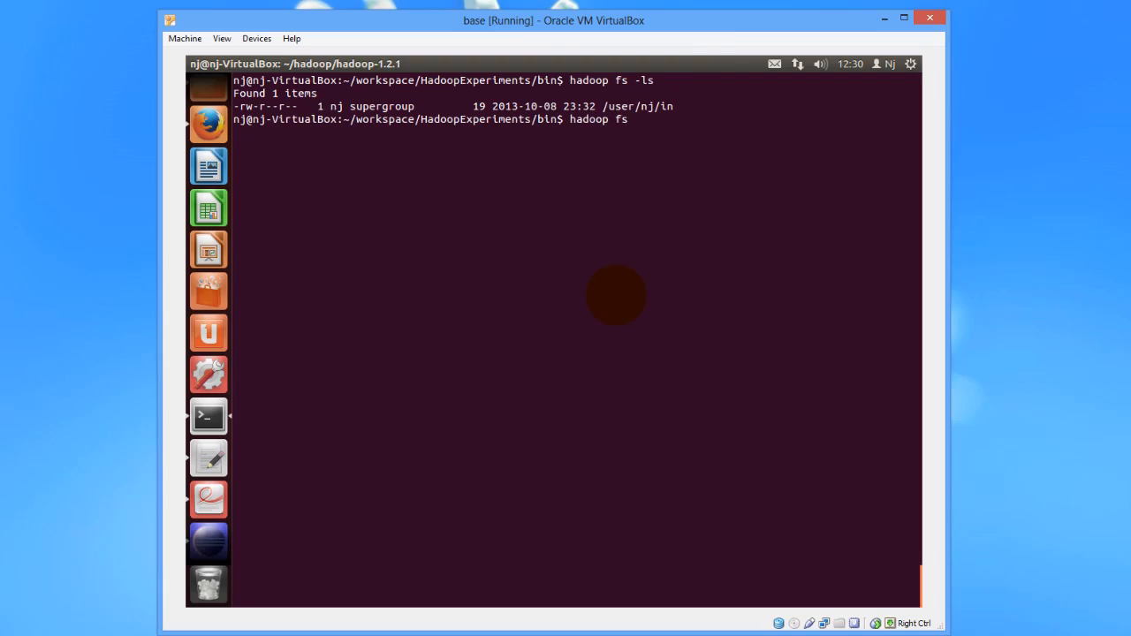
{"action": "type", "text": "-cat in"}
{"action": "type", "text": "hadoop"}
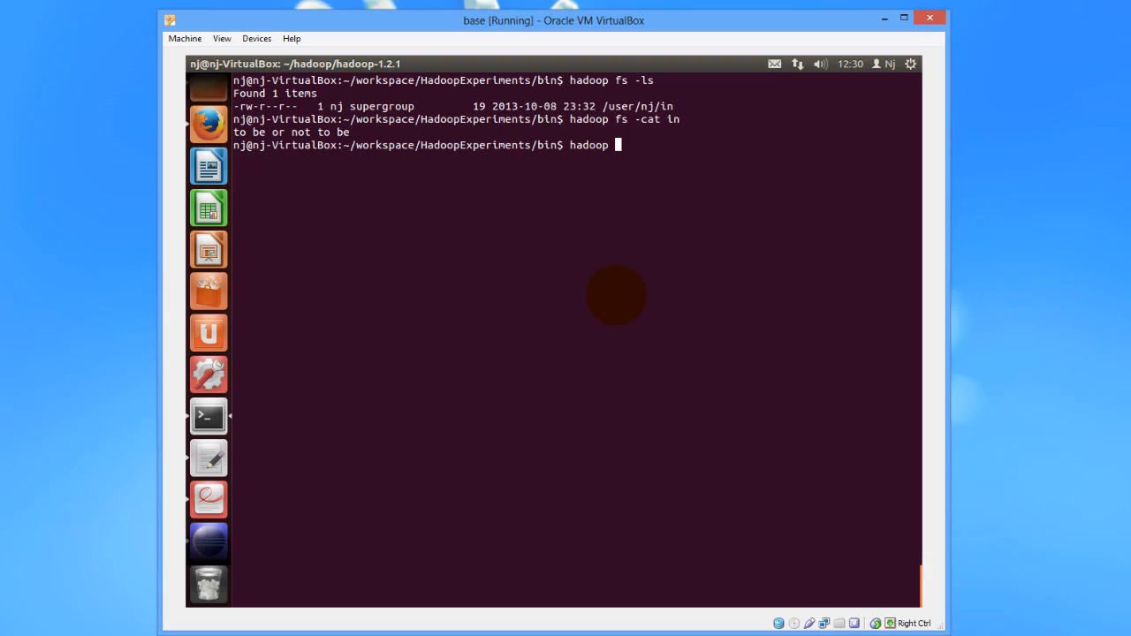
Run hadoop jar WordCount.jar WordCount in out and let the MapReduce job complete
{"action": "type", "text": "jar"}
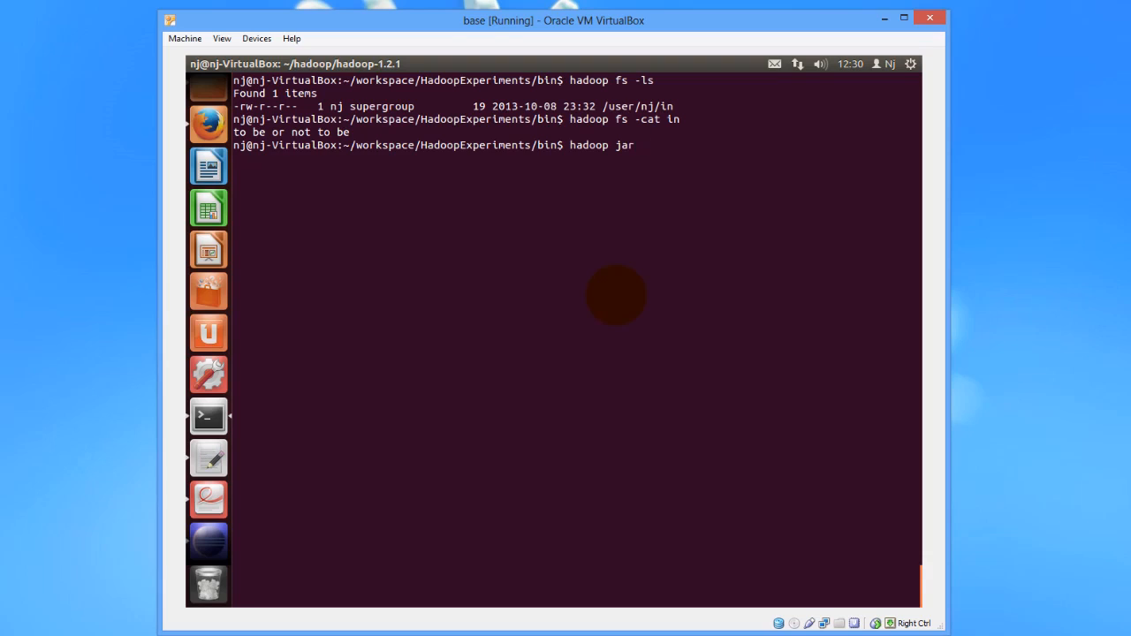
{"action": "type", "text": "Wor"}
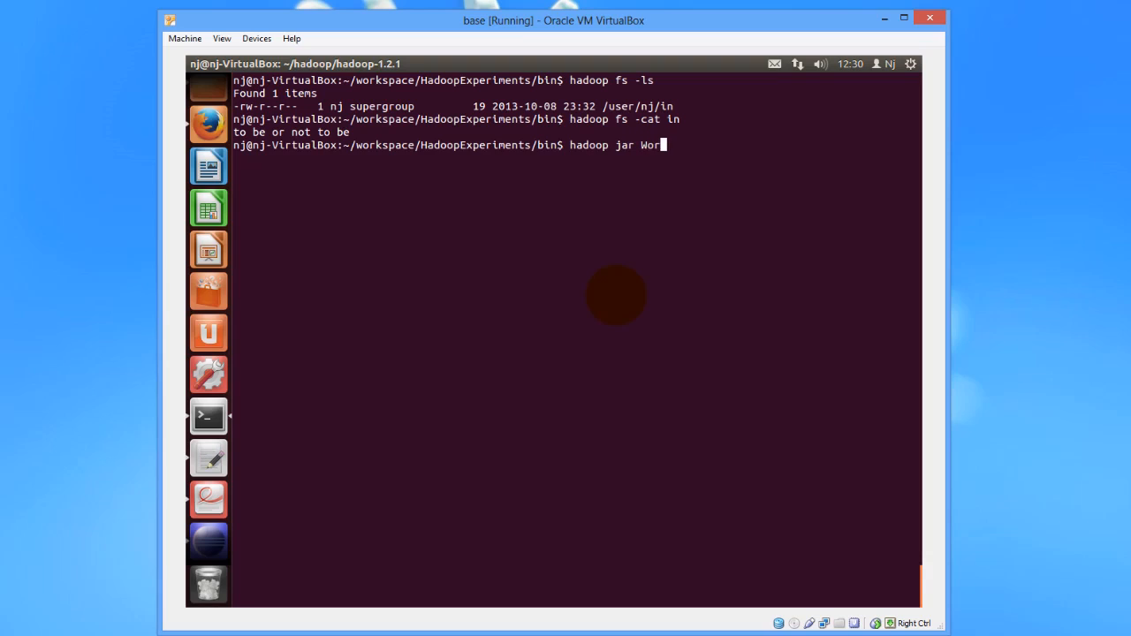
{"action": "type", "text": "dCount"}
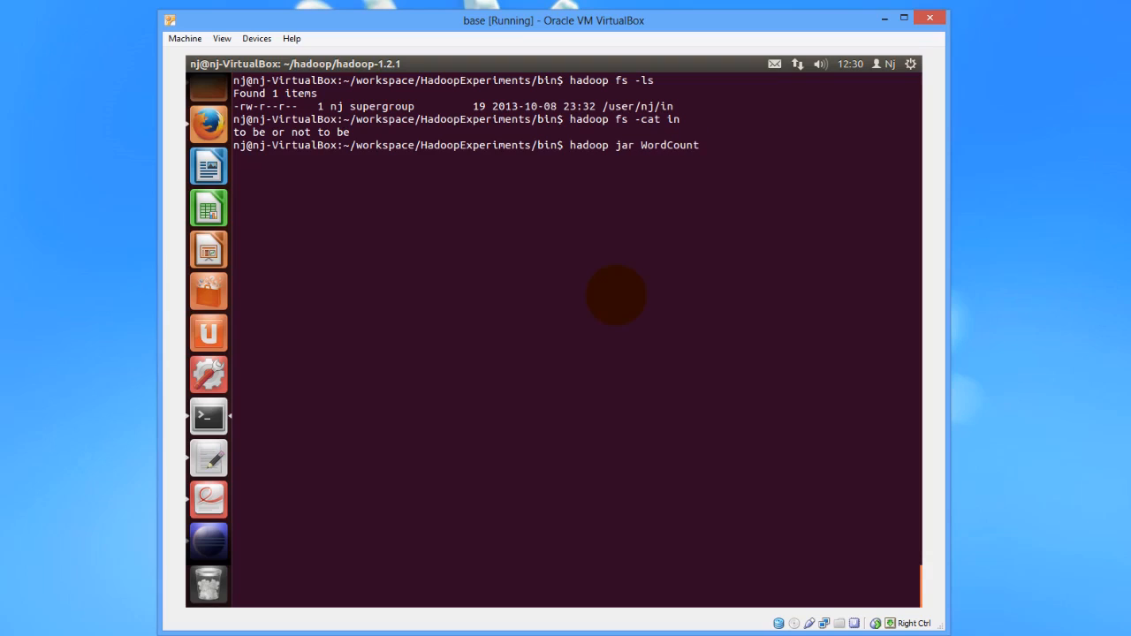
{"action": "type", "text": ".jar"}
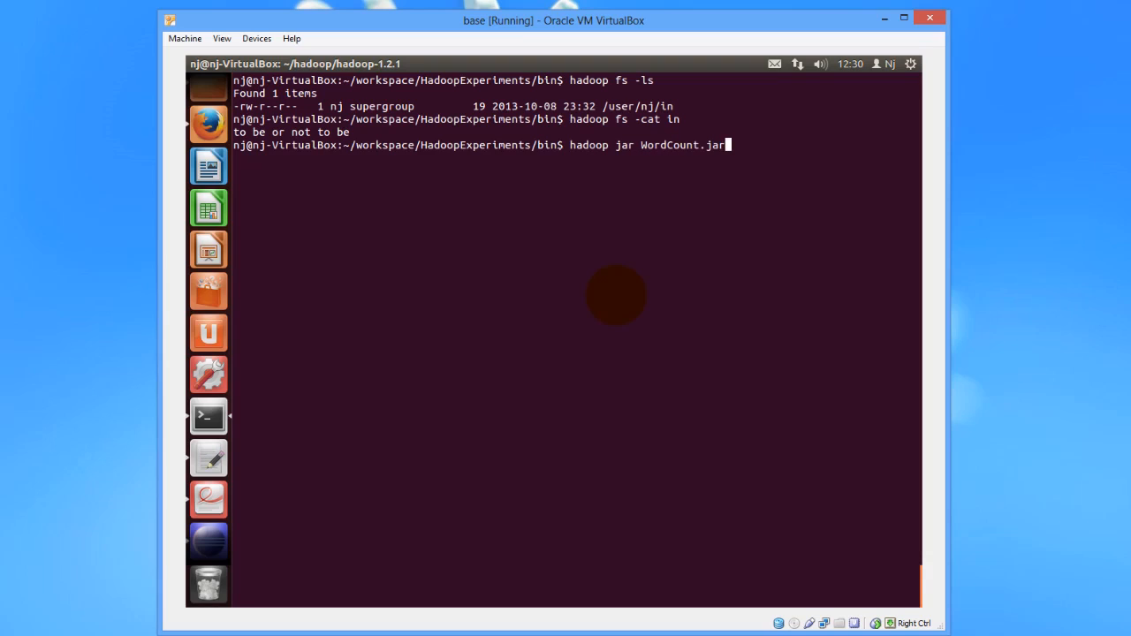
{"action": "type", "text": "WordCount"}
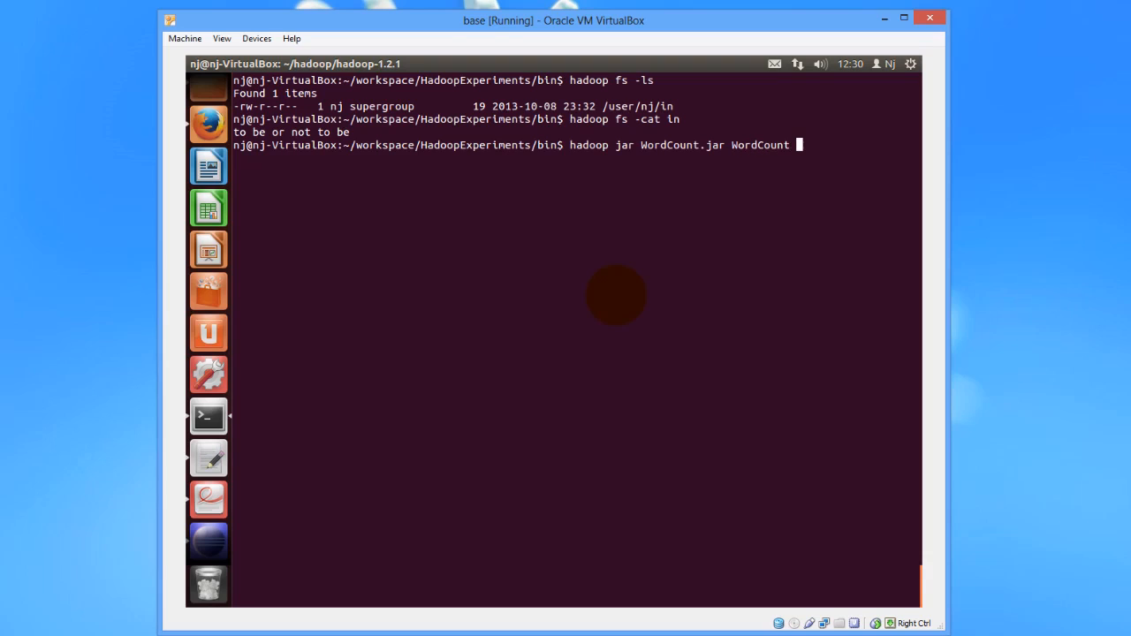
{"action": "type", "text": "in"}
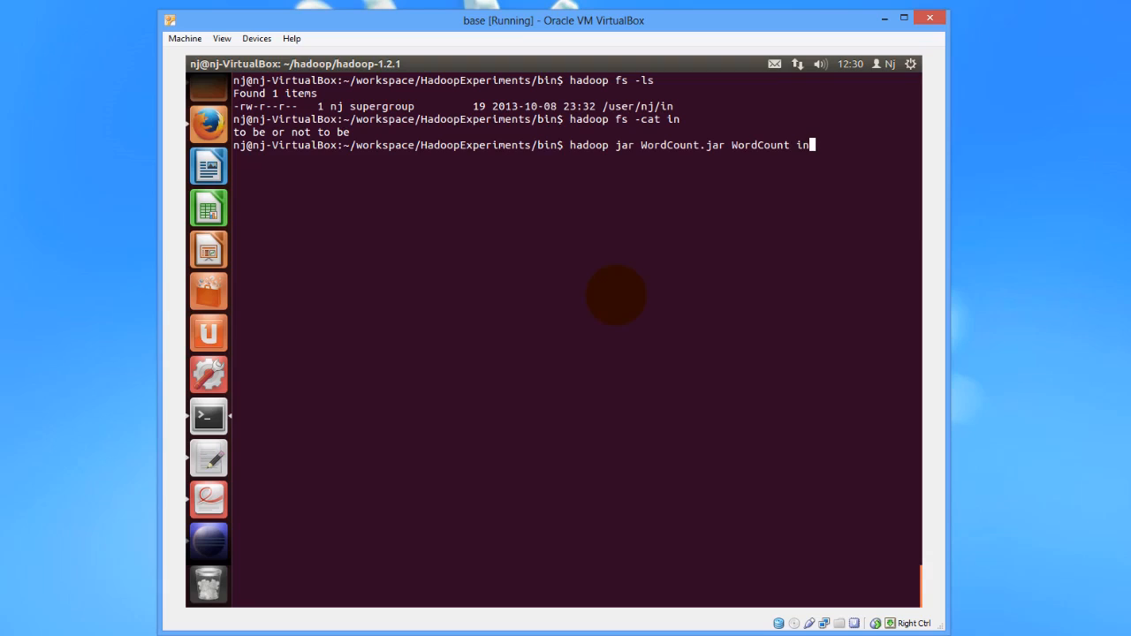
{"action": "type", "text": "ou"}
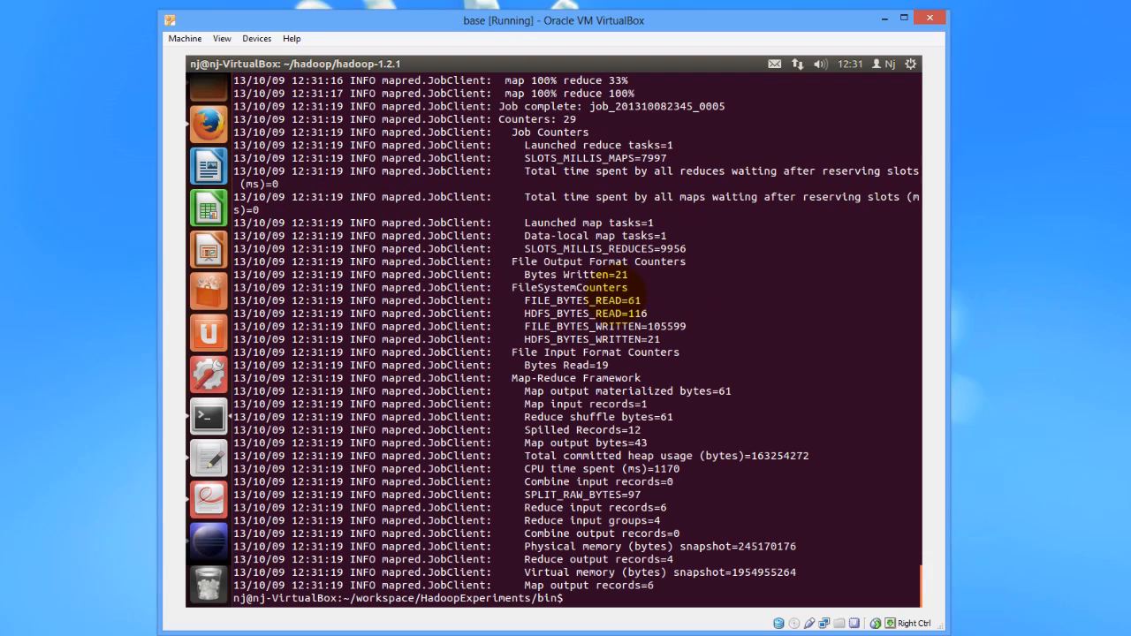
{"action": "type", "text": "hado"}
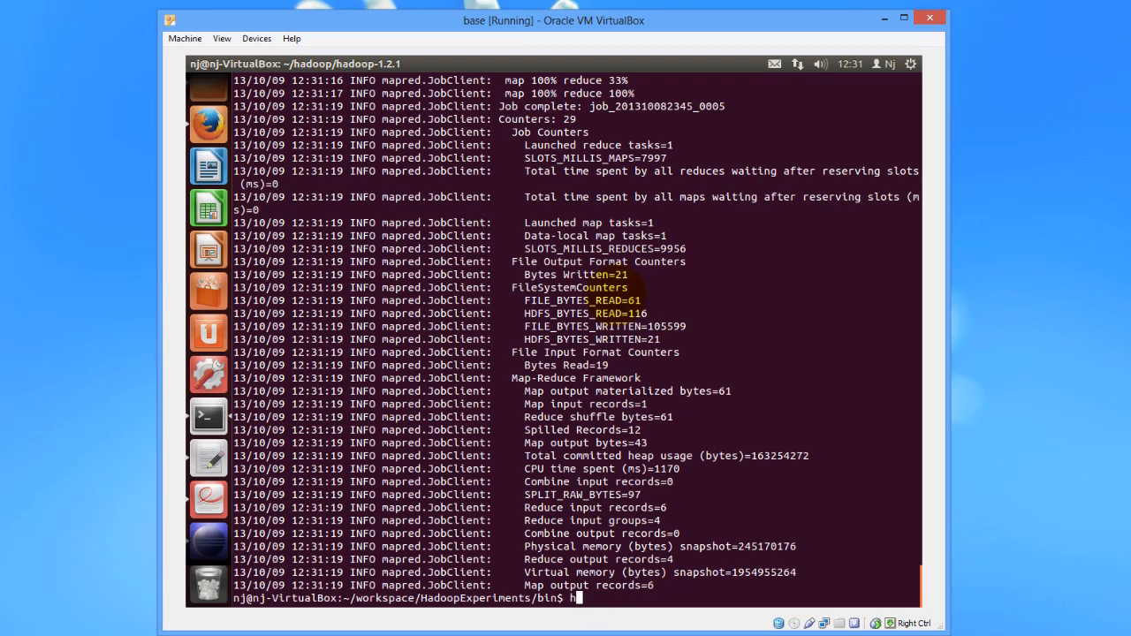
List the HDFS home folder with hadoop fs -ls, showing the new out folder
{"action": "type", "text": "ad"}
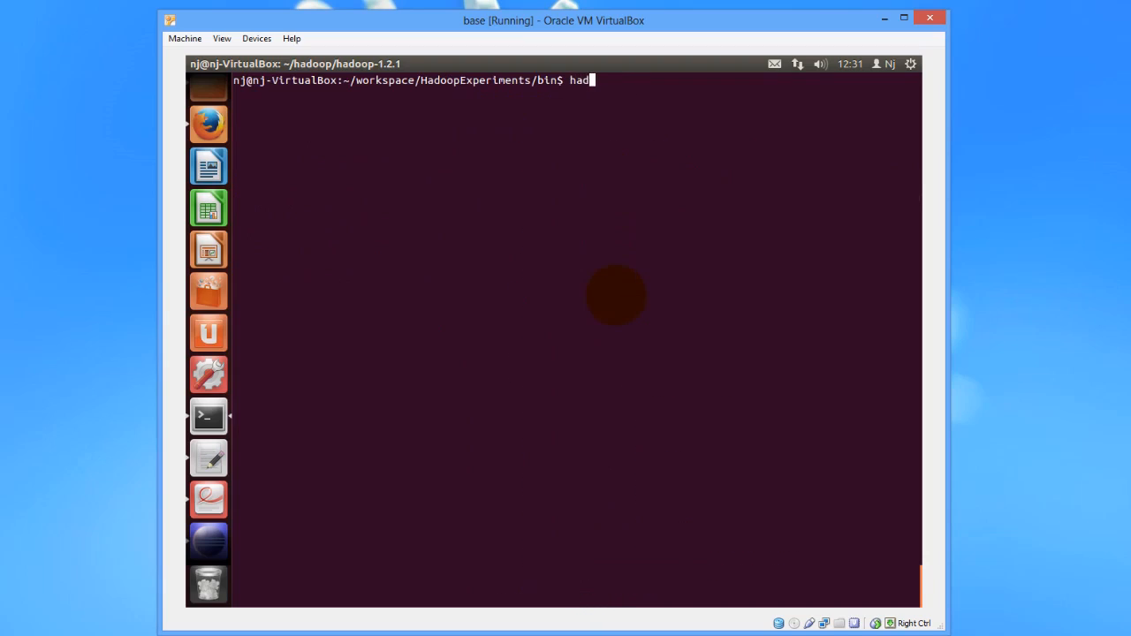
{"action": "type", "text": "oop"}
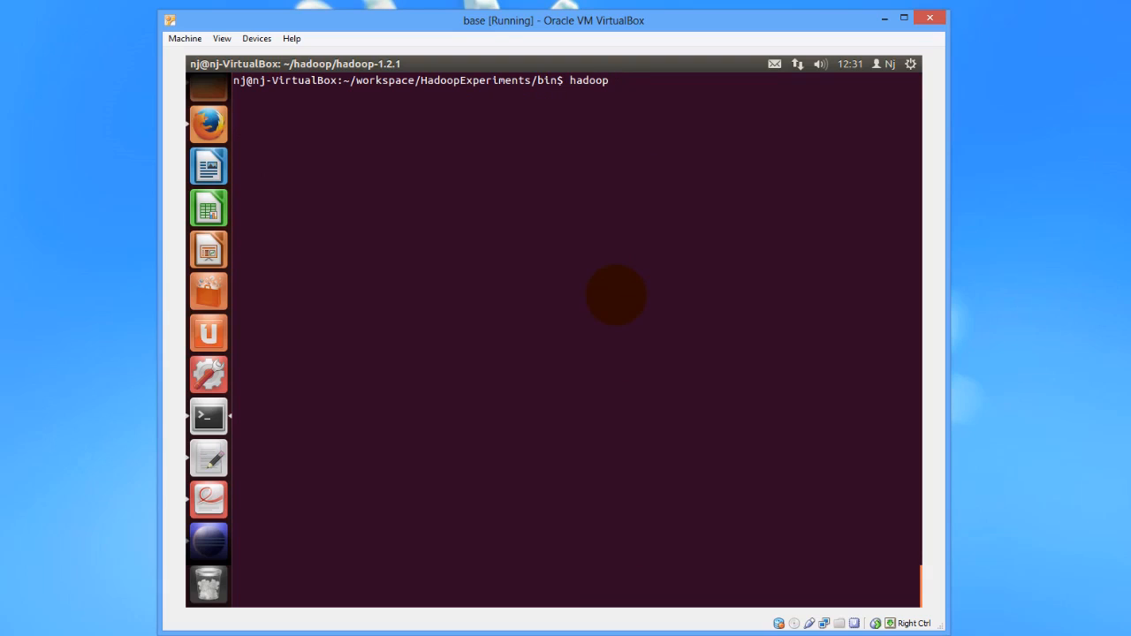
{"action": "type", "text": "fs -ls"}
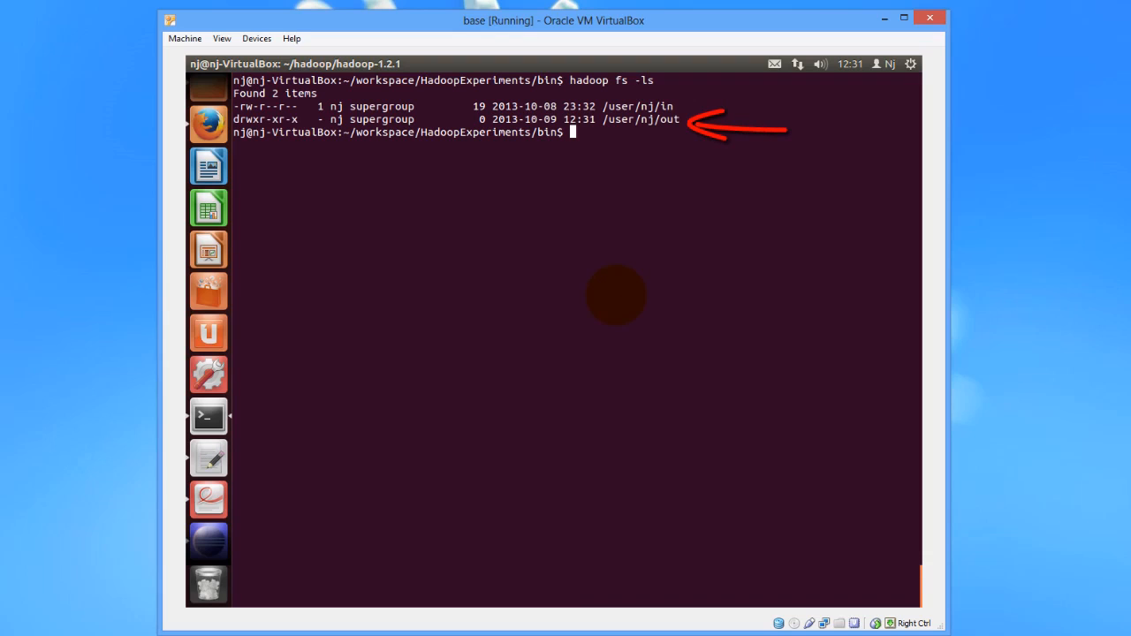
{"action": "type", "text": "ha"}
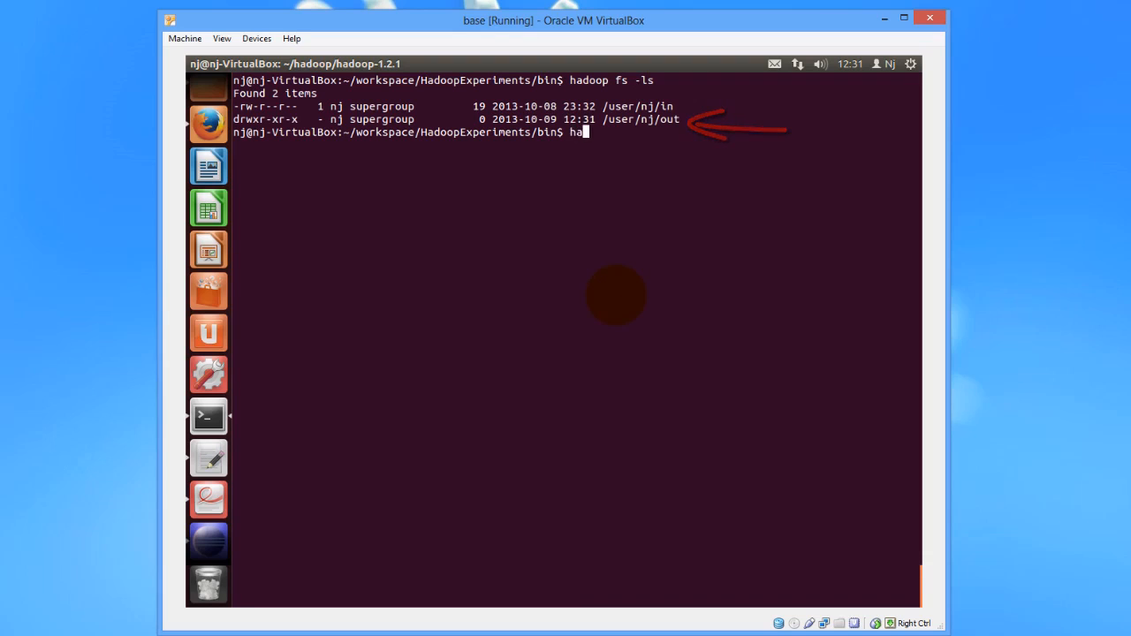
{"action": "type", "text": "doop"}
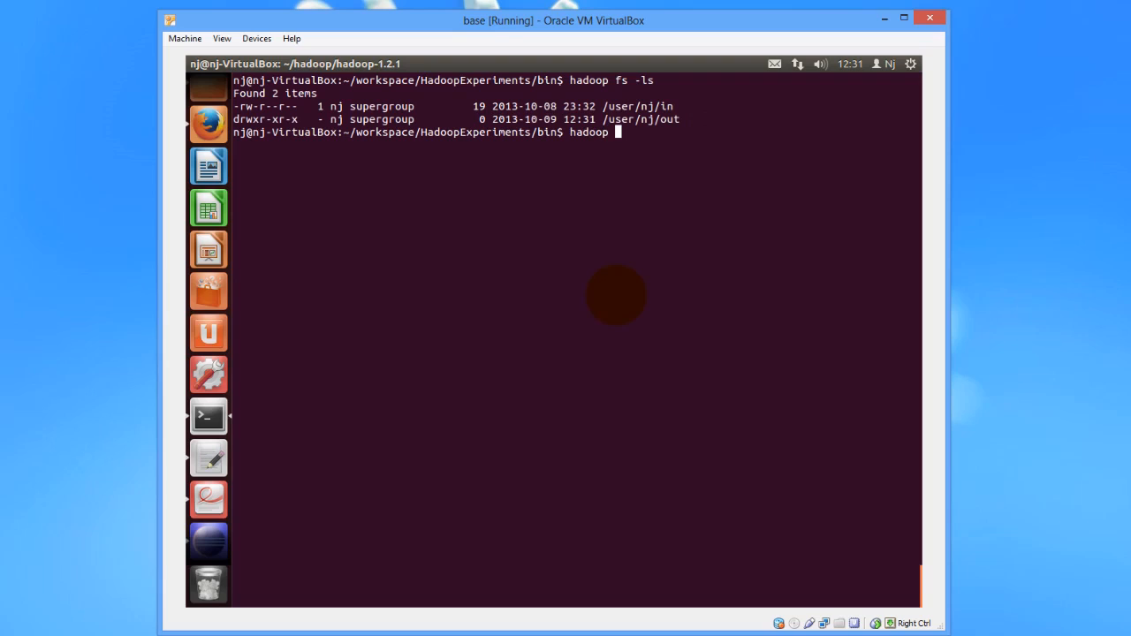
{"action": "type", "text": "fs"}
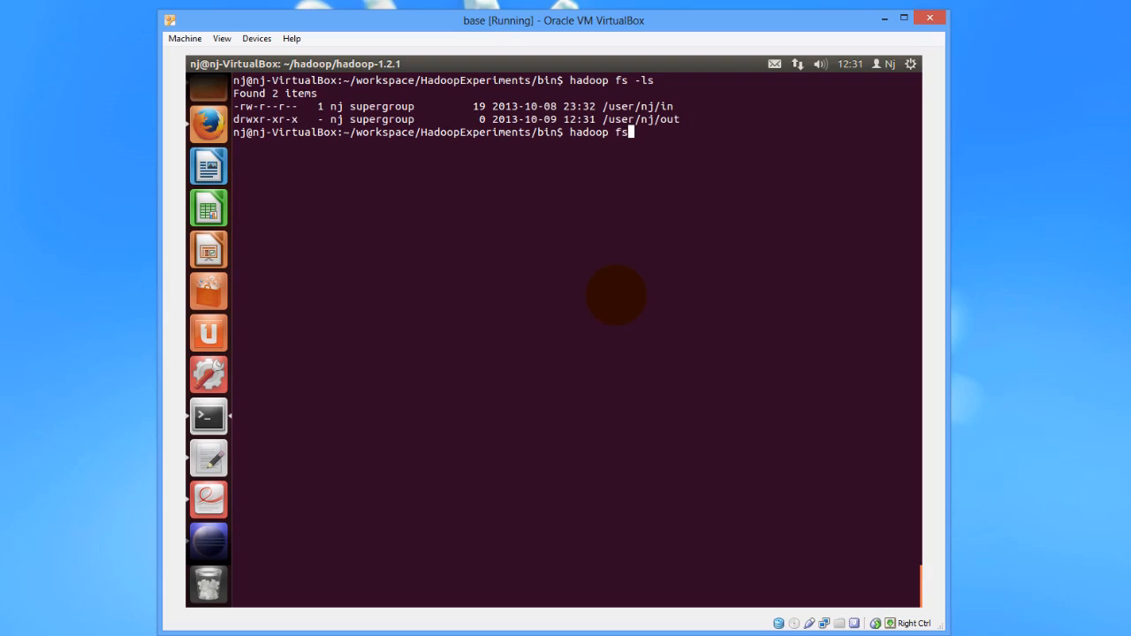
{"action": "type", "text": "-"}
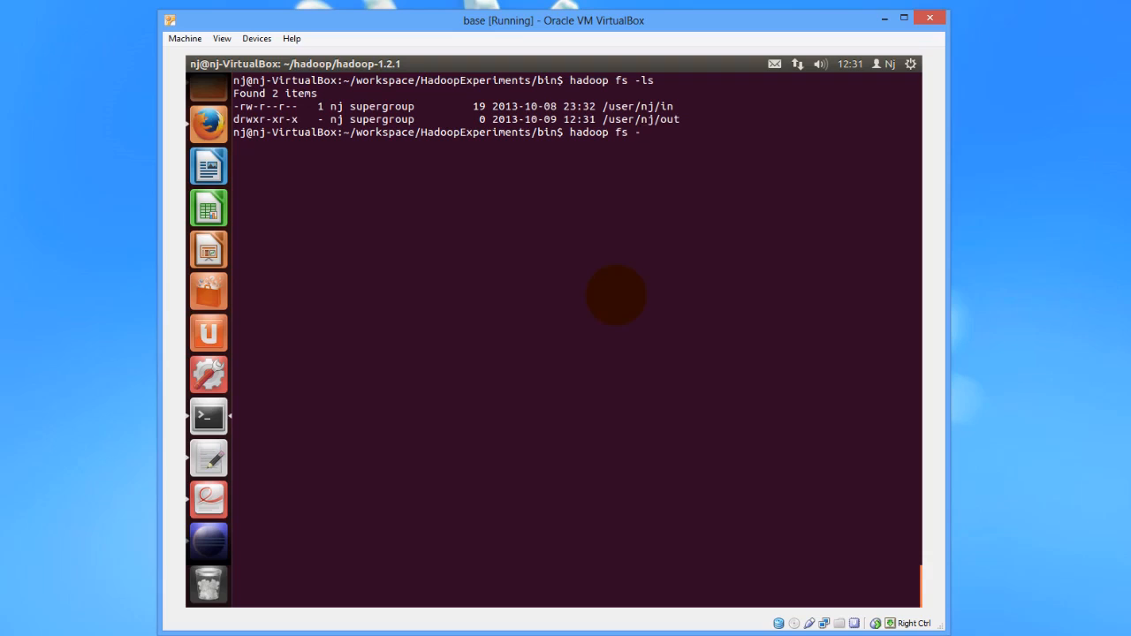
{"action": "type", "text": "ls out/"}
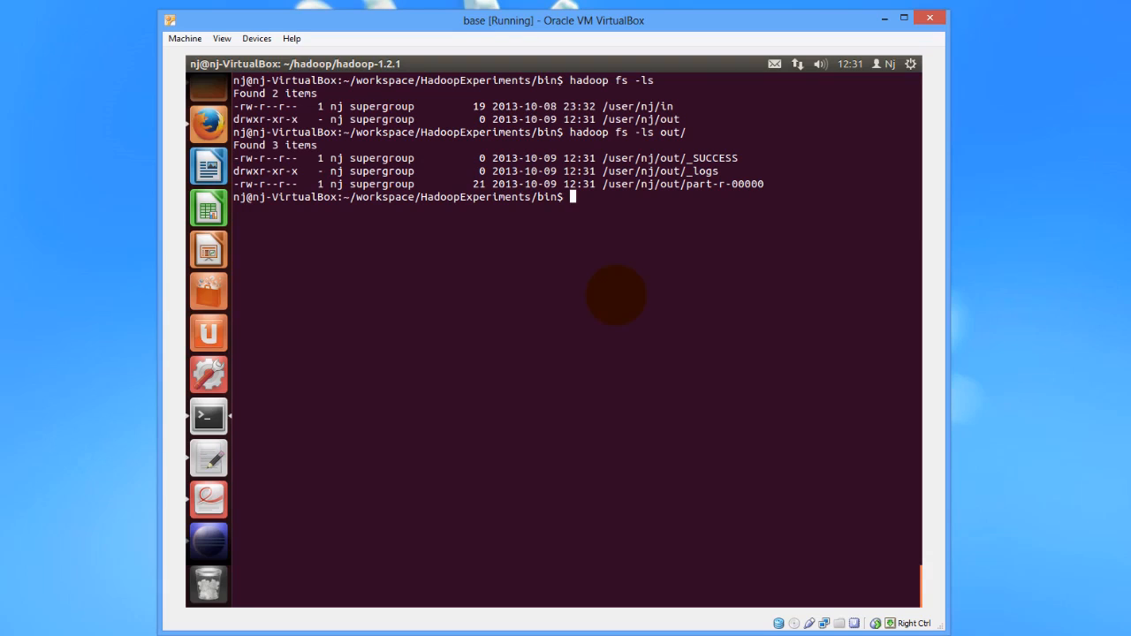
List out/ and print part-r-00000 via hadoop fs -cat out/p*: be 2, not 1, or 1, to 2
{"action": "type", "text": "hadoop fs -ls out/"}
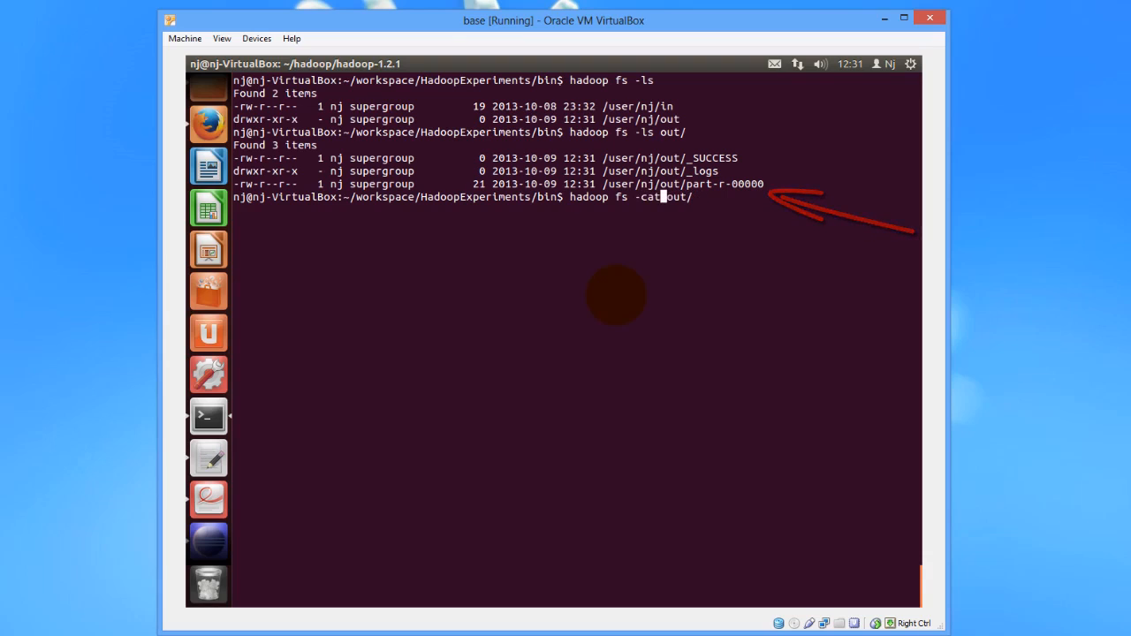
{"action": "type", "text": "p*"}
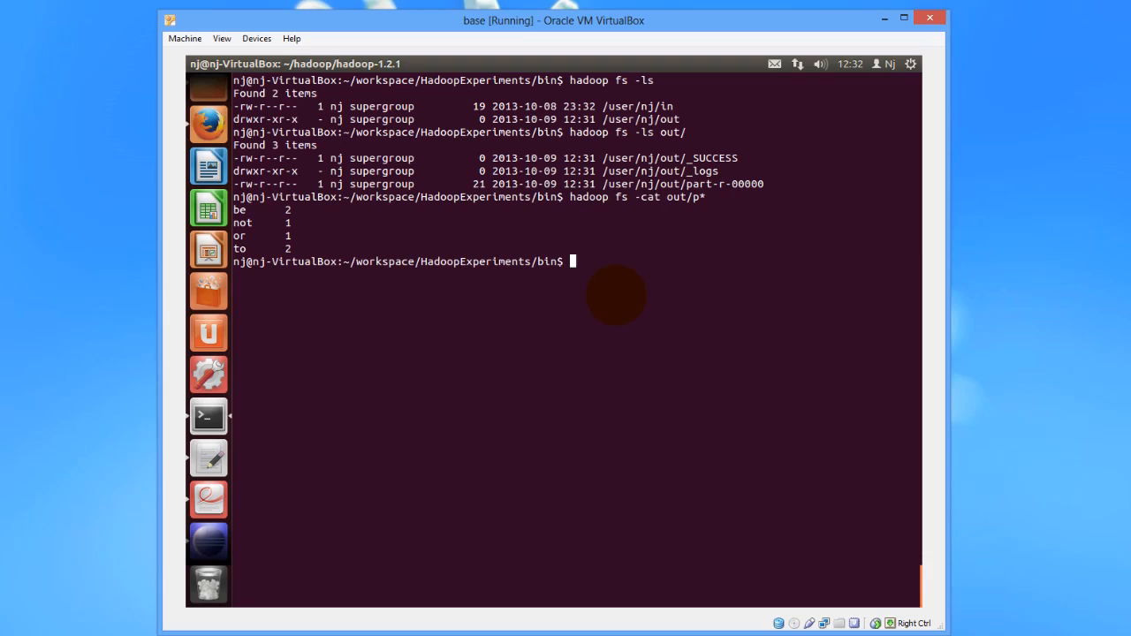
{"action": "mouse_move", "coordinate": [628, 304]}
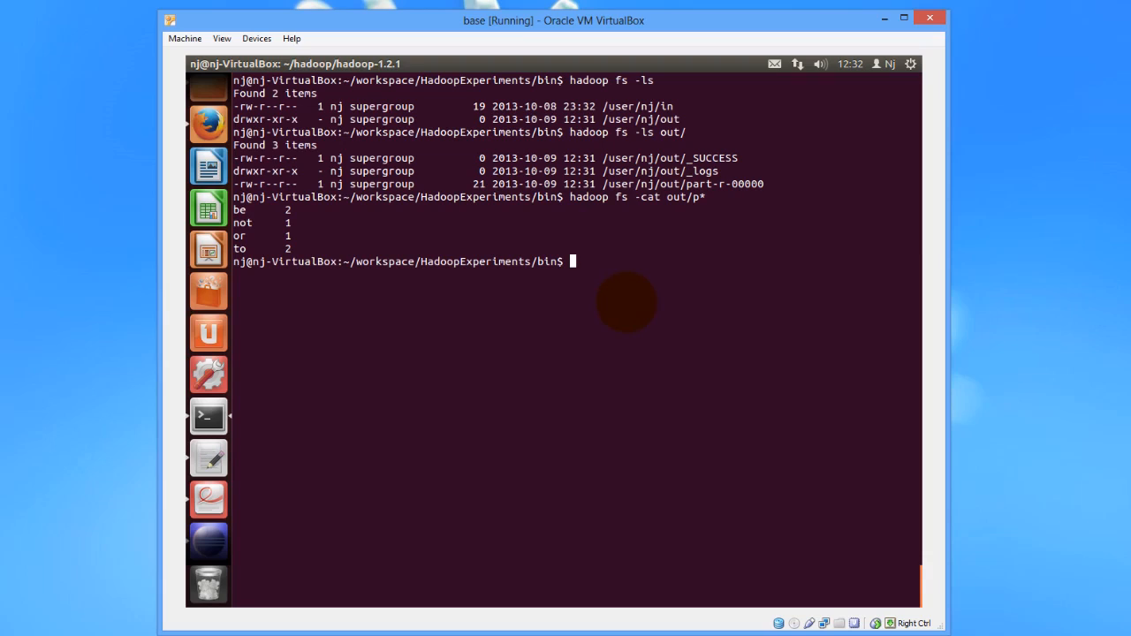